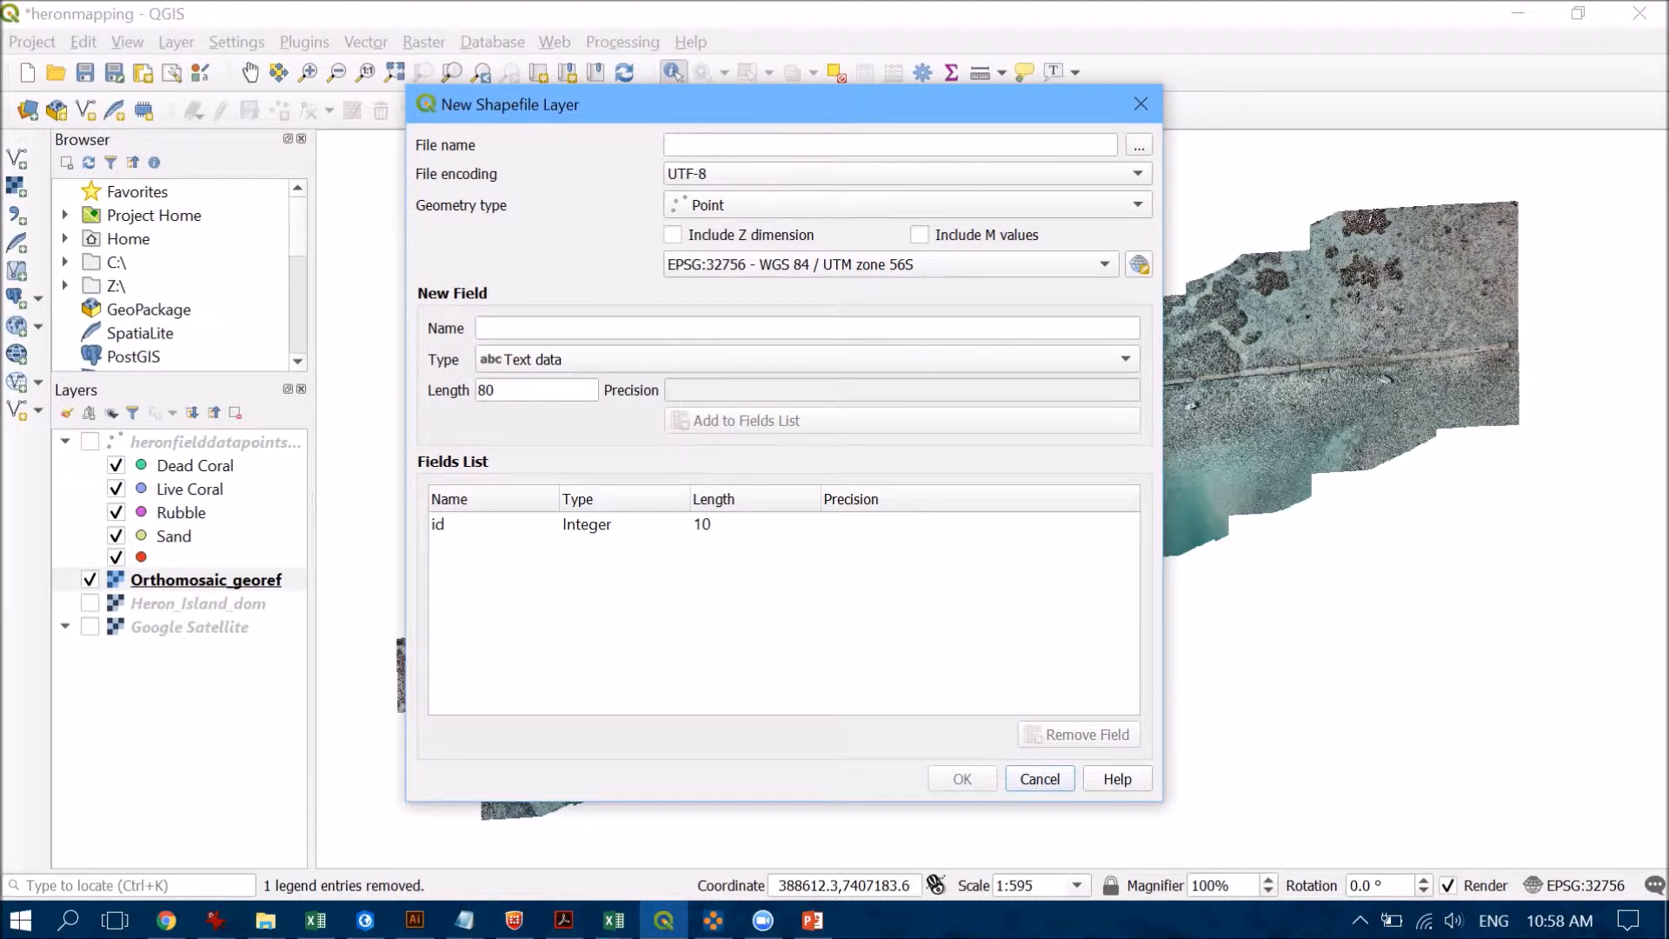
# - Save the new shapefile as bundwall.shp in the orthomapping folder with Line geometry
pyautogui.click(1137, 144)
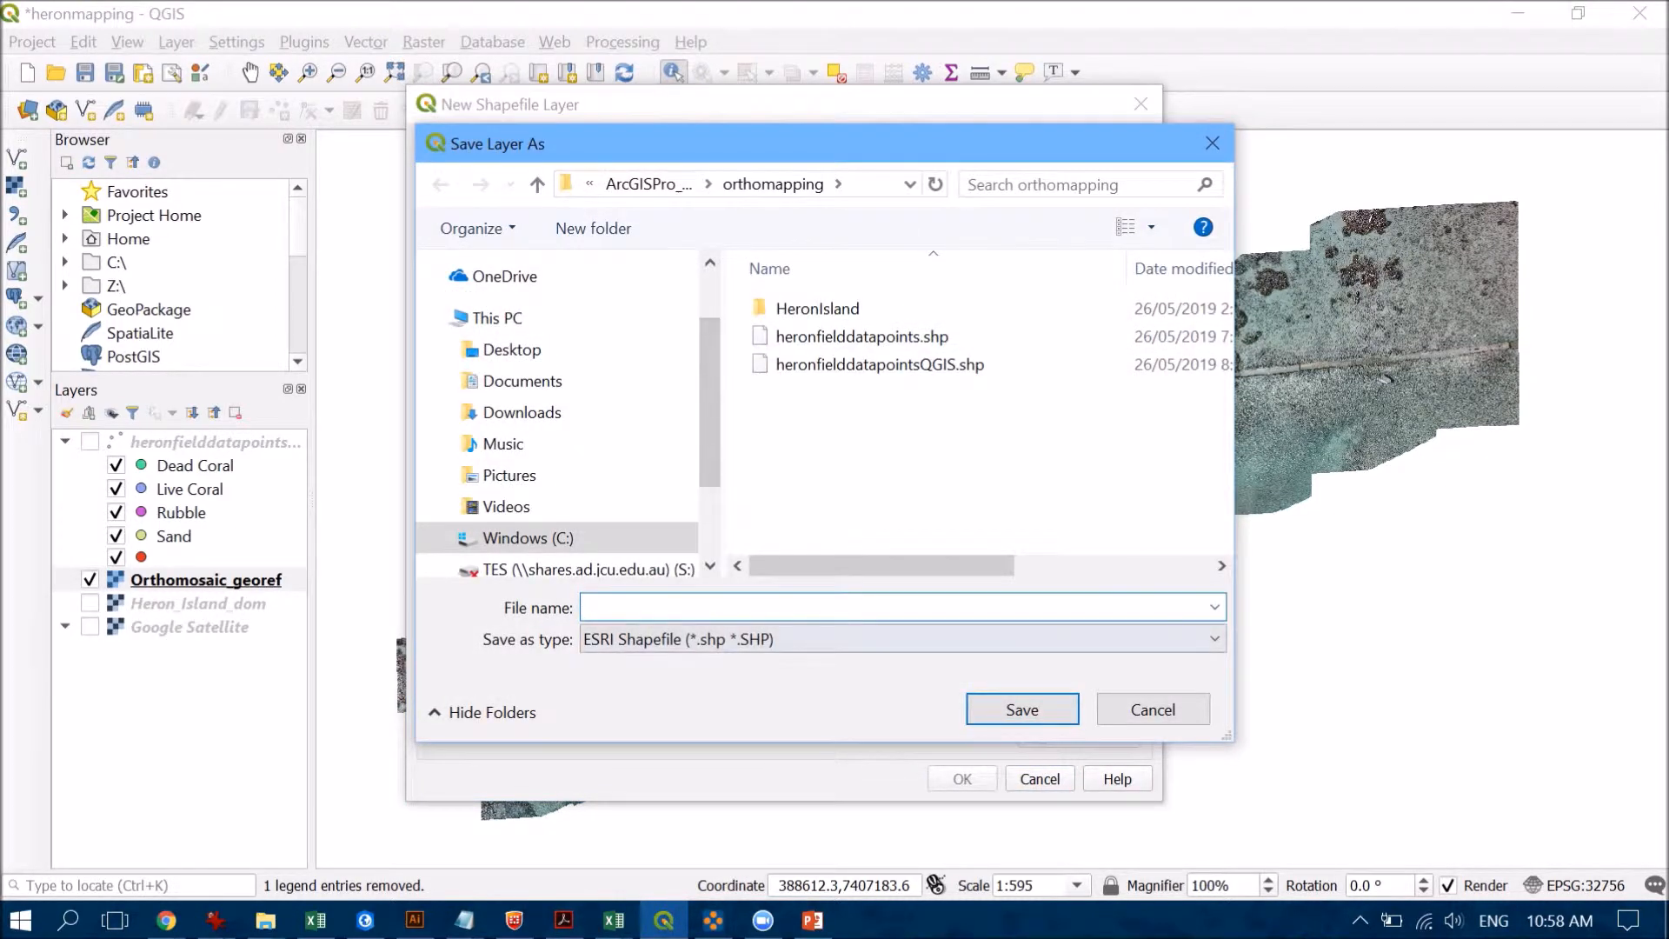
pyautogui.write('bundwall')
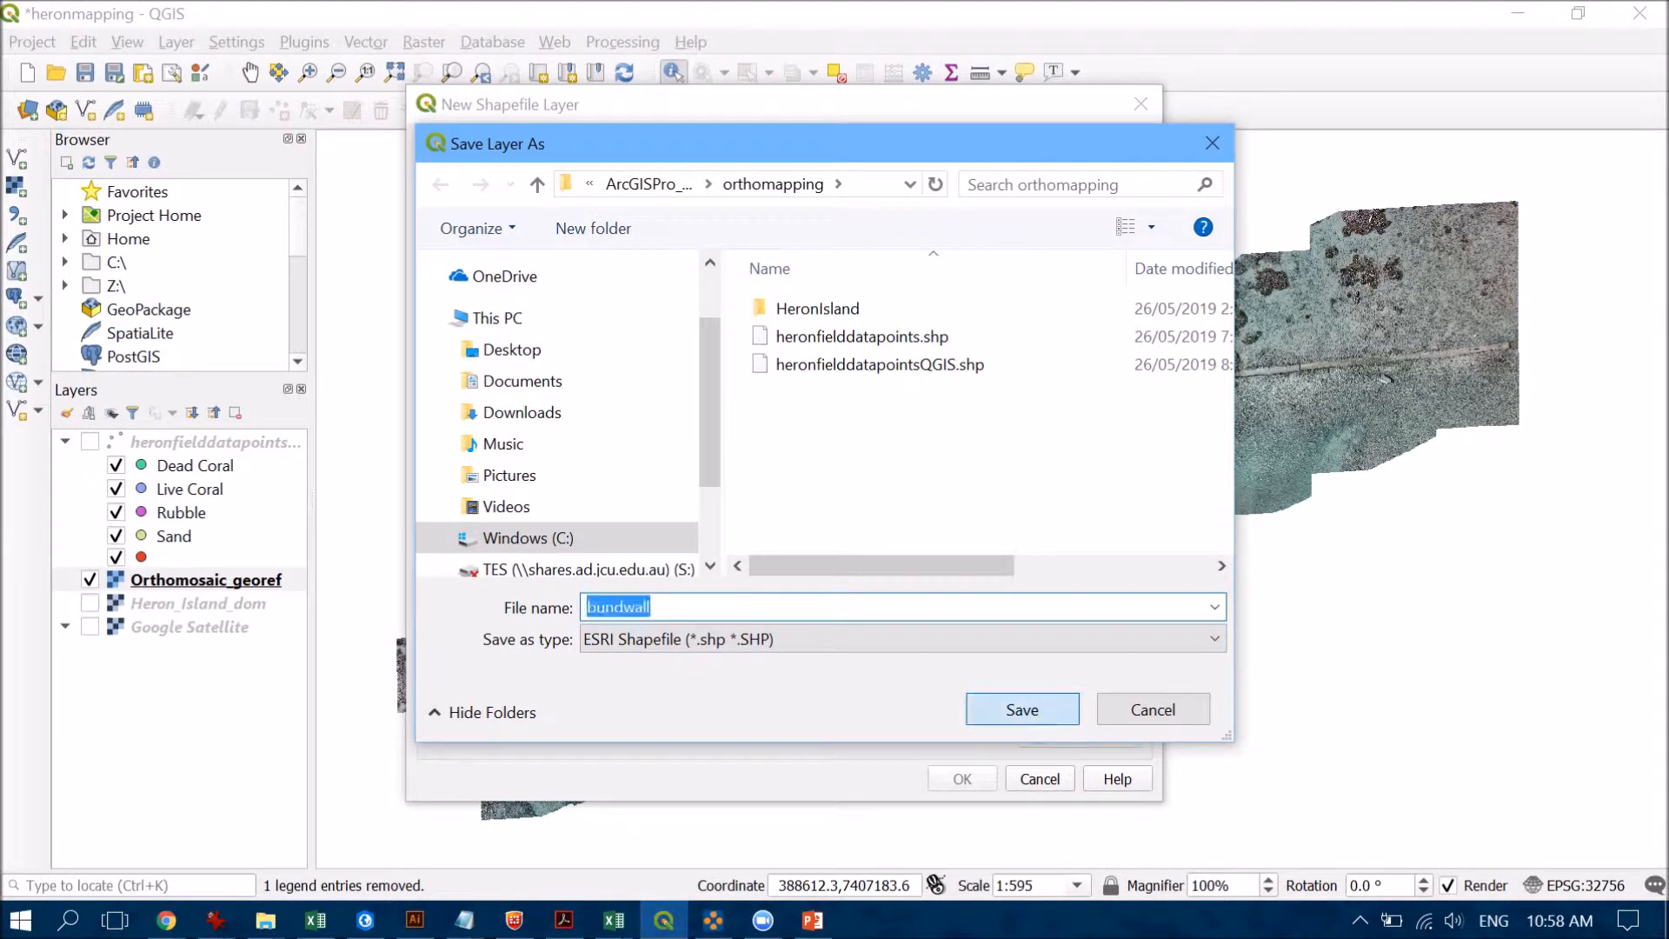
pyautogui.click(1020, 710)
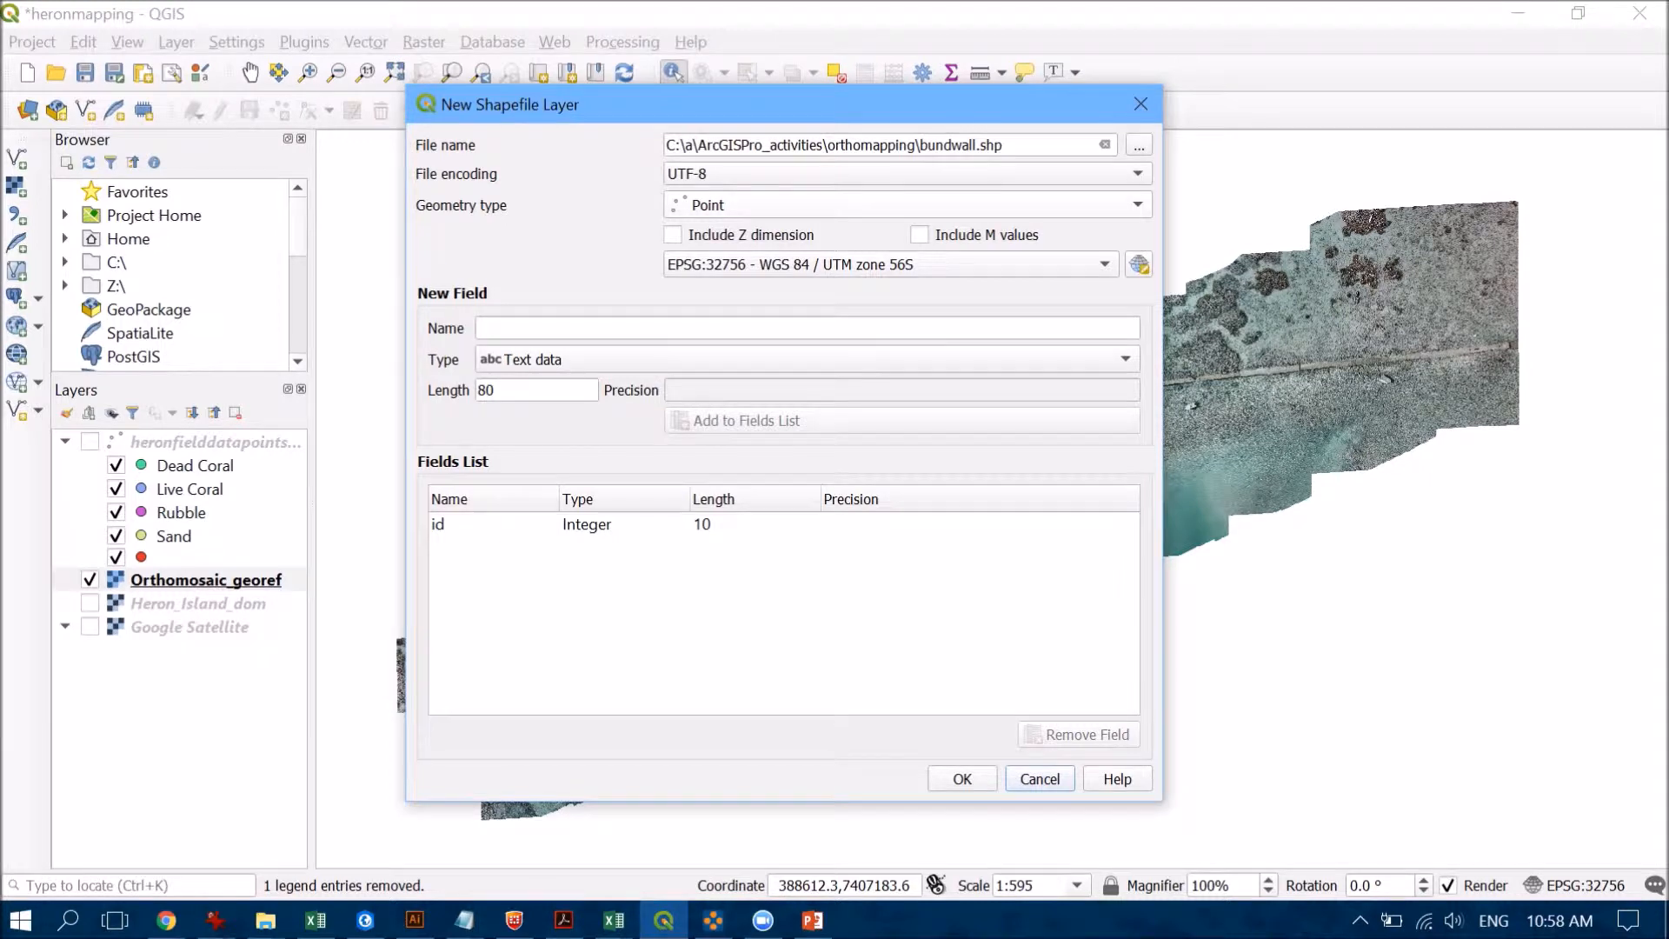
pyautogui.click(908, 206)
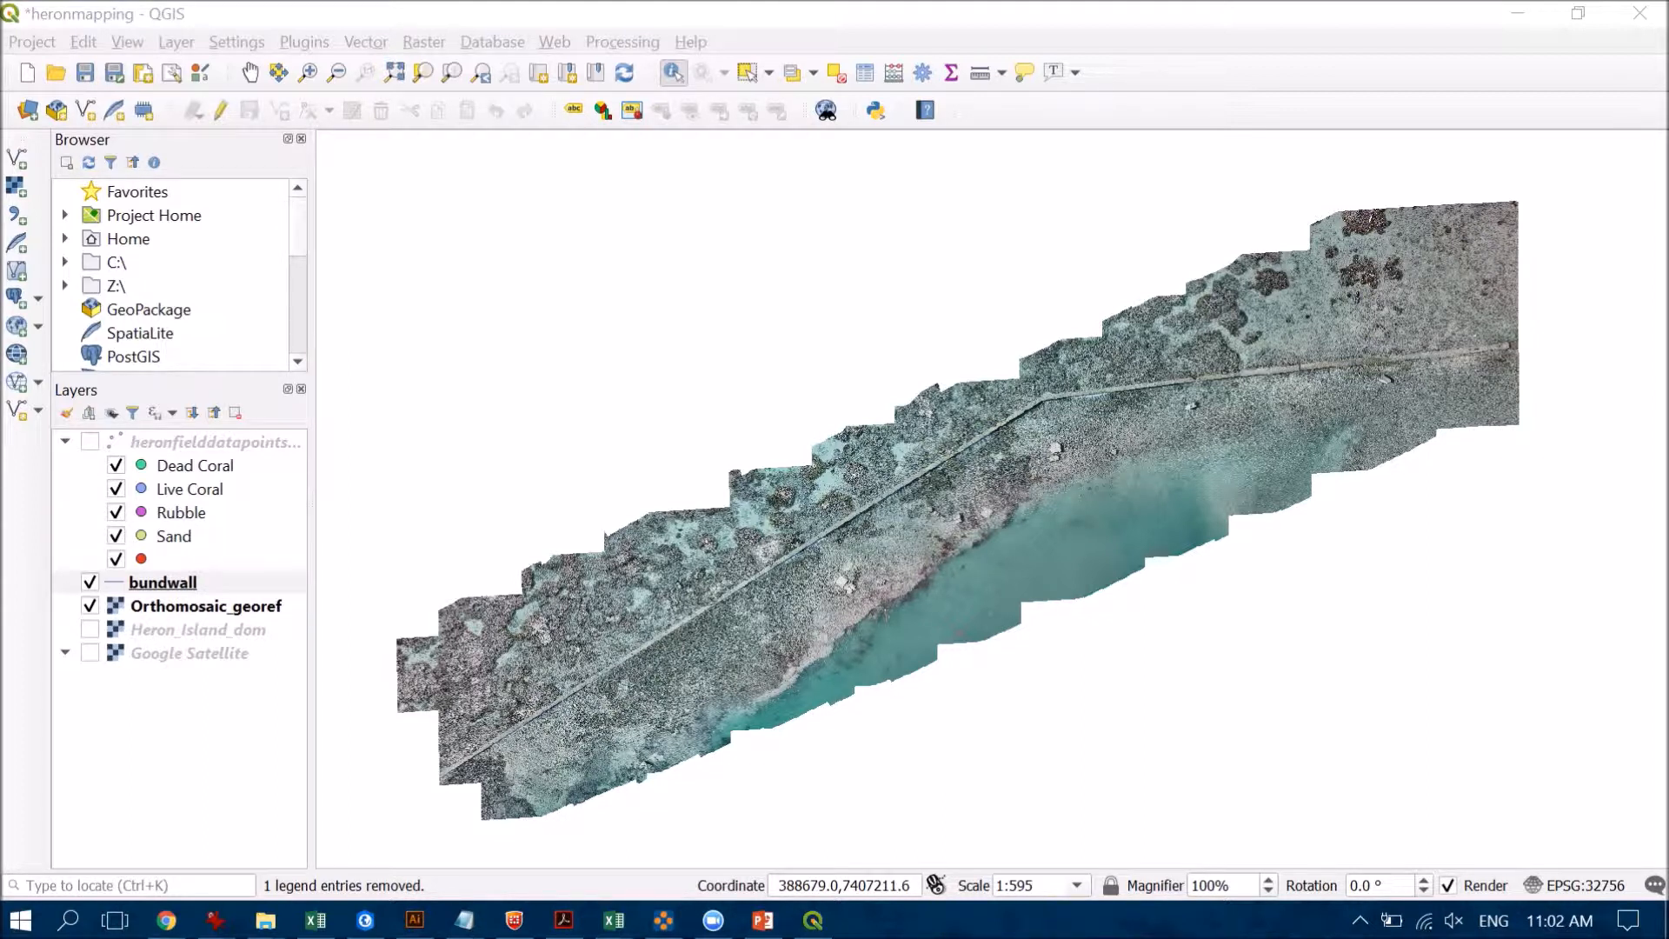
# - Put the bundwall layer into editing mode from the Digitizing toolbar
pyautogui.click(126, 42)
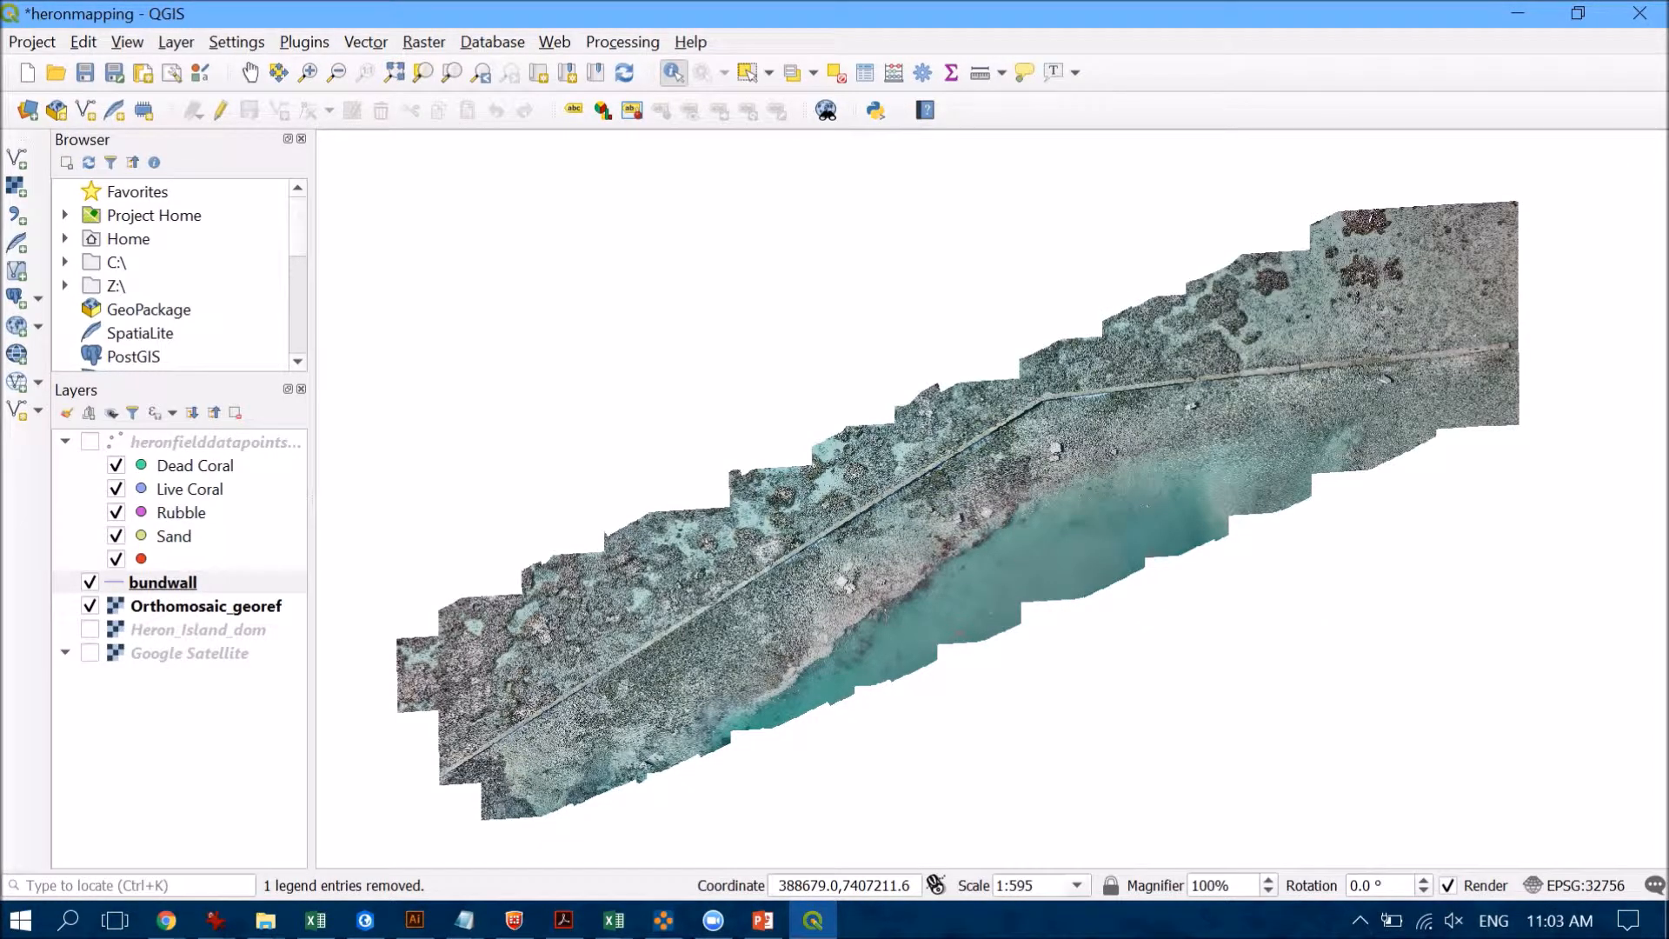
pyautogui.moveTo(219, 110)
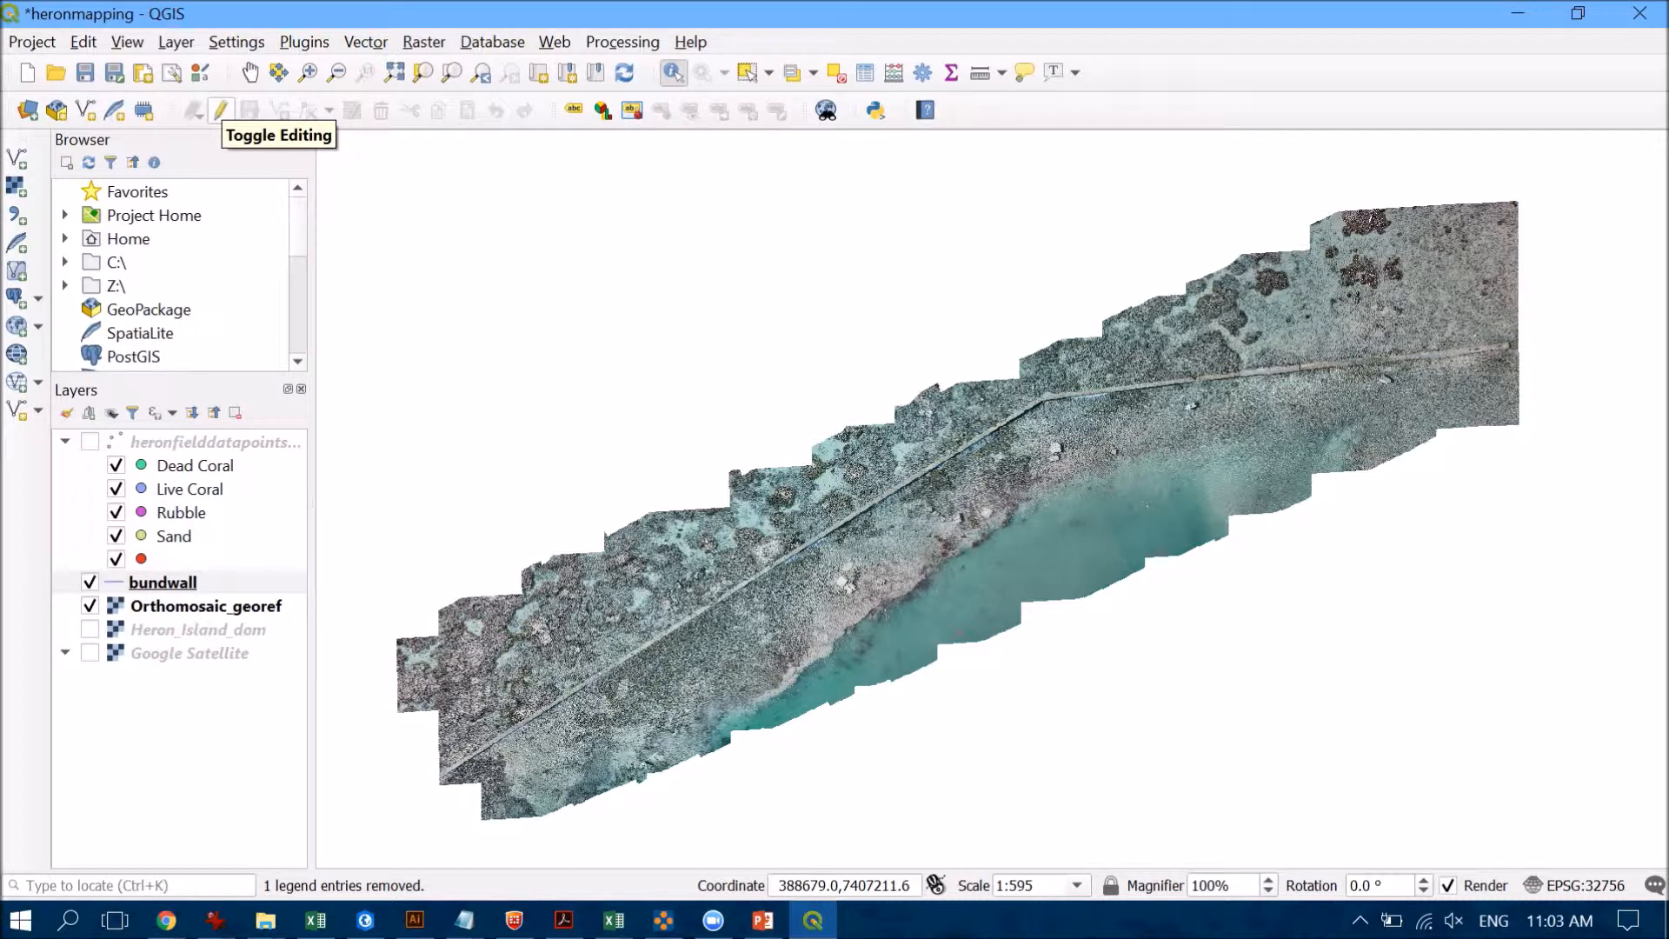
pyautogui.click(220, 109)
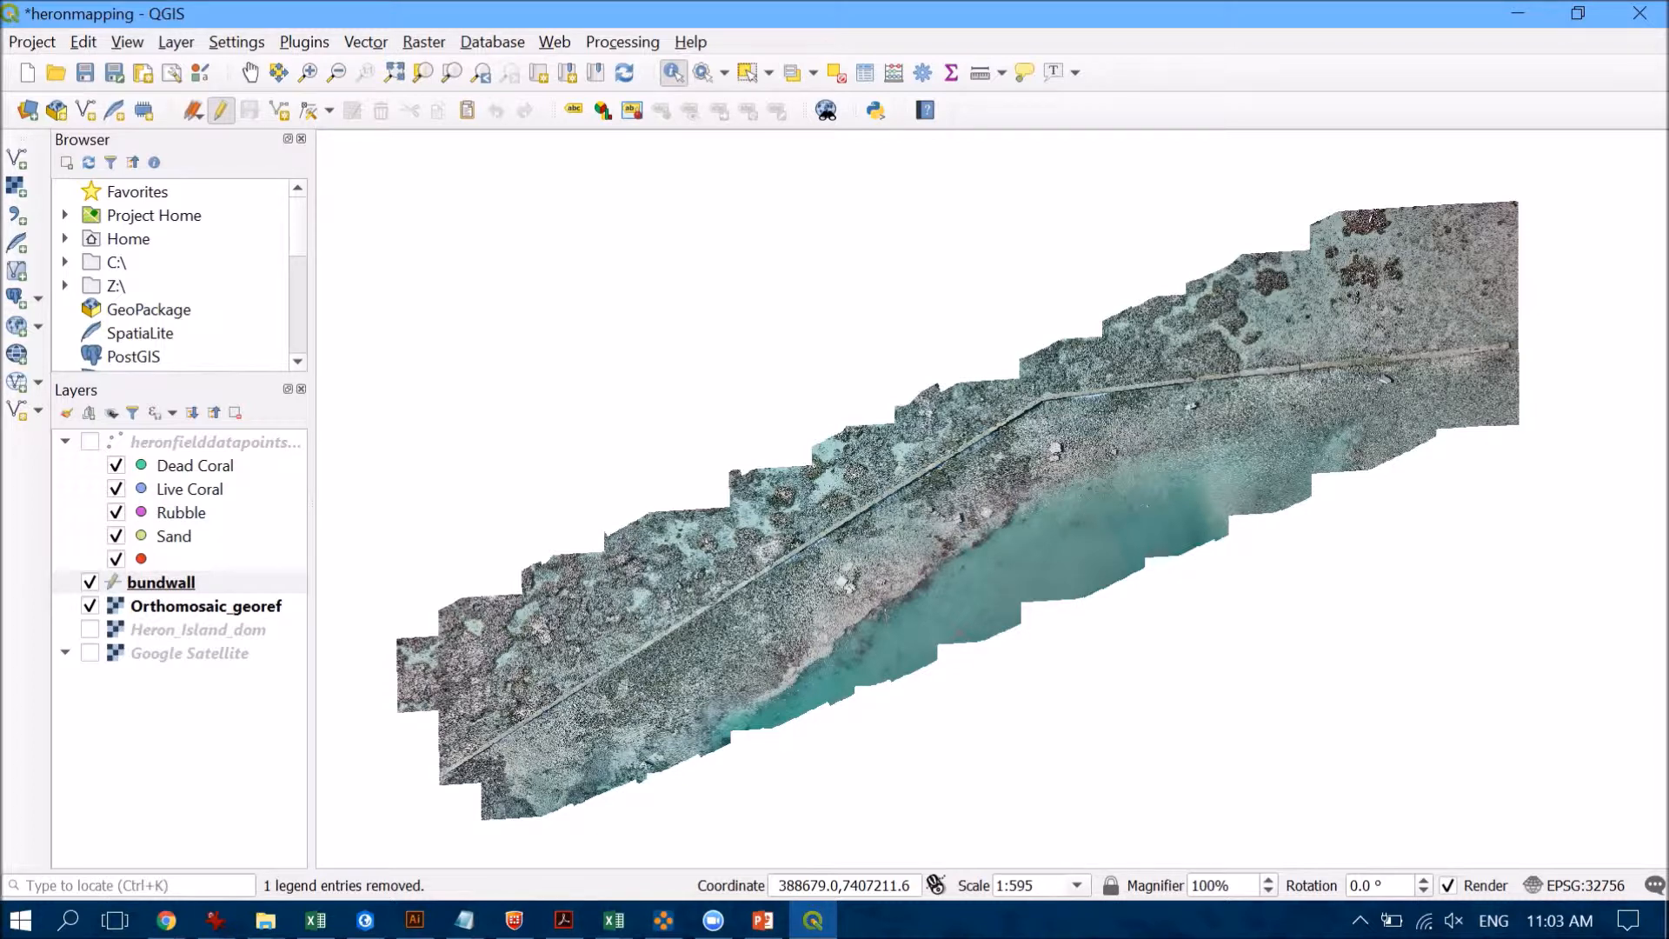
pyautogui.moveTo(160, 582)
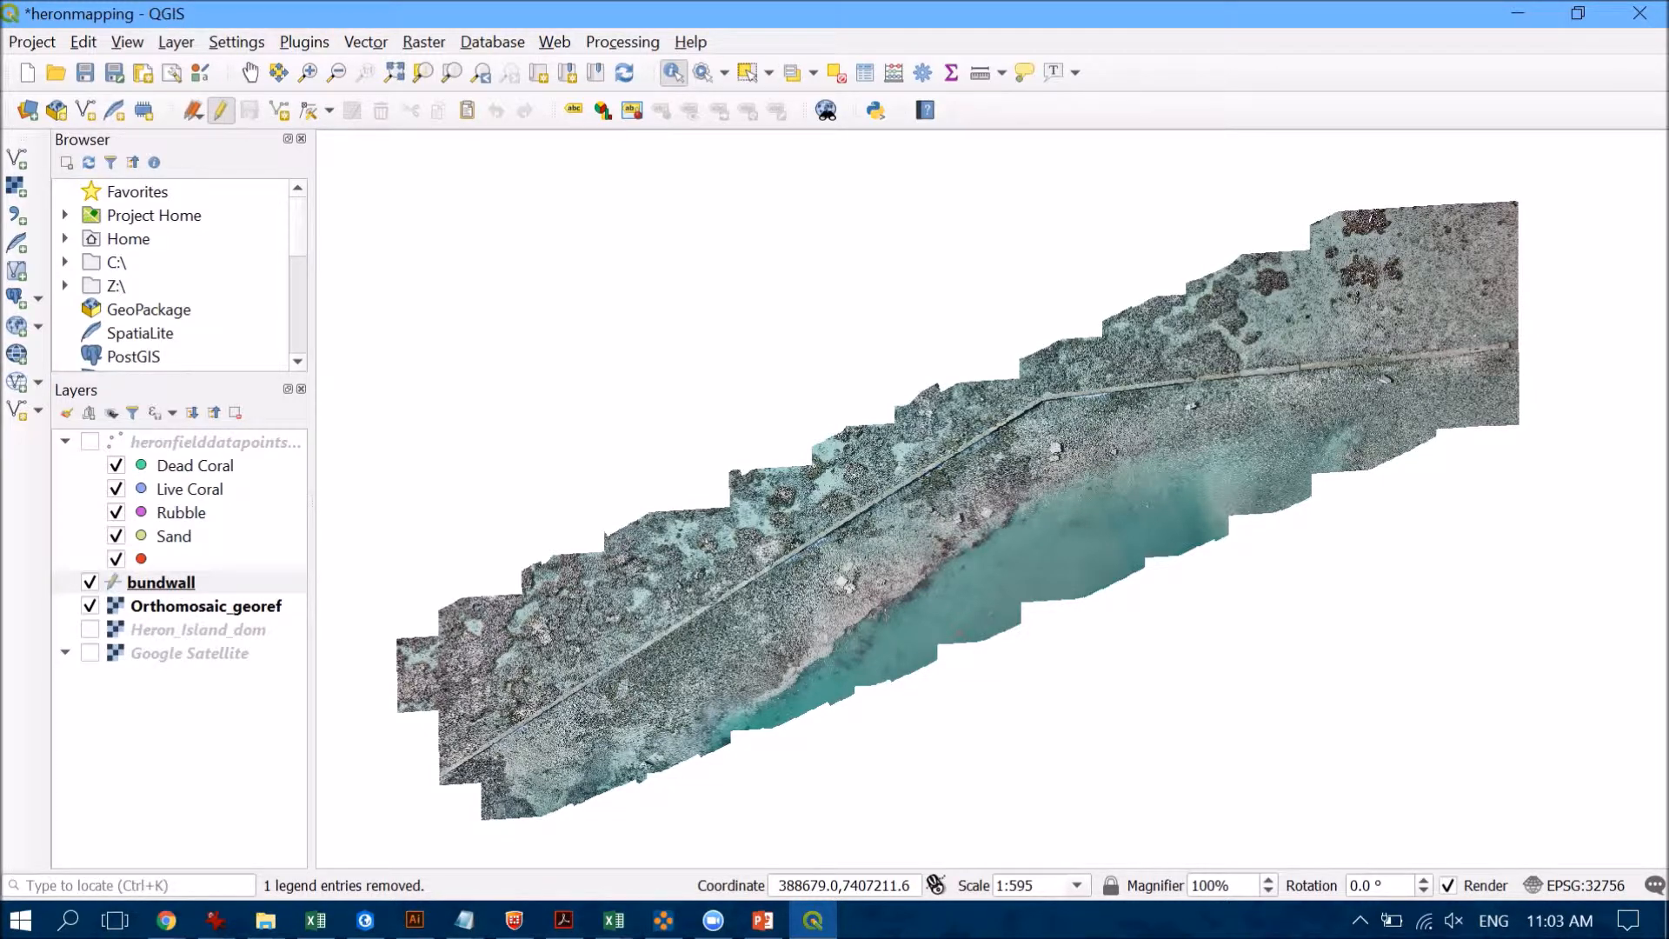
pyautogui.moveTo(278, 110)
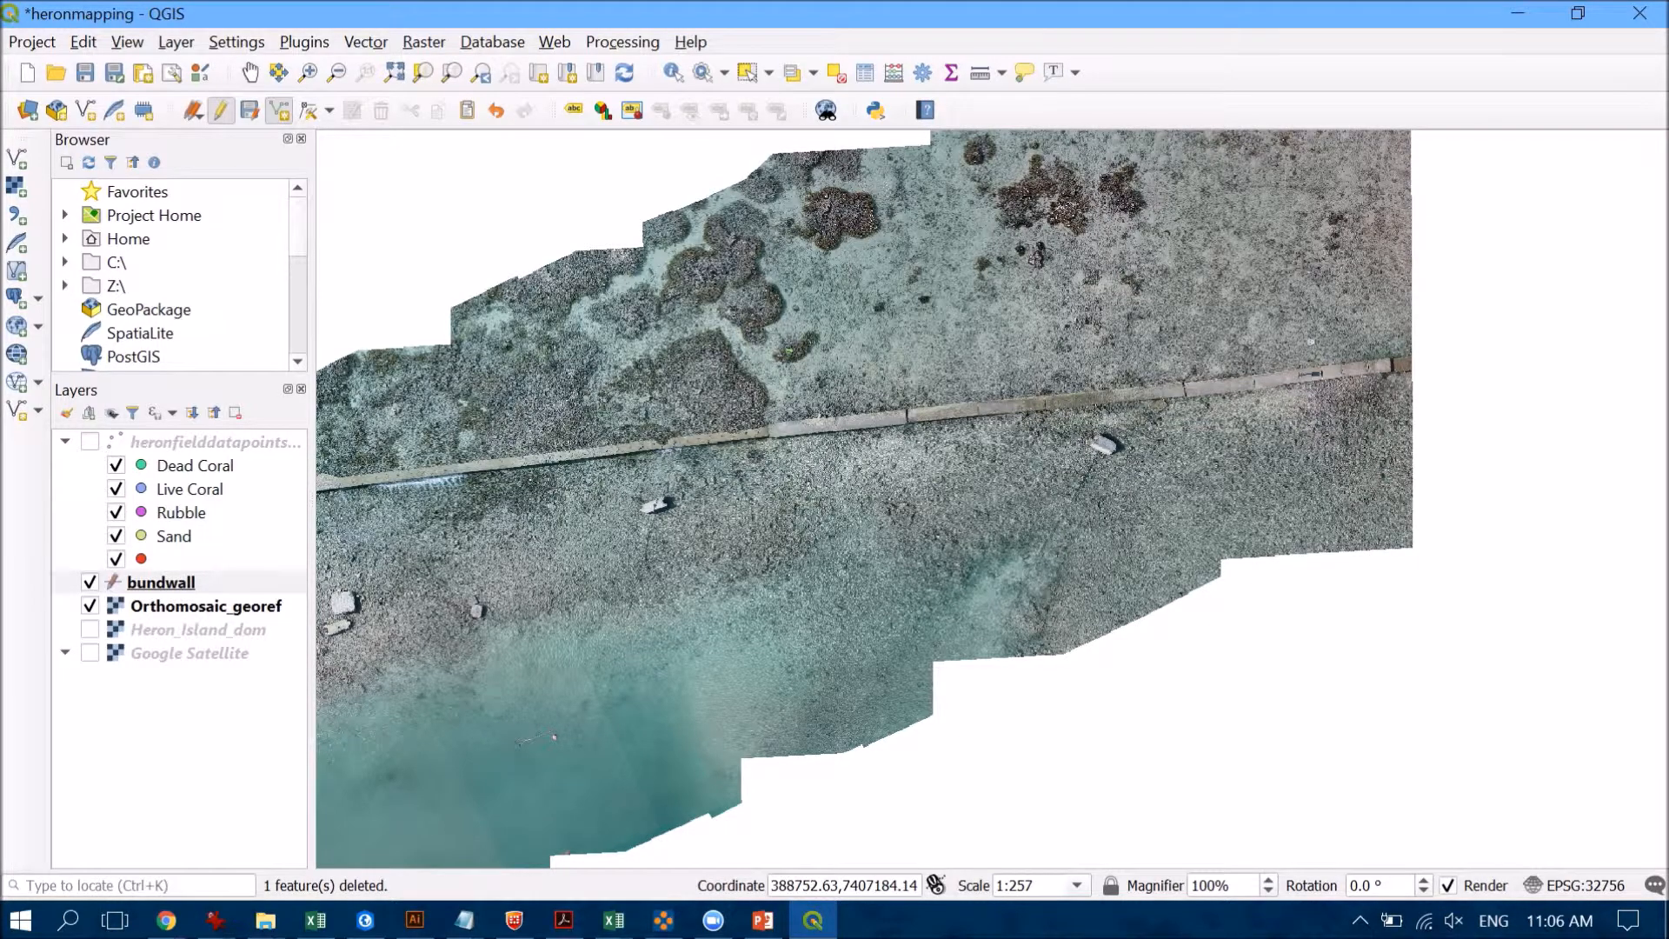
# - Zoom the map view onto the bund wall in the orthomosaic
pyautogui.scroll(-3)
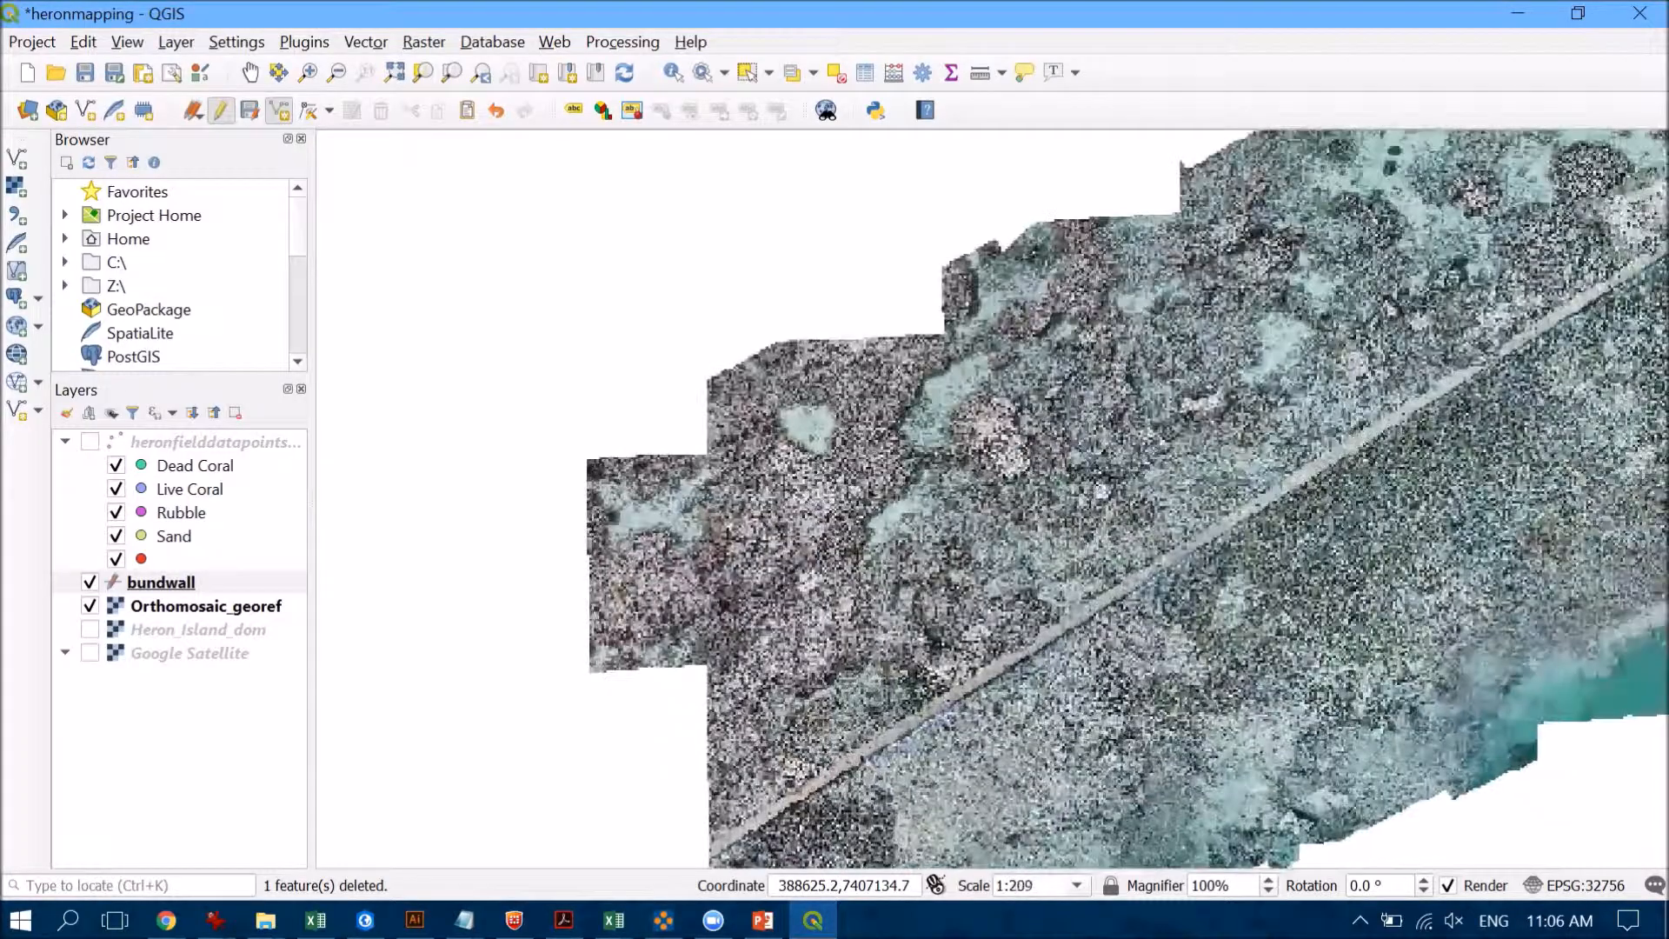
pyautogui.scroll(3)
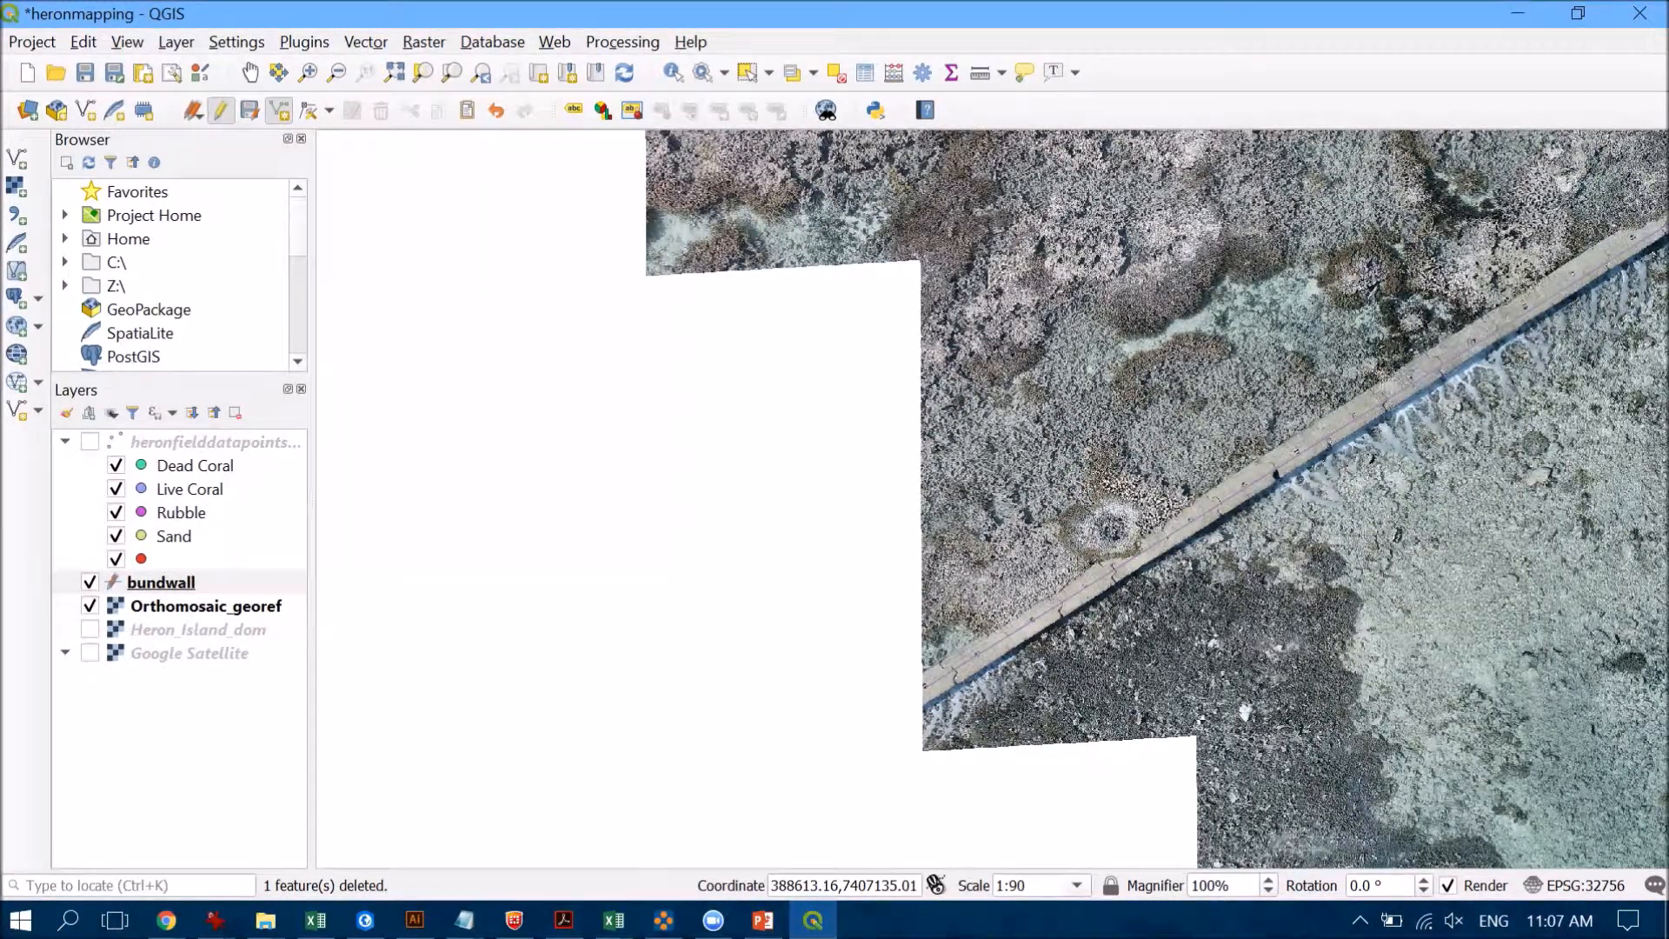
pyautogui.moveTo(160, 582)
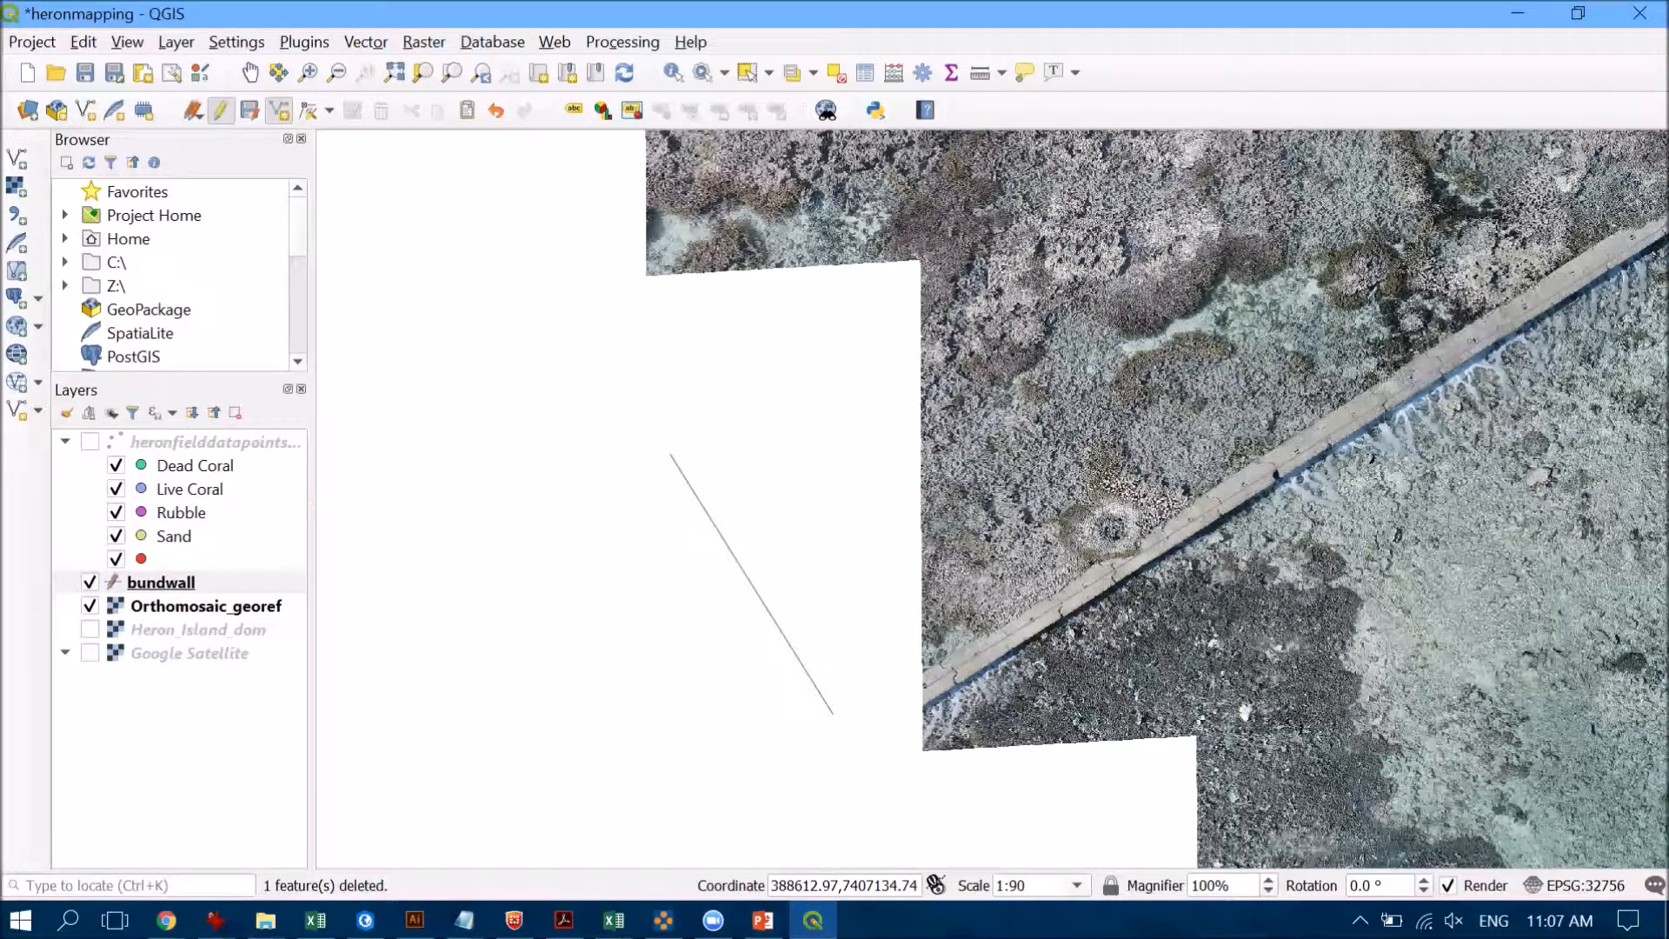
# - Show the bundwall attribute table, move it aside and select row 2, the stray line
pyautogui.rightClick(160, 582)
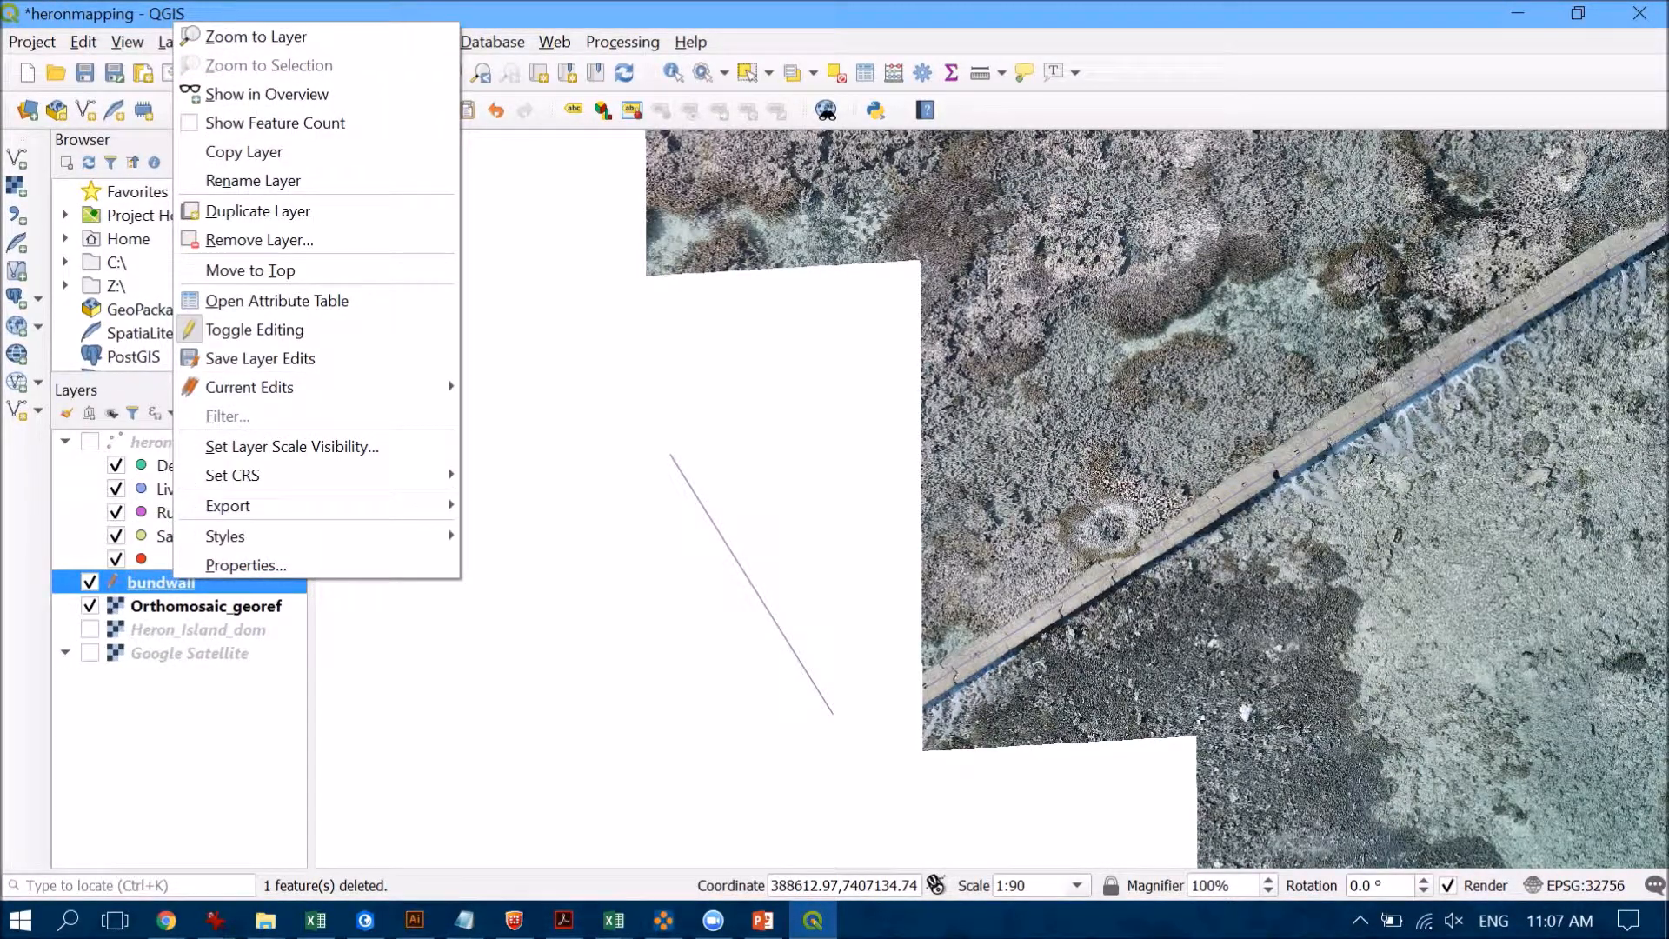
pyautogui.click(276, 301)
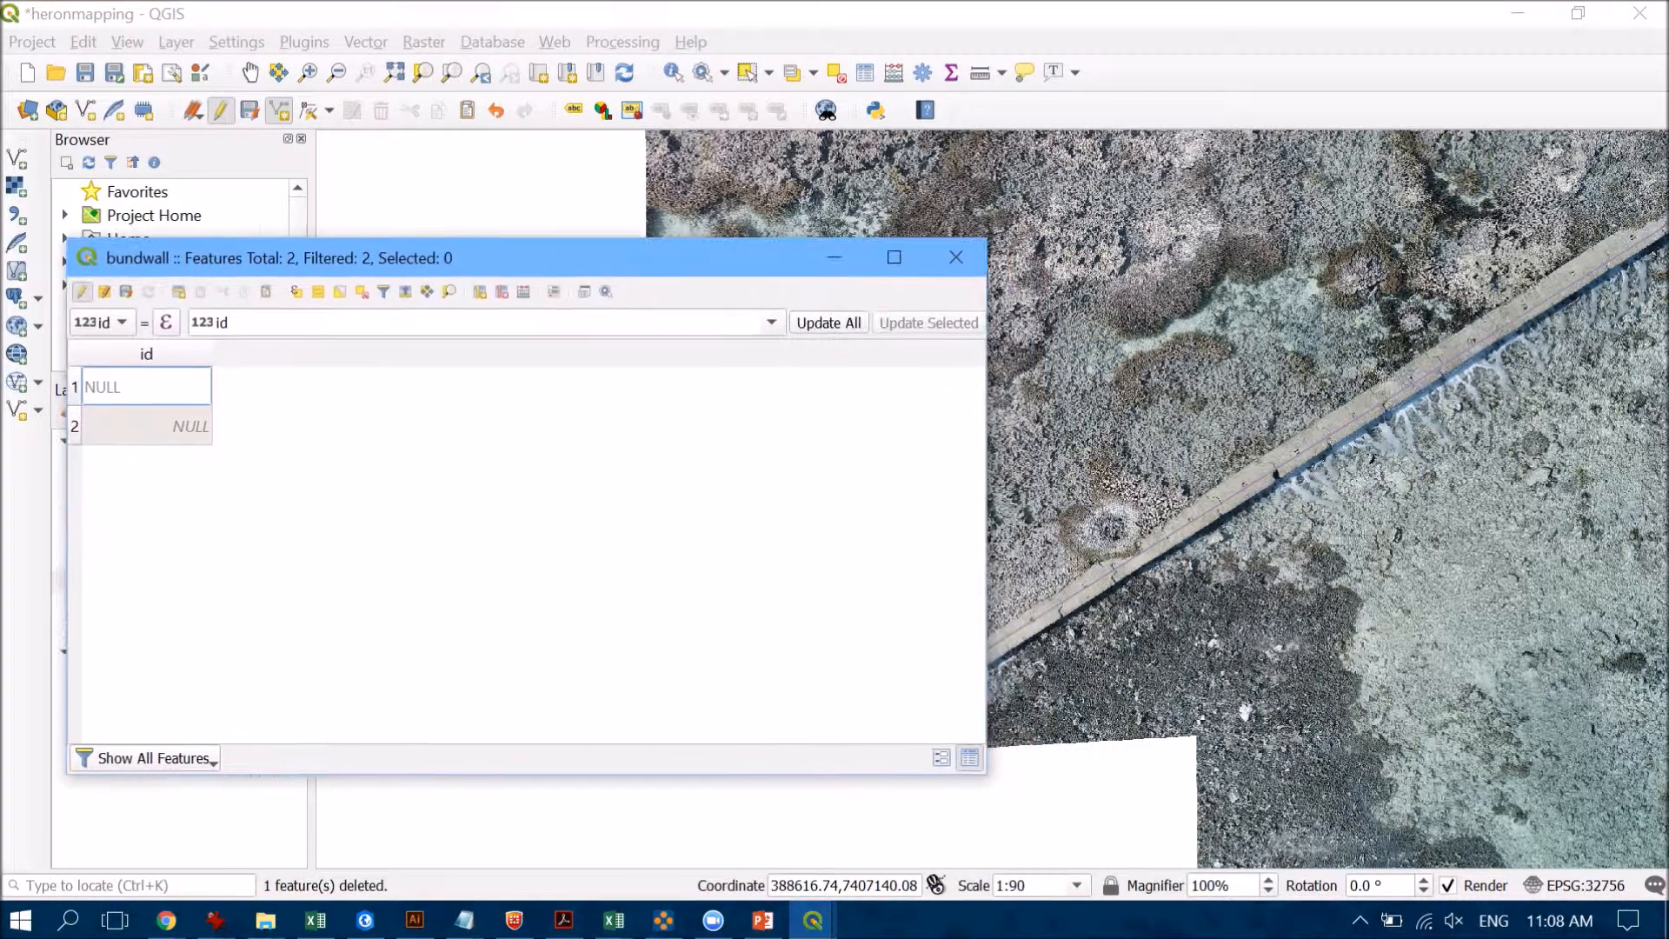
pyautogui.moveTo(521, 257); pyautogui.dragTo(519, 117)
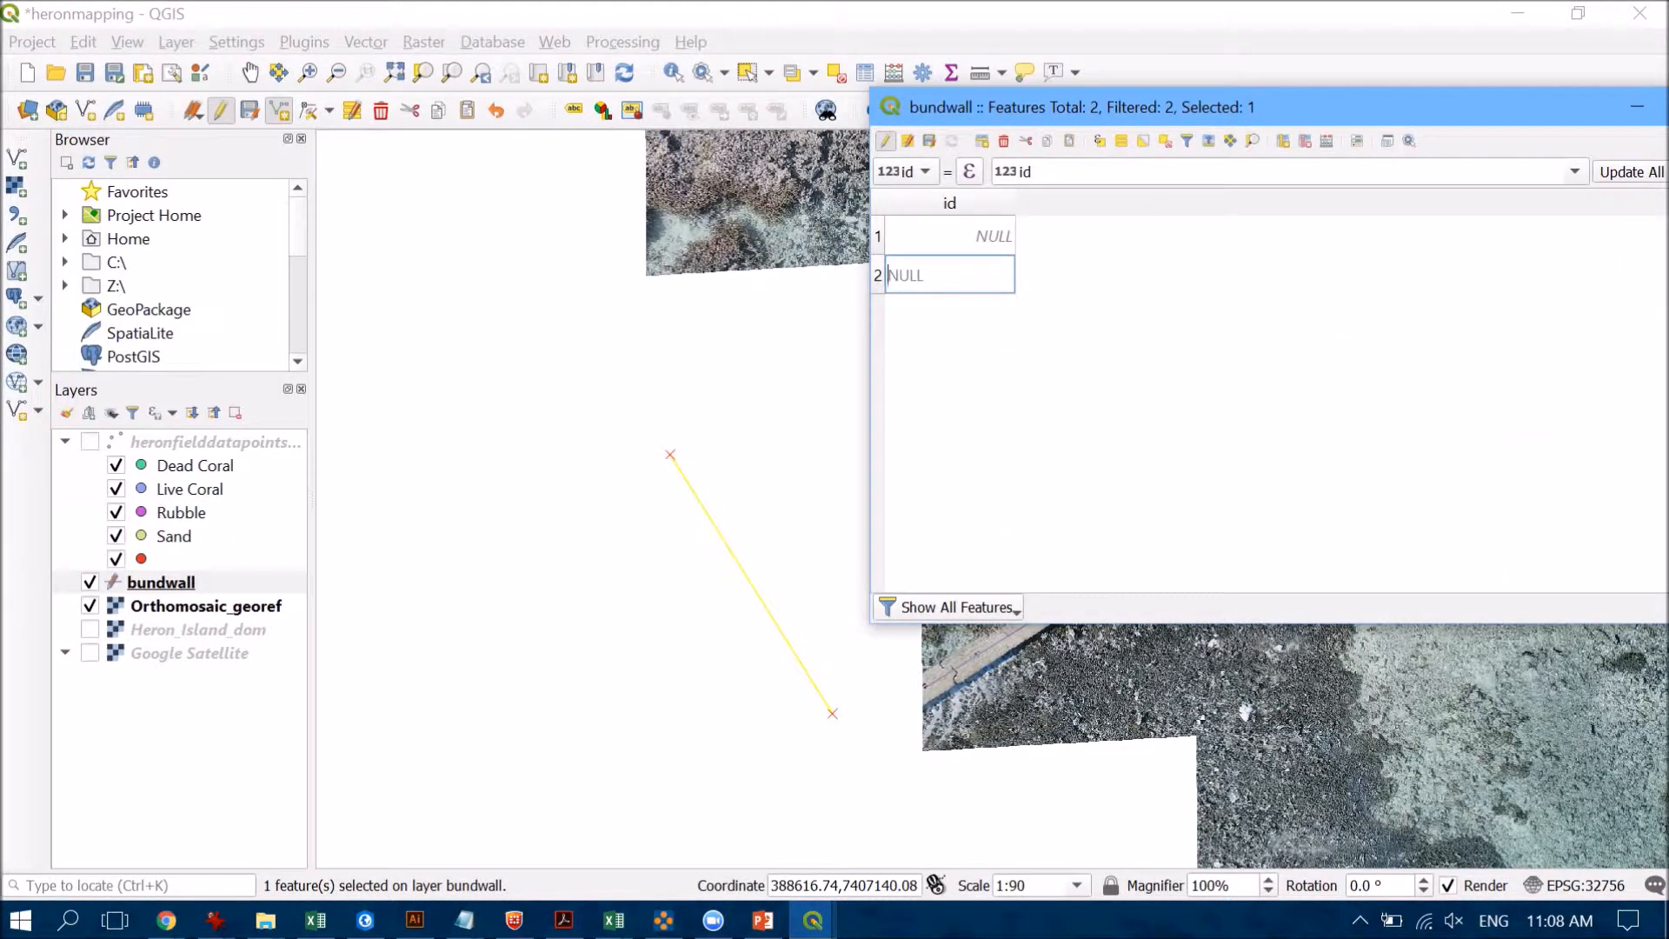
pyautogui.click(1002, 139)
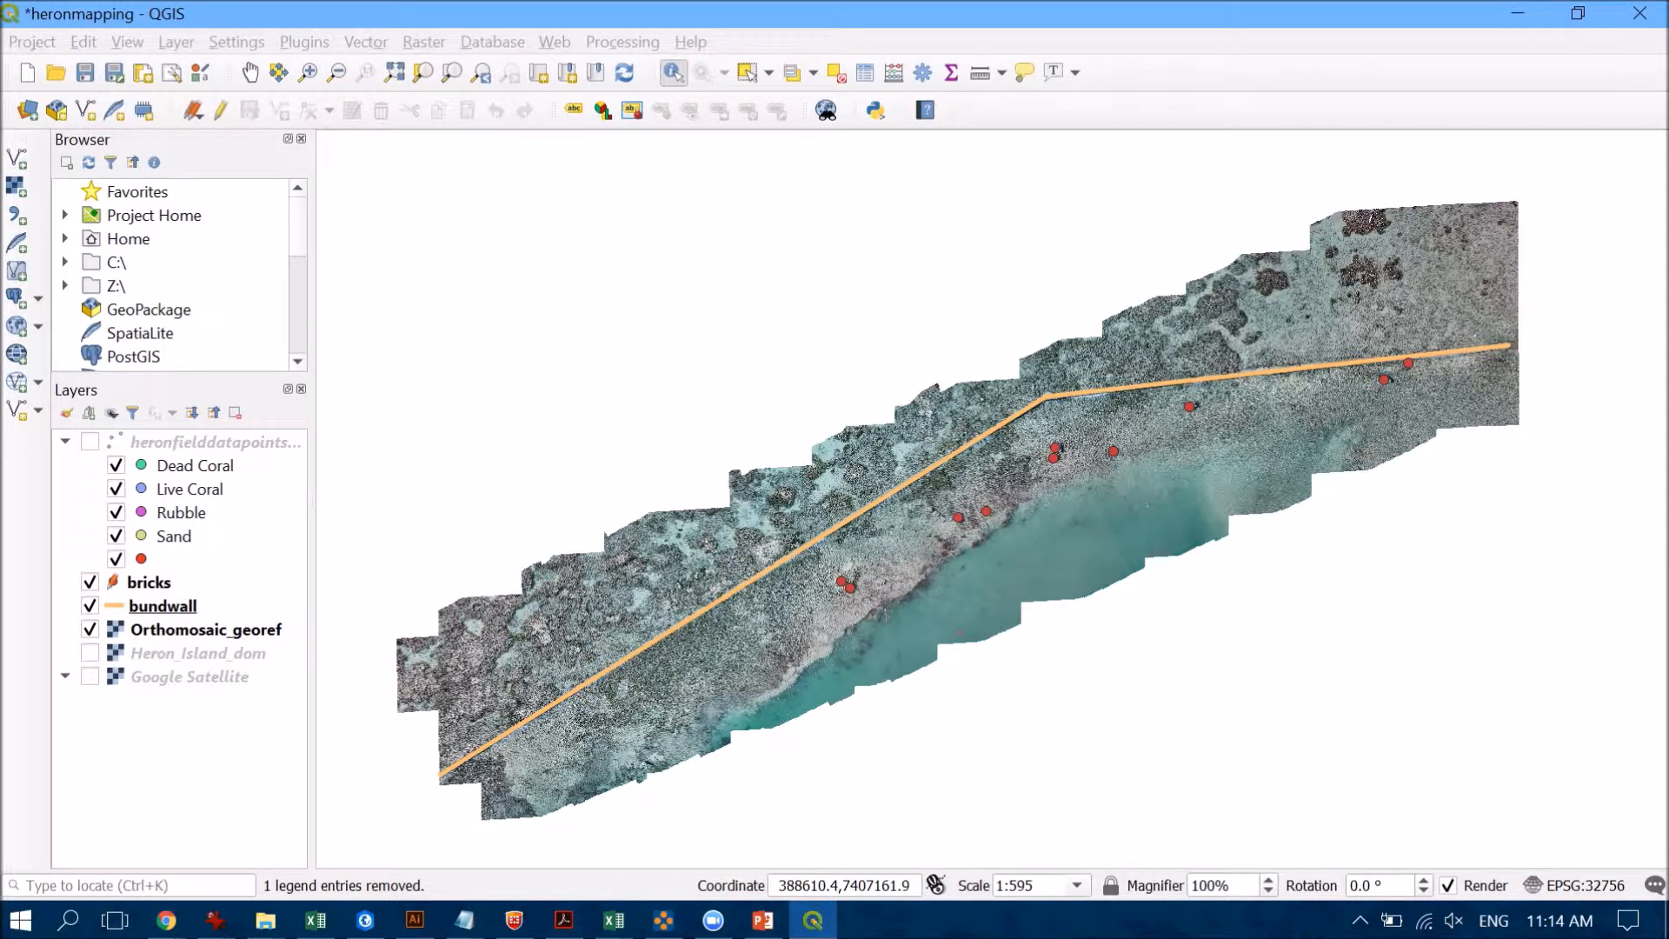
# - Make the bricks point layer the active layer
pyautogui.click(149, 581)
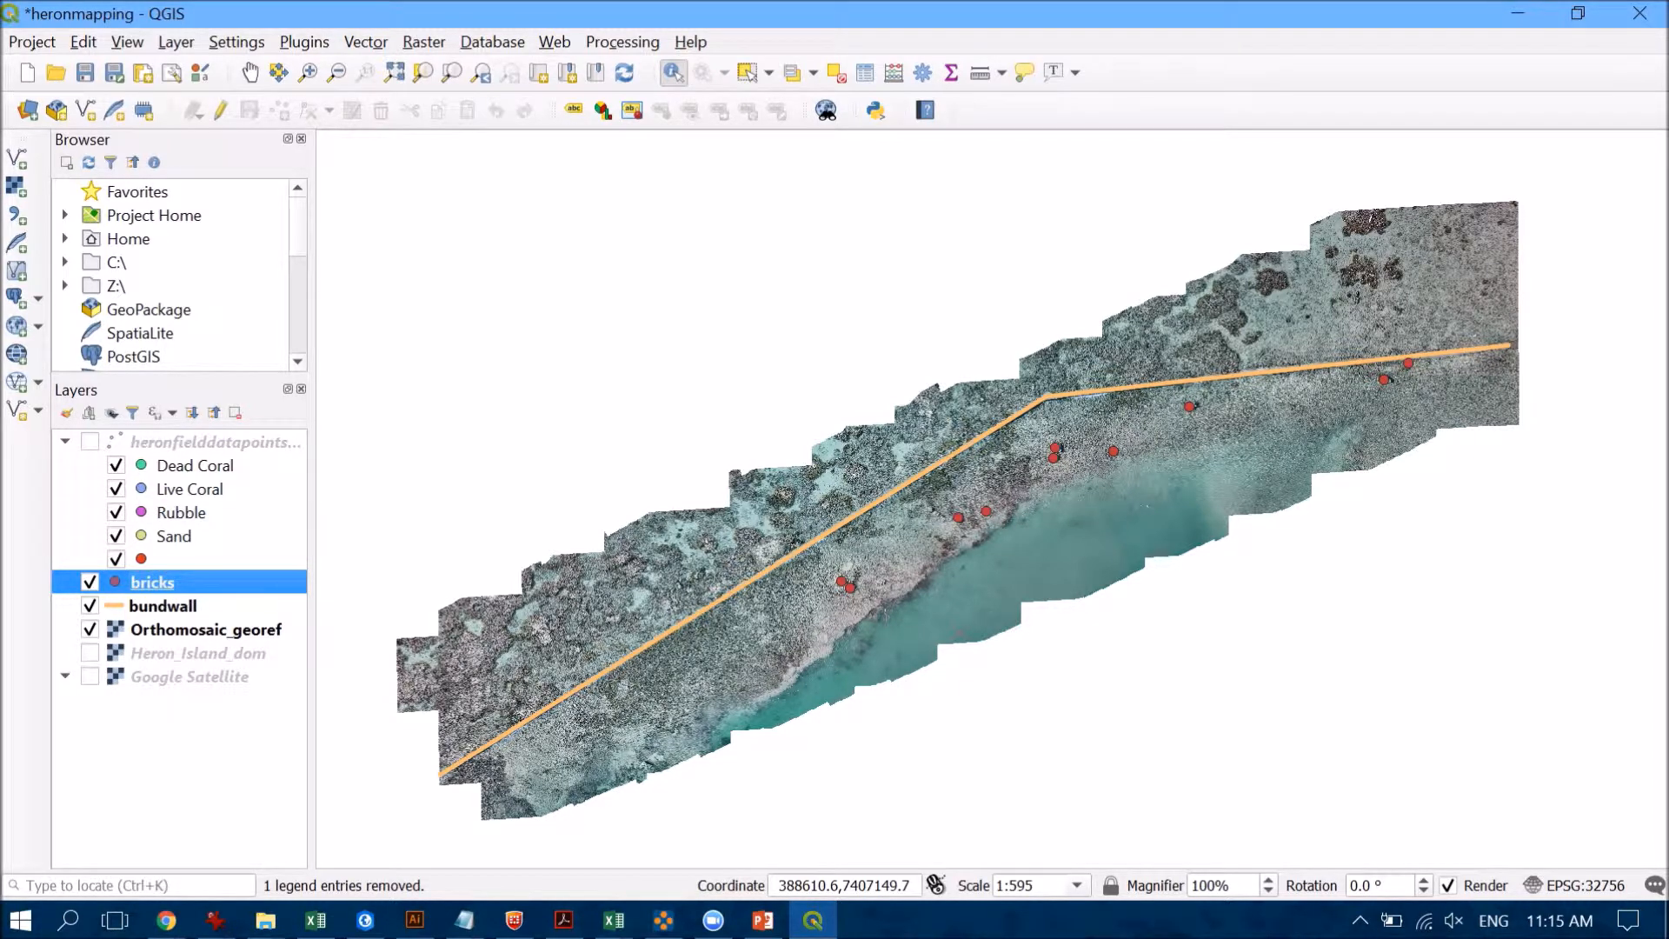
pyautogui.moveTo(16, 410)
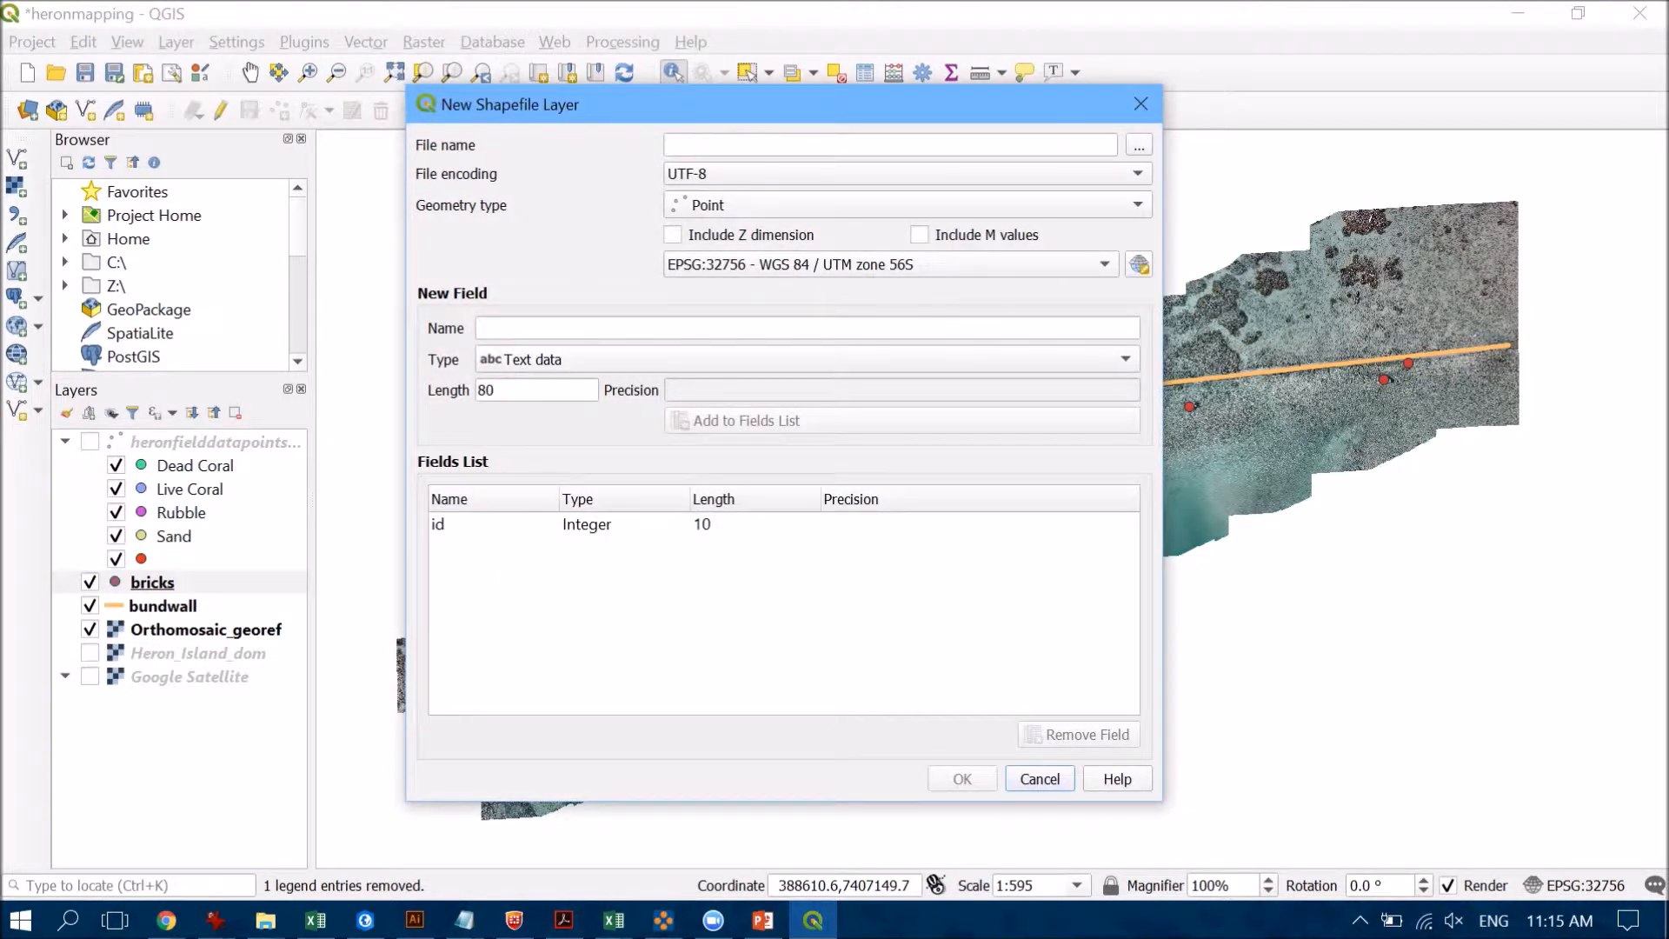
# - Save the new layer as habitat.shp with Polygon geometry and a Type text field, then create it
pyautogui.click(1137, 144)
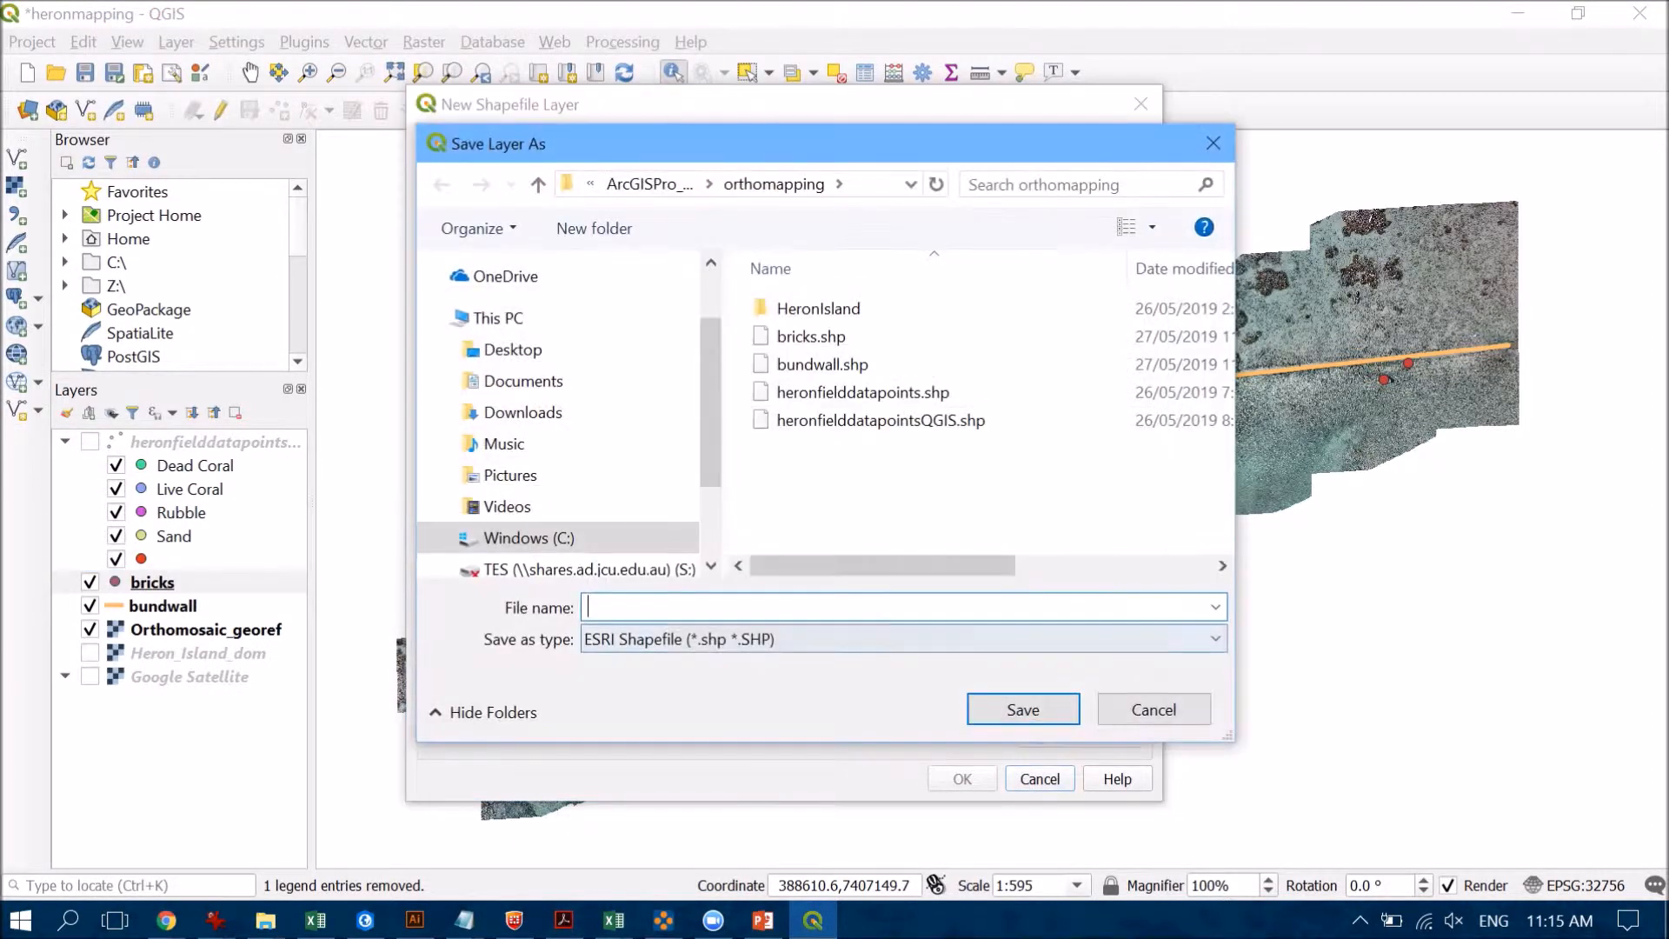
pyautogui.write('habit')
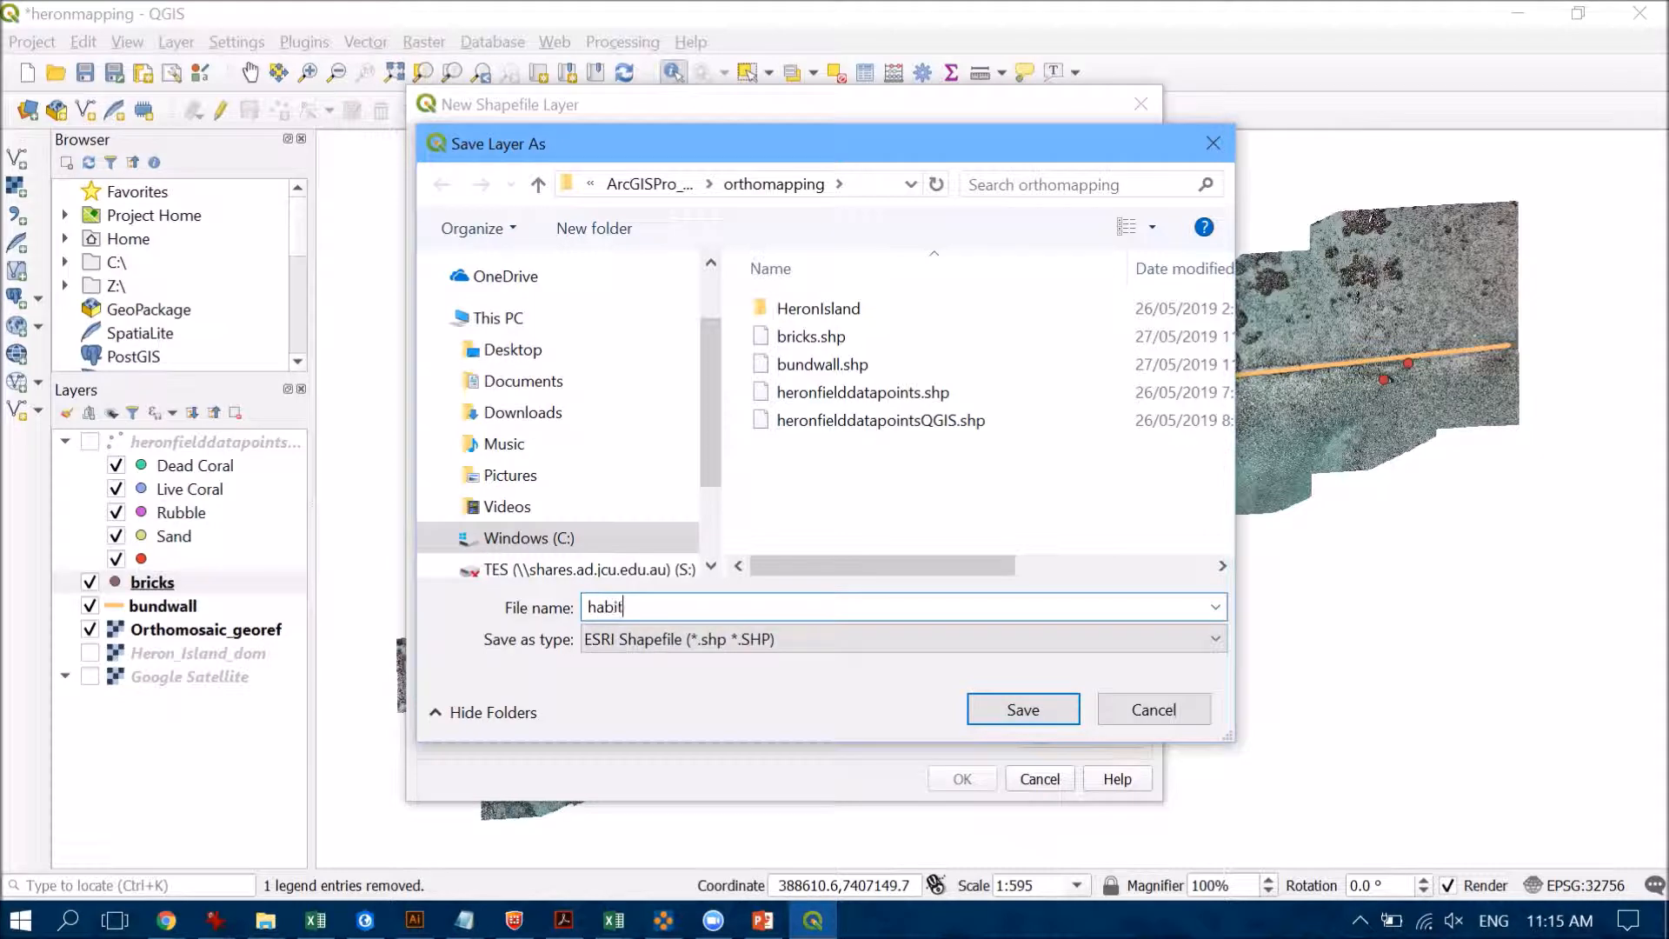
pyautogui.click(1021, 709)
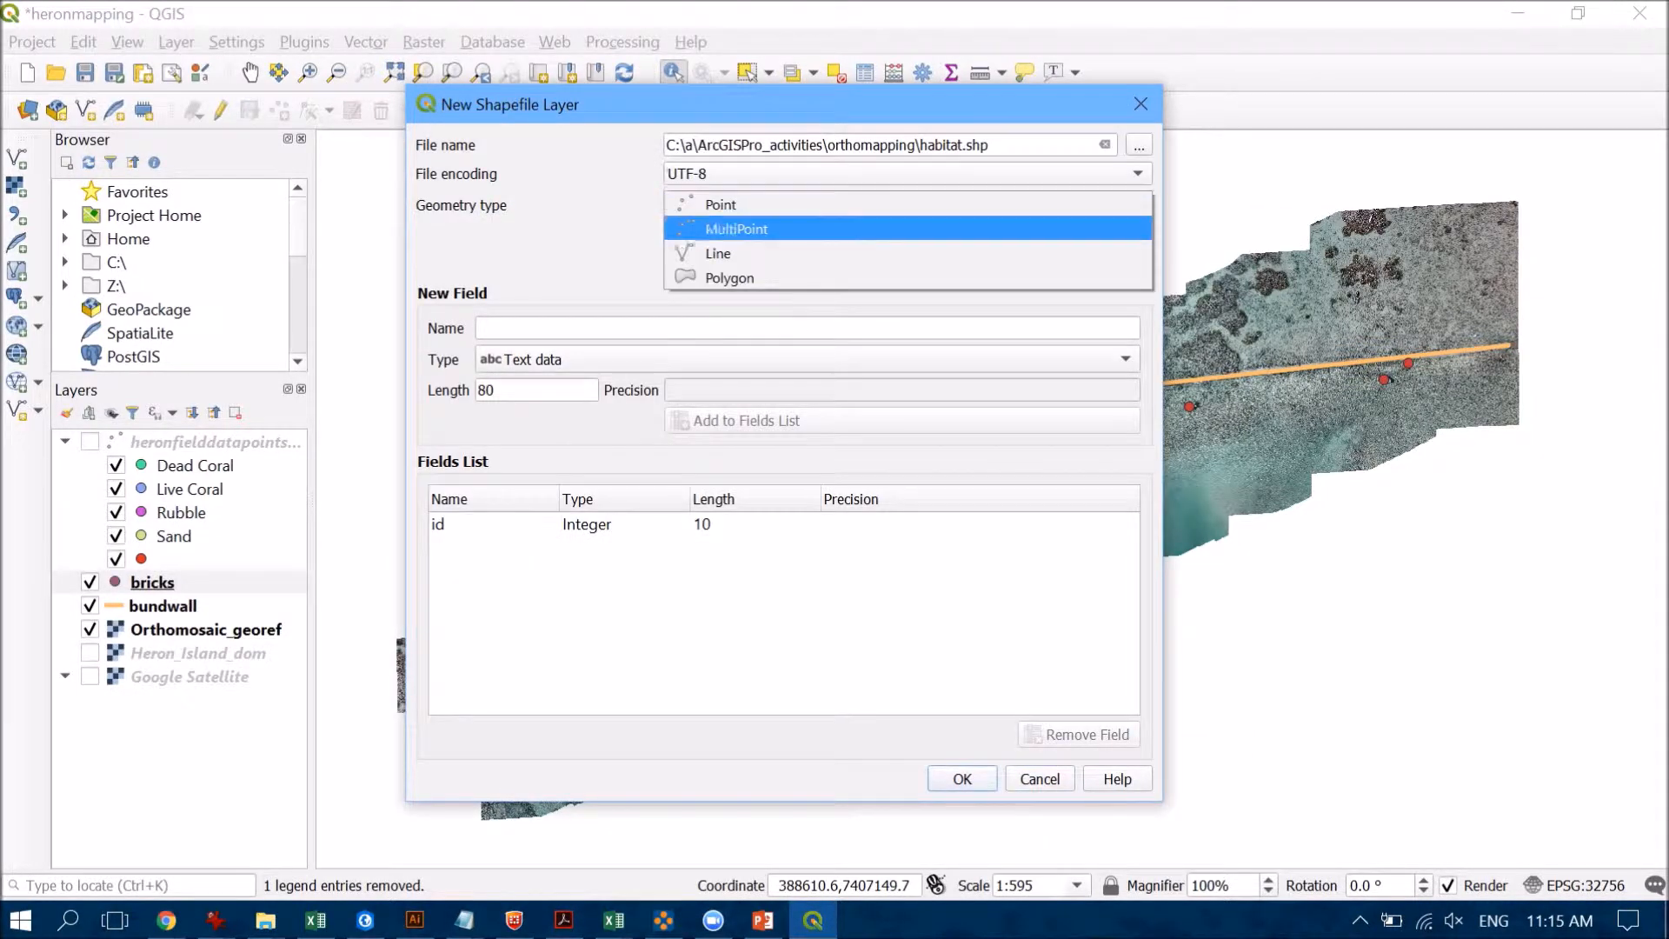
pyautogui.click(729, 278)
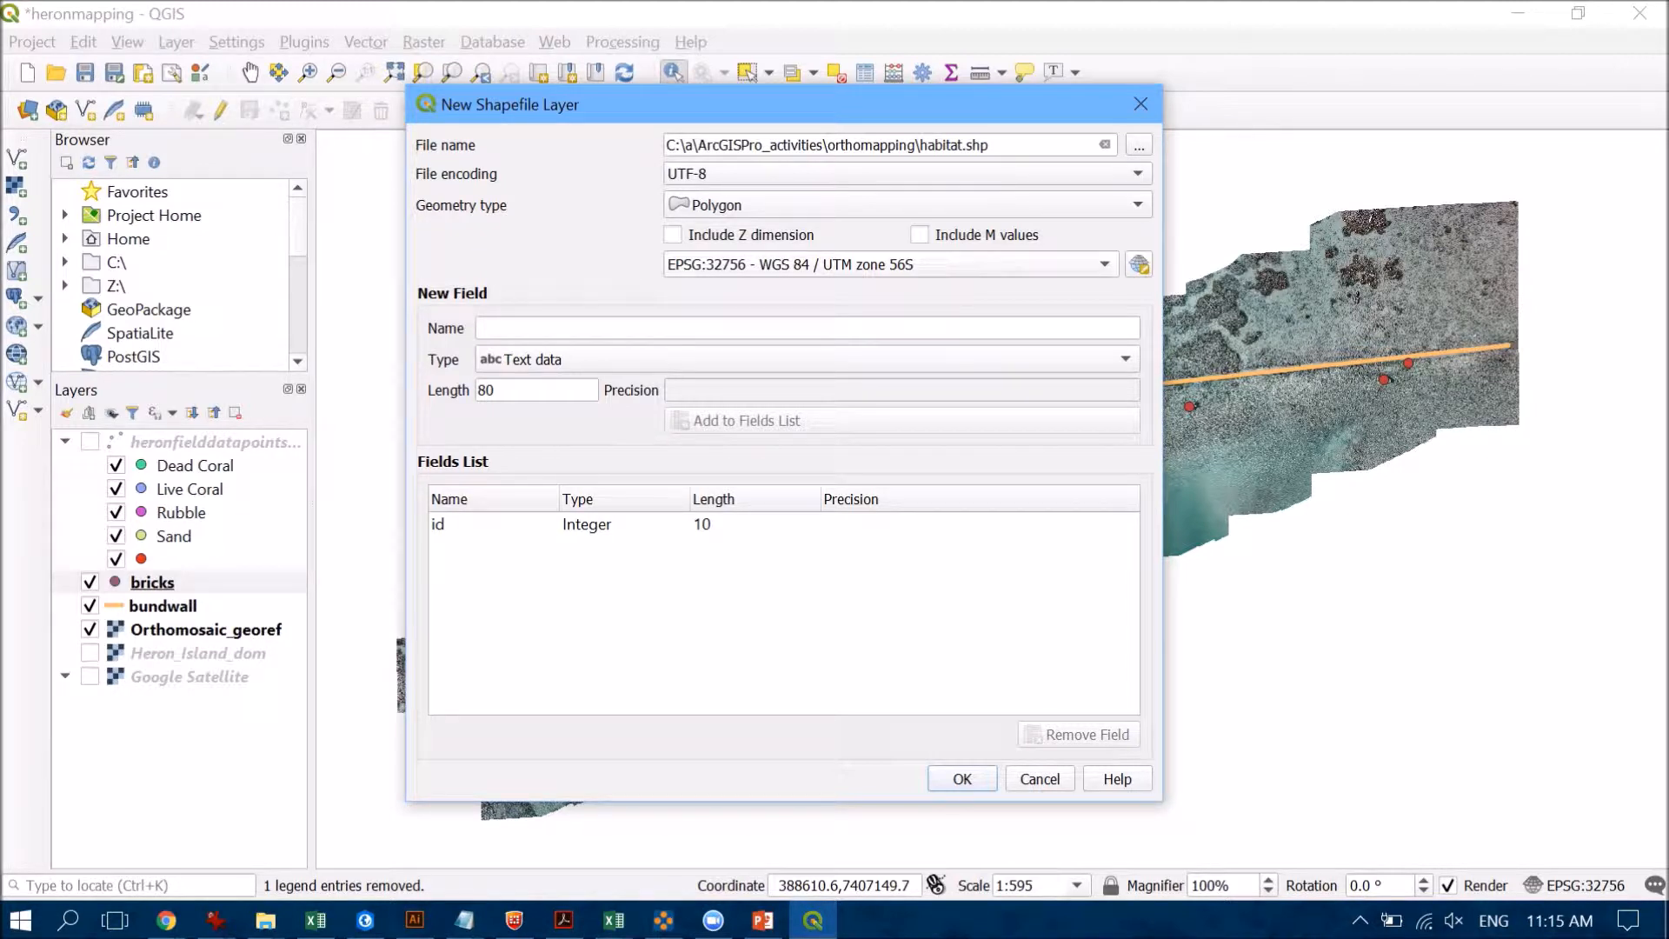
pyautogui.click(807, 329)
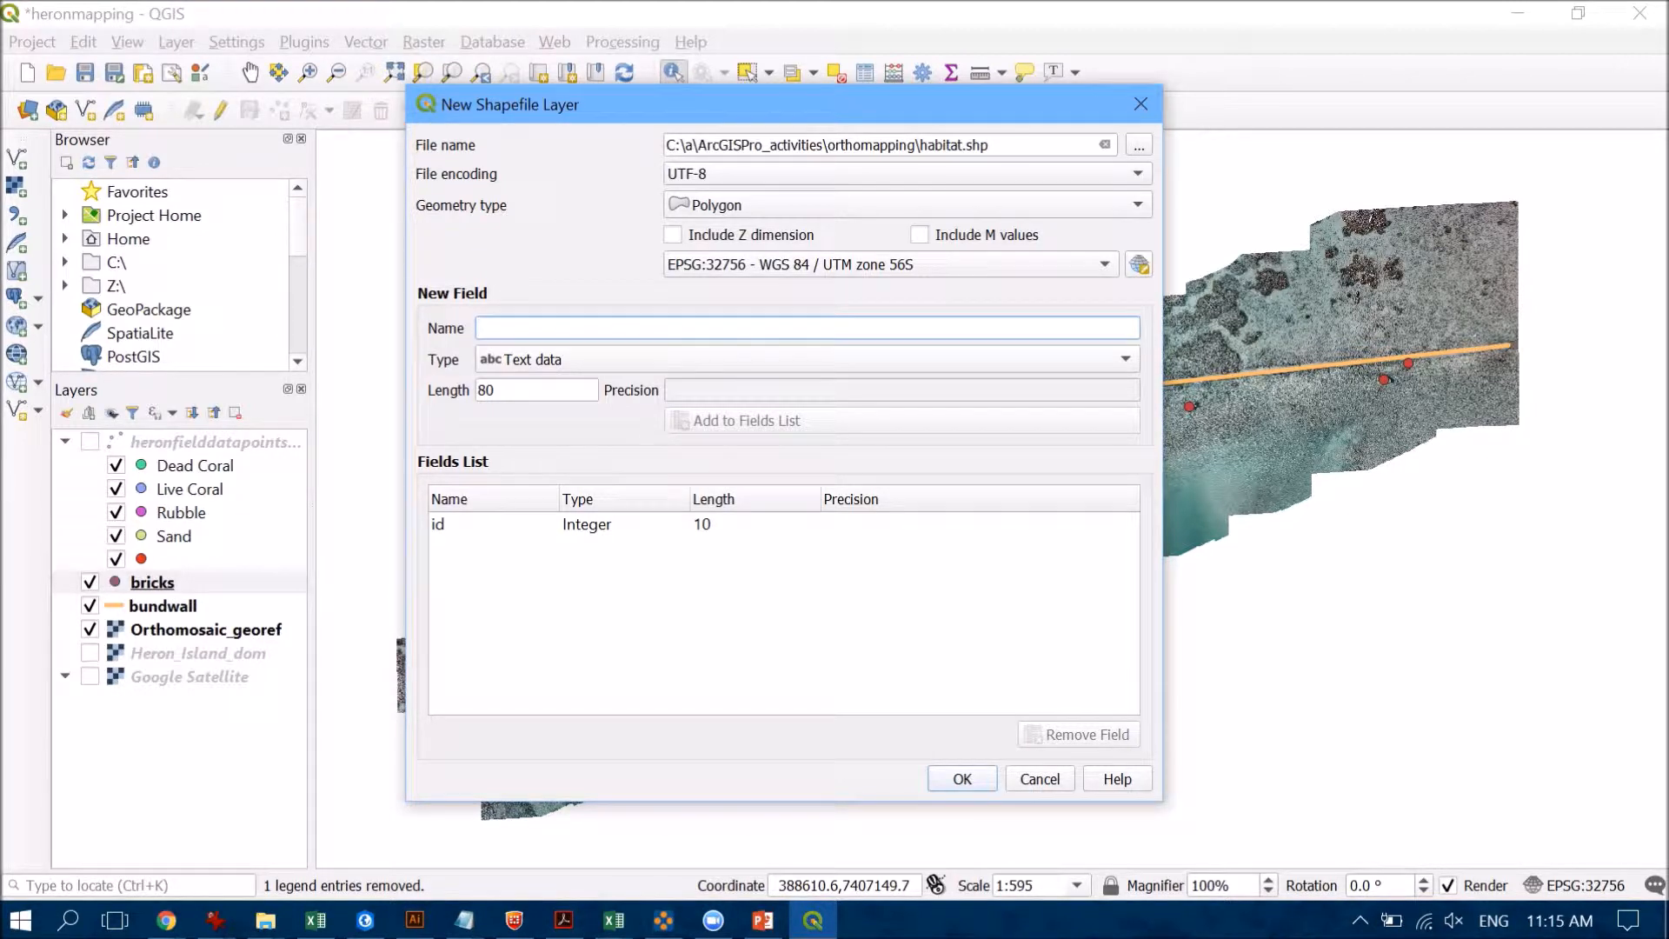
pyautogui.write('Type')
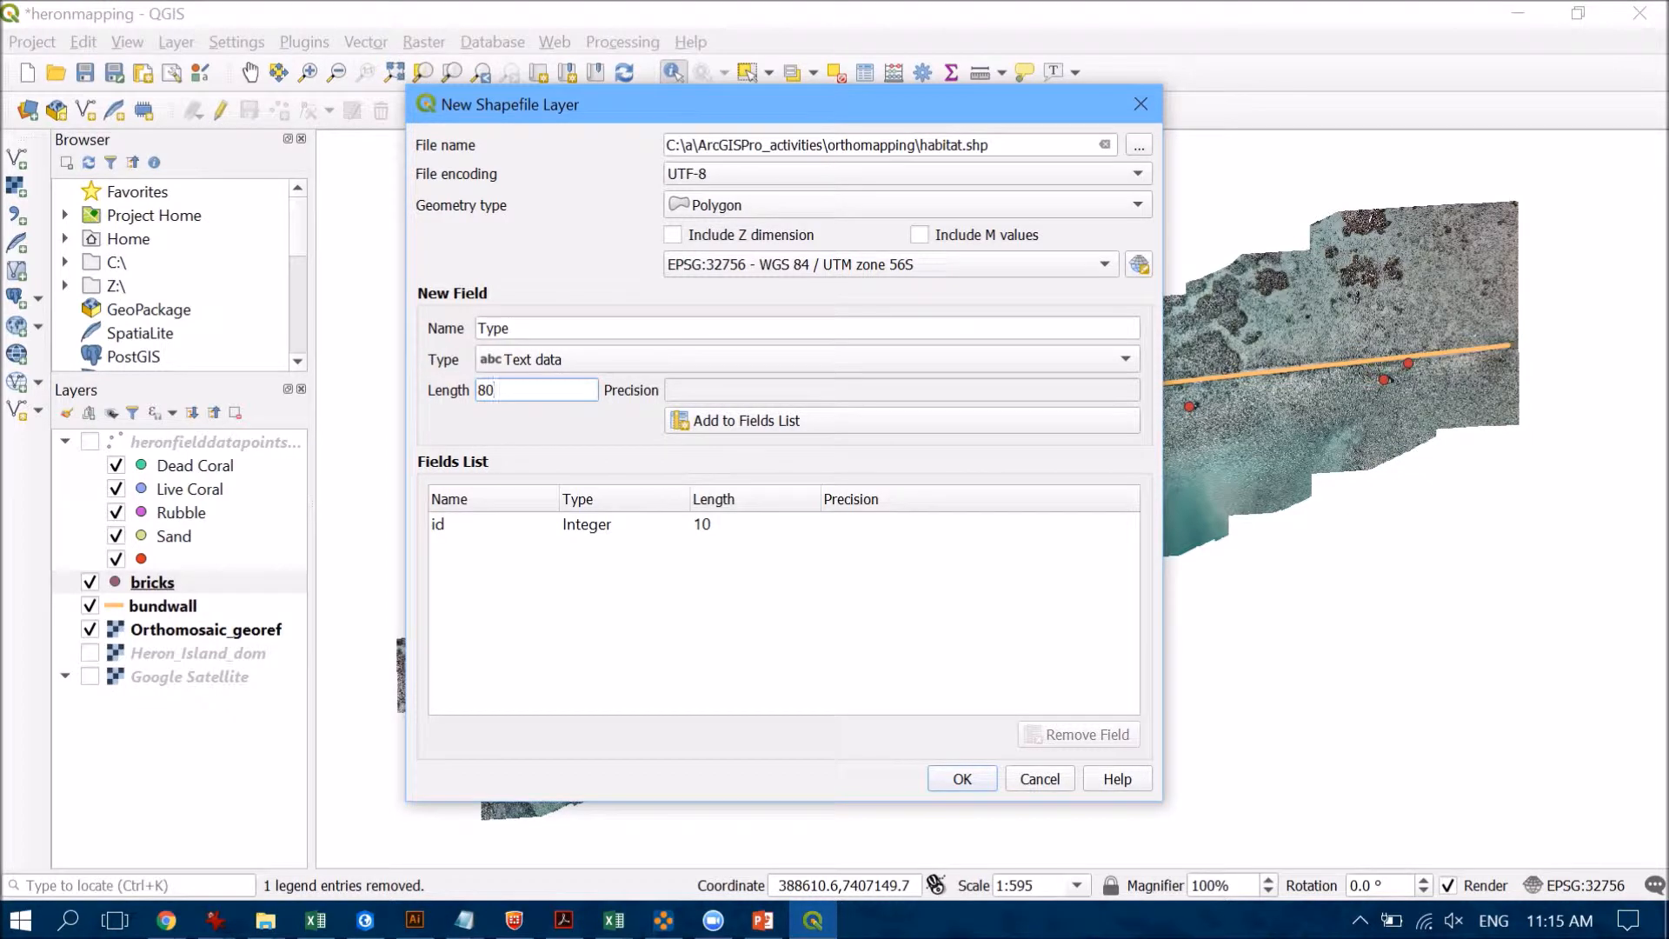
pyautogui.click(742, 419)
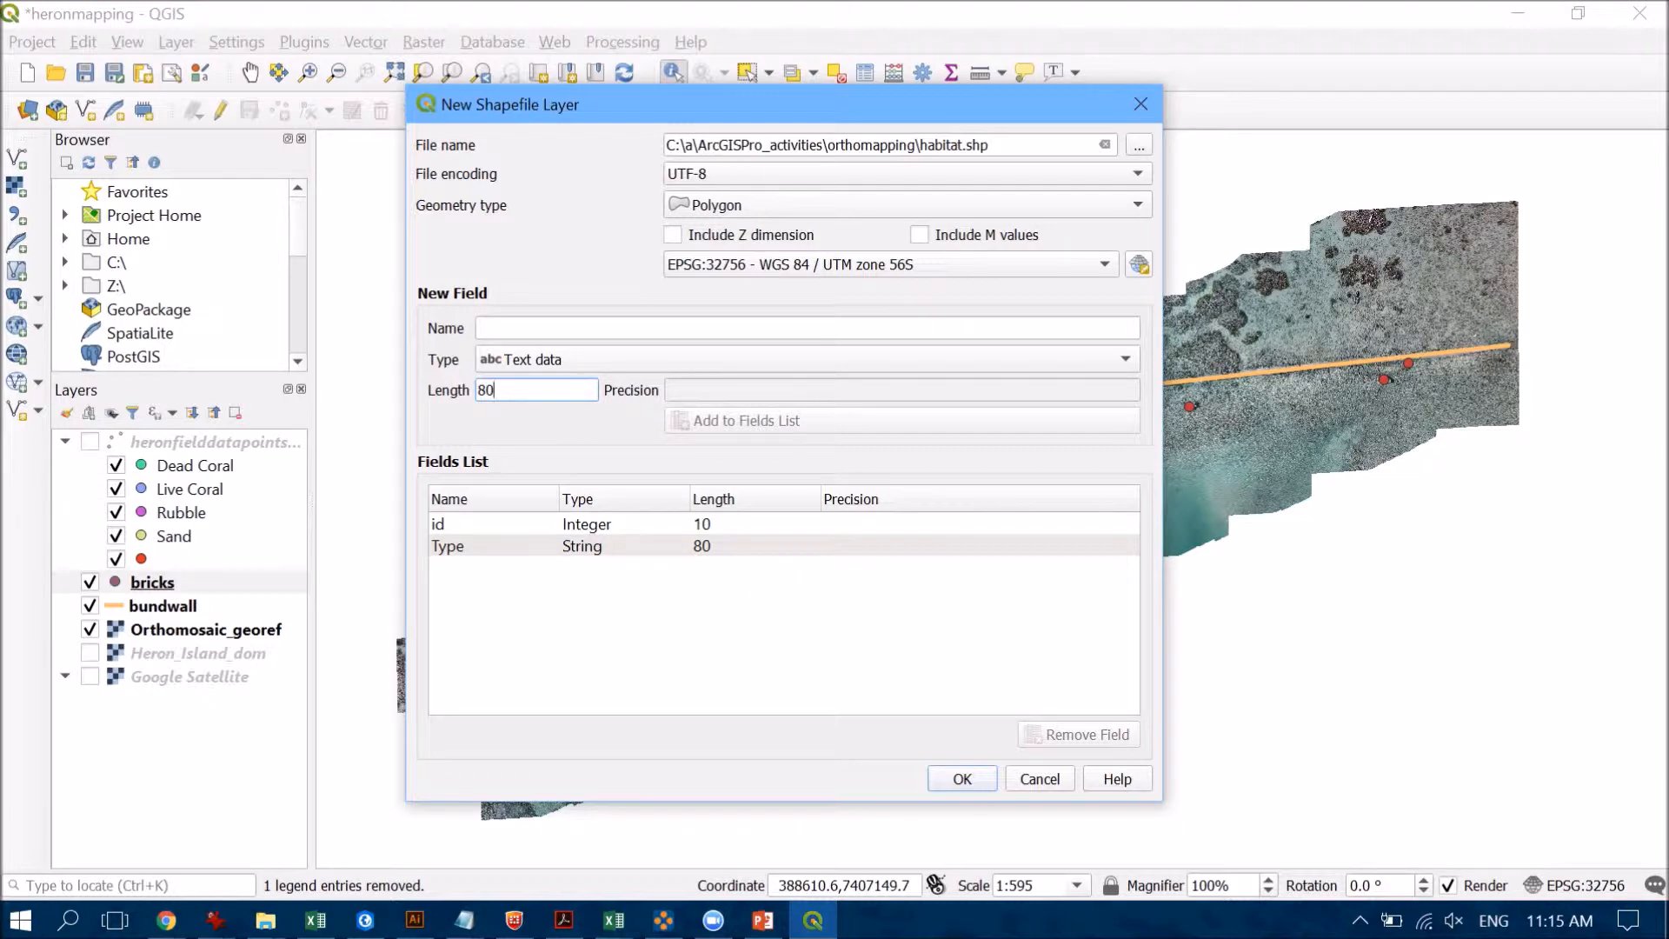
pyautogui.click(960, 779)
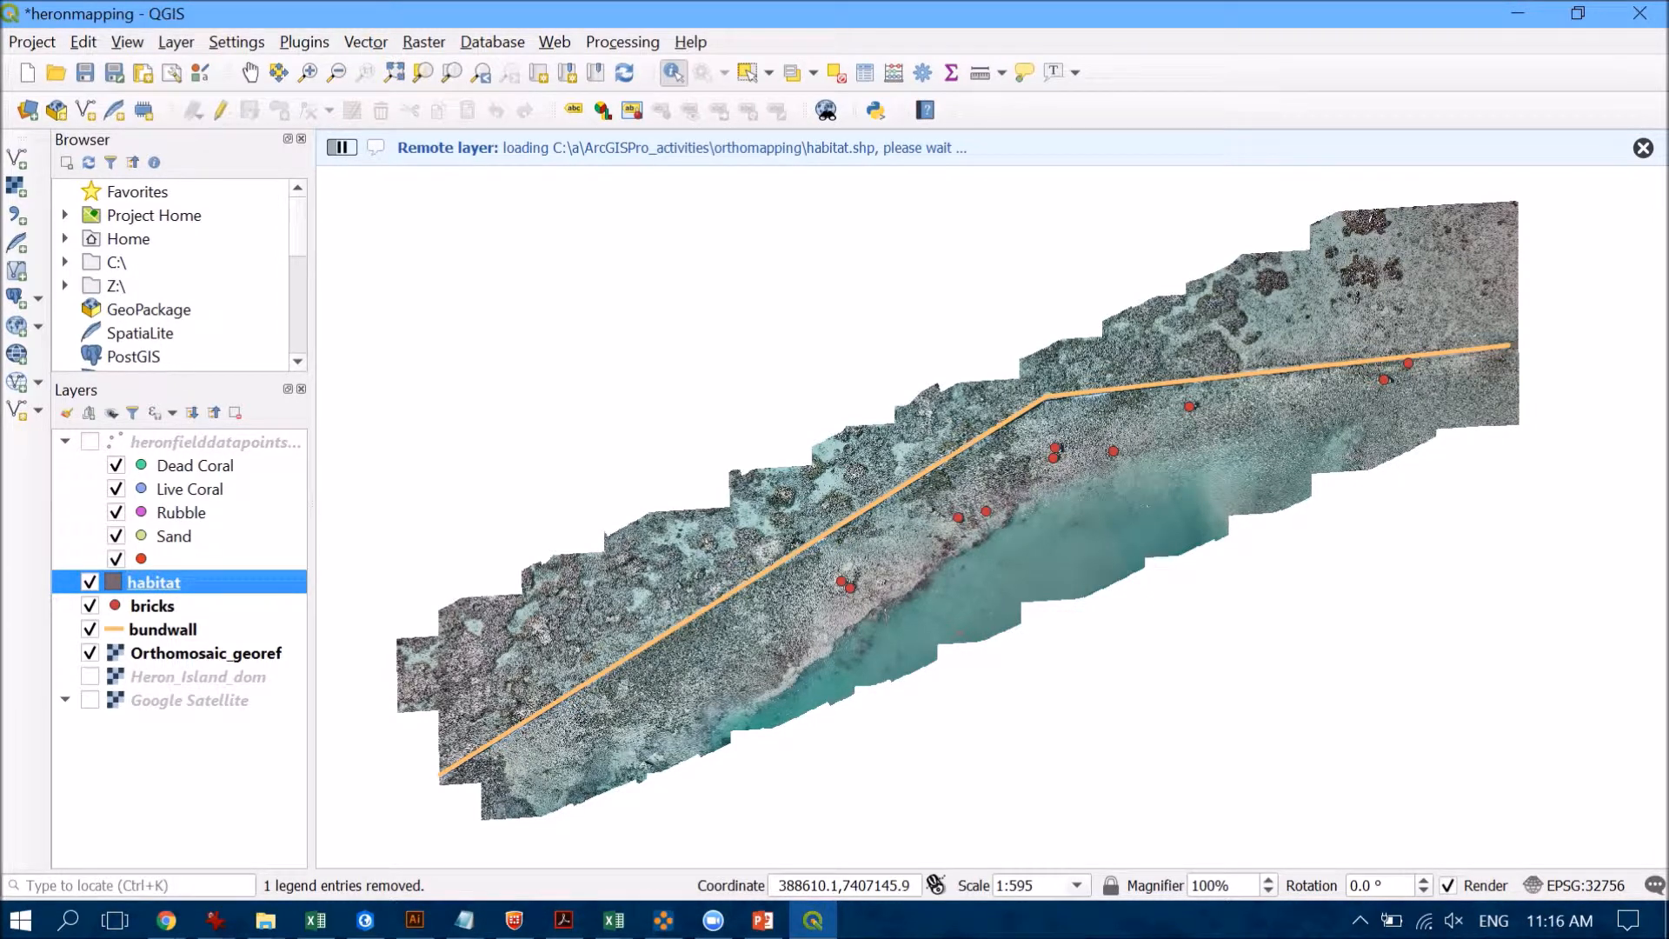
pyautogui.rightClick(153, 581)
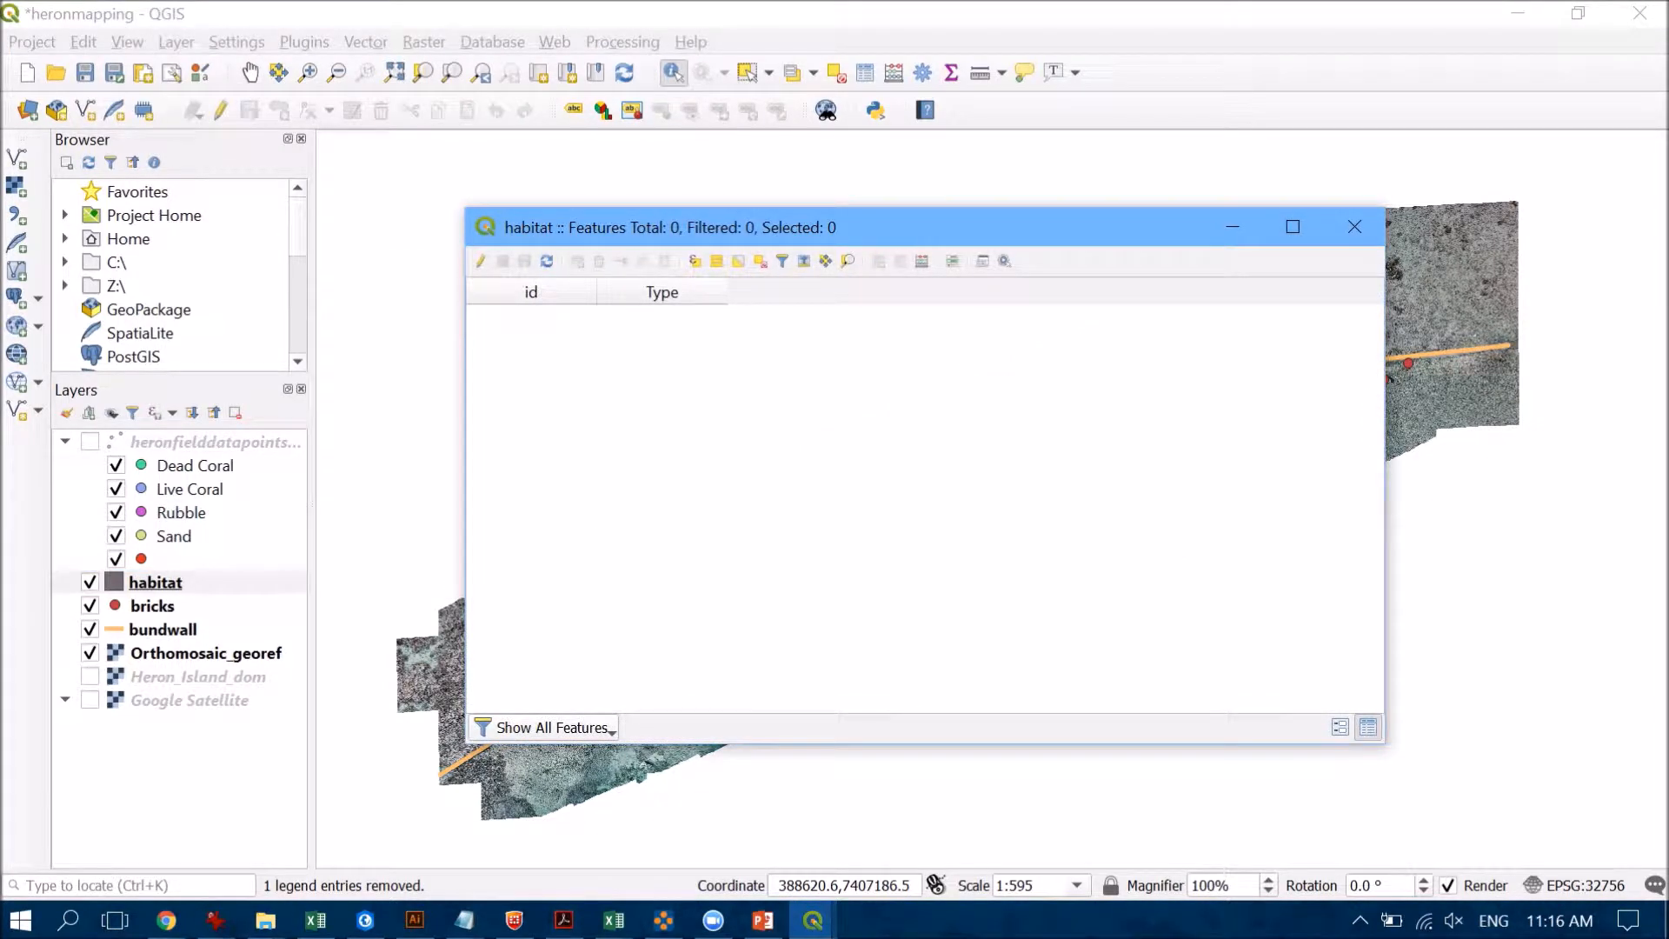
pyautogui.moveTo(661, 292)
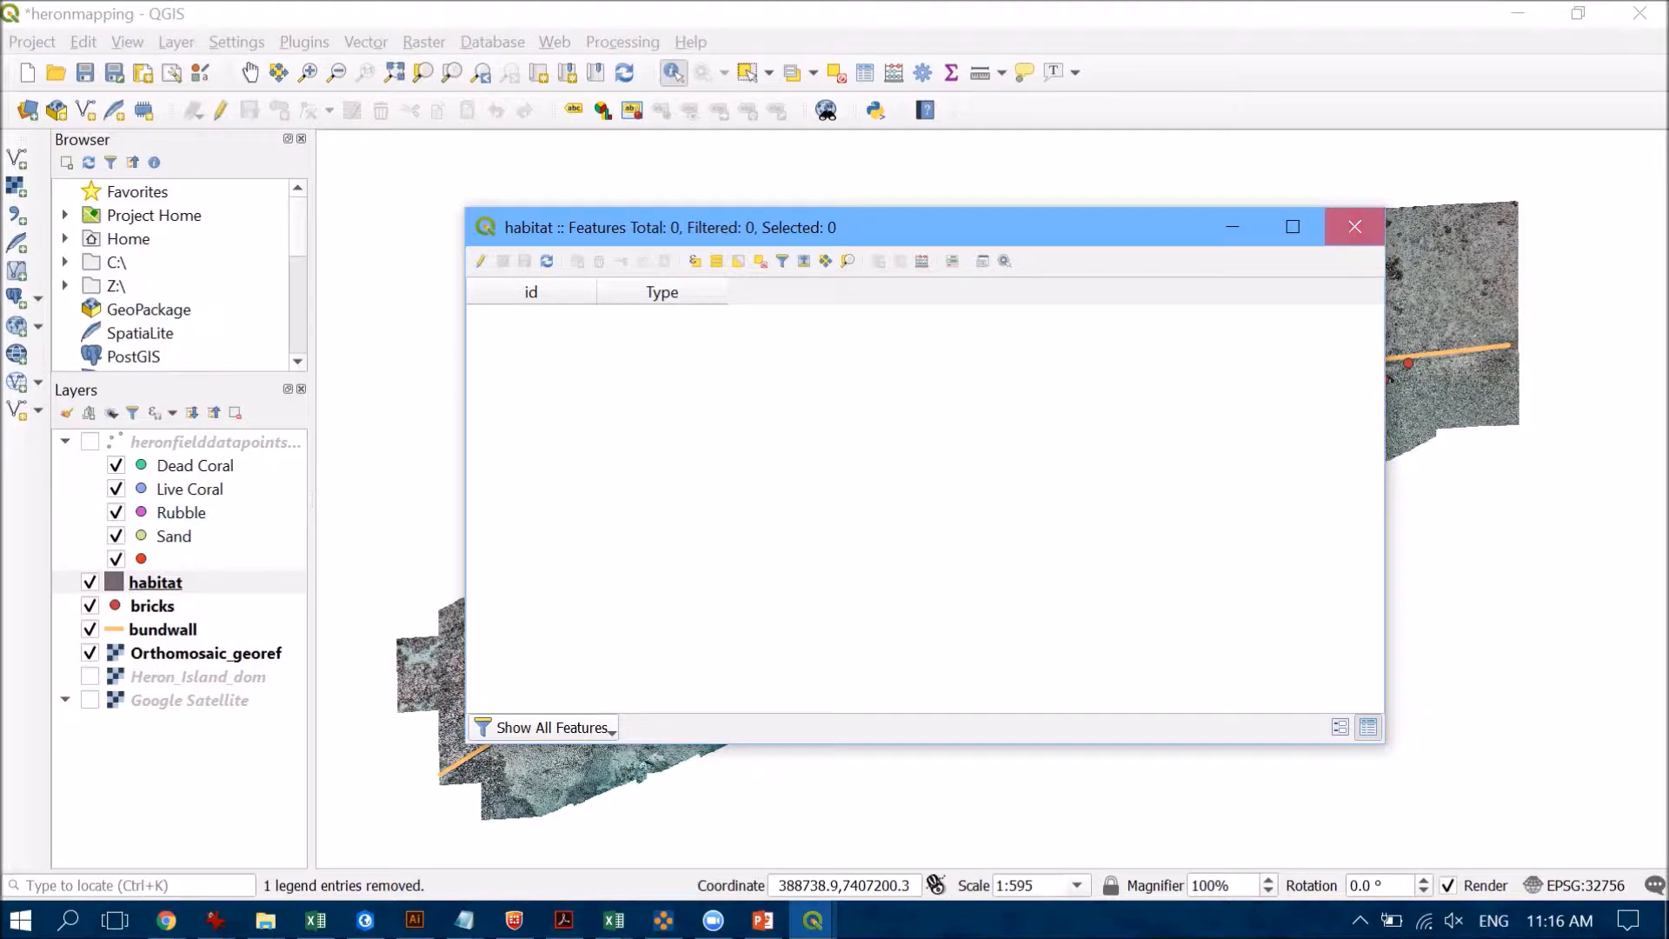
pyautogui.click(1355, 226)
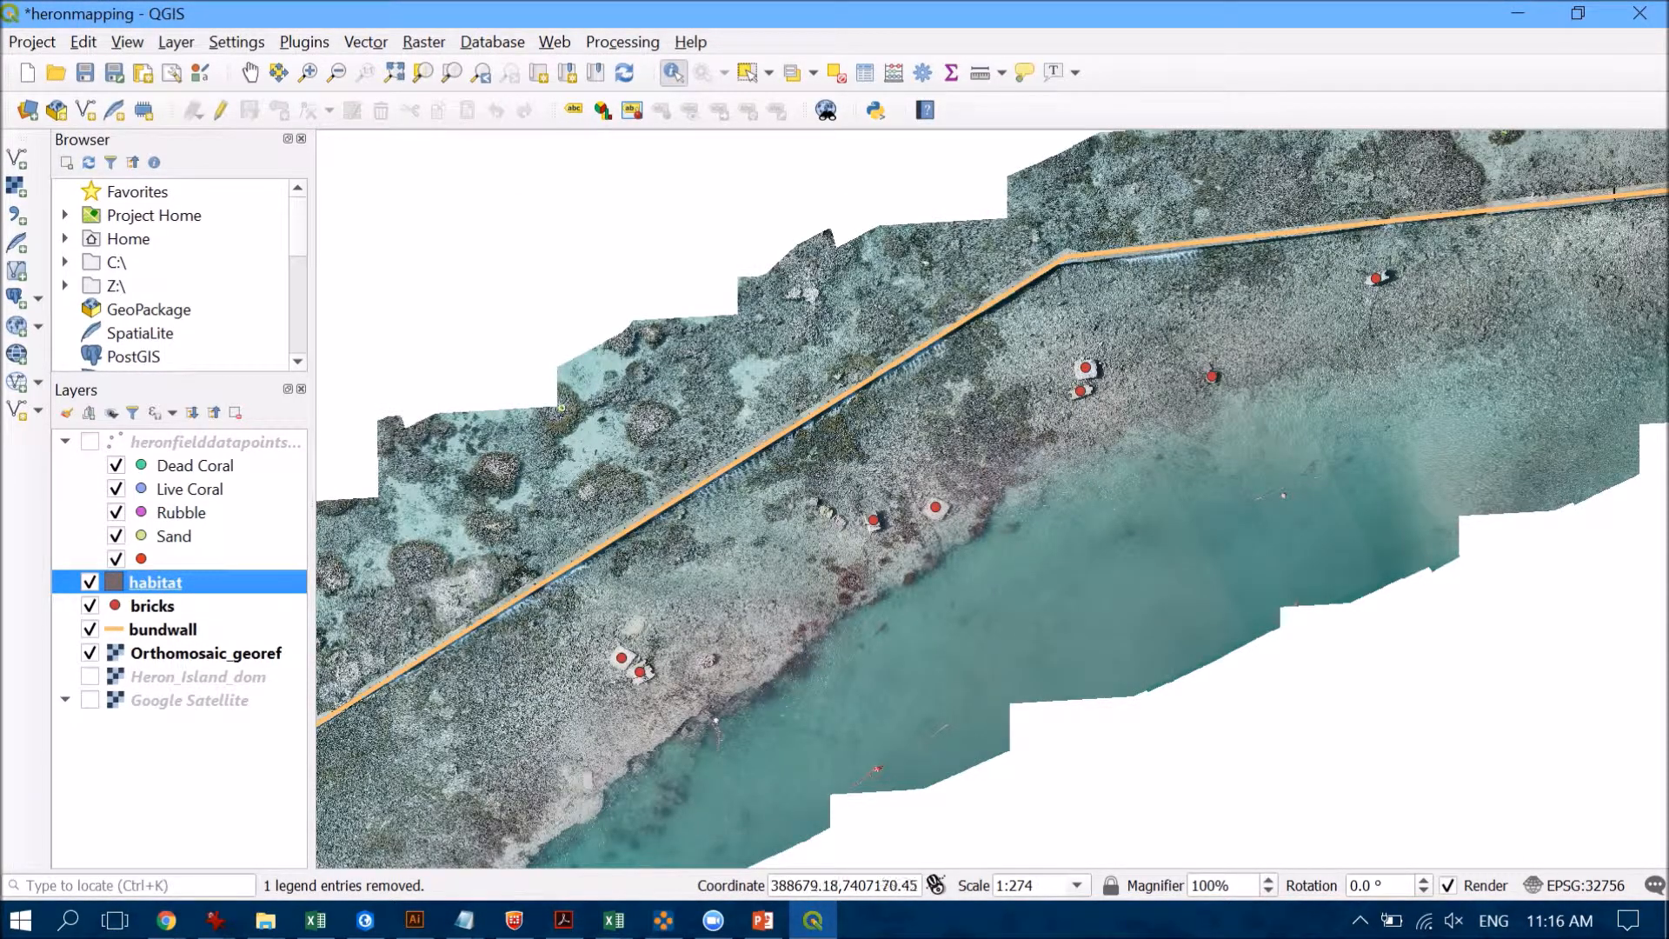
# - Trace a coral-patch polygon in the habitat layer and accept its attributes
pyautogui.scroll(3)
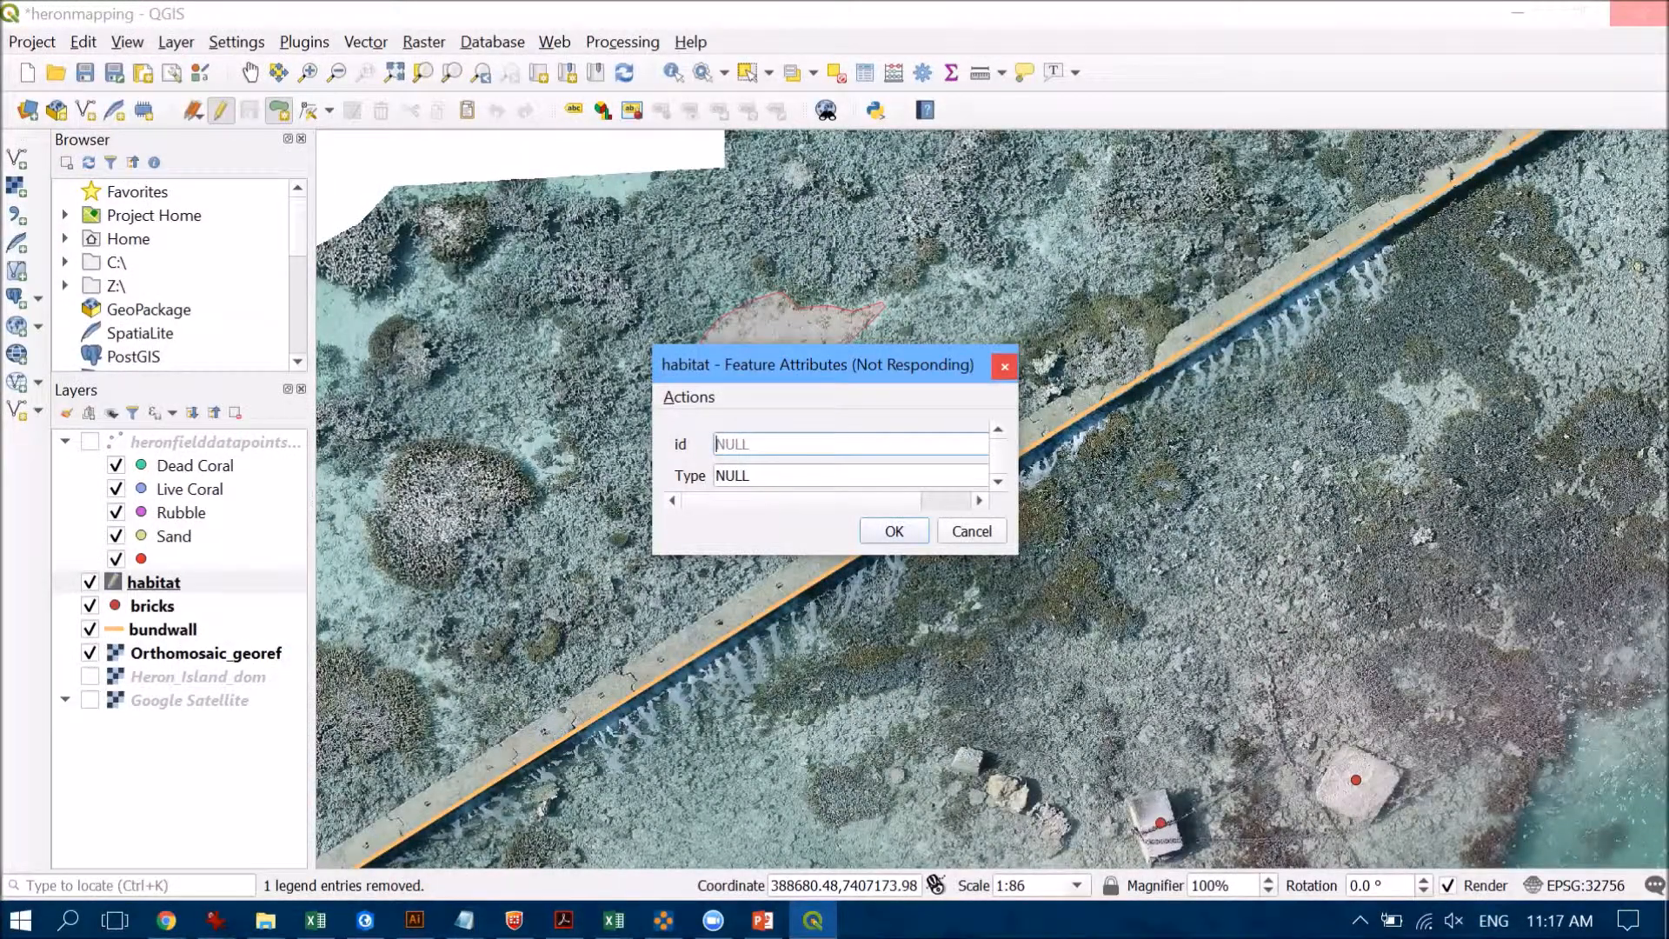
pyautogui.click(894, 532)
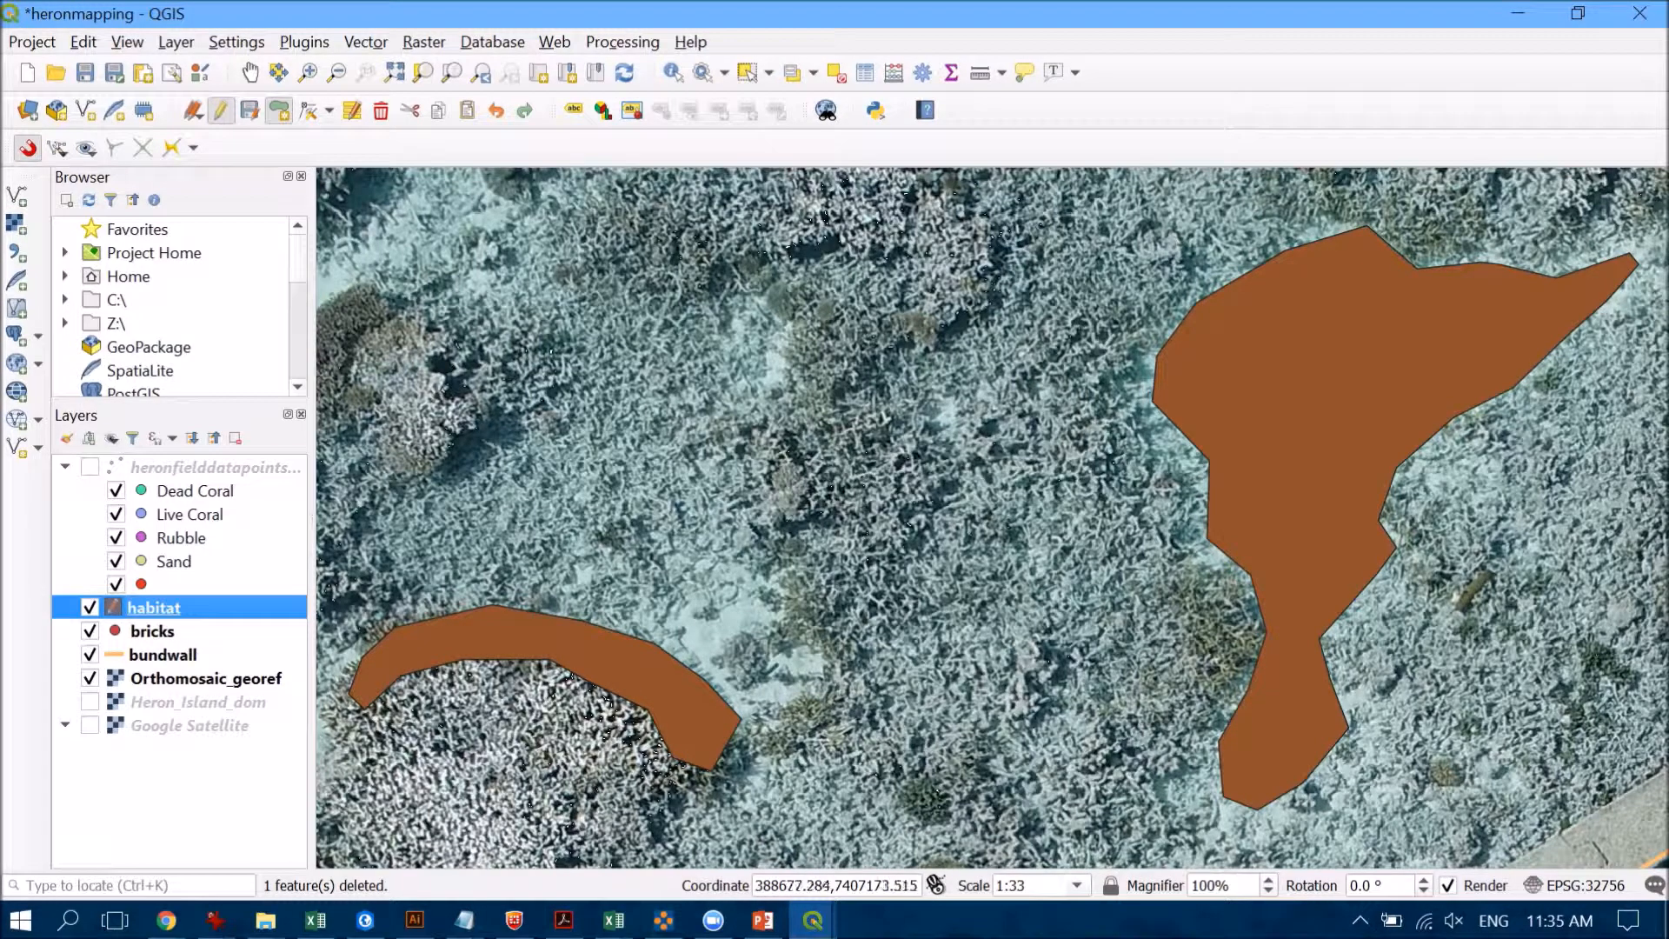
pyautogui.click(237, 42)
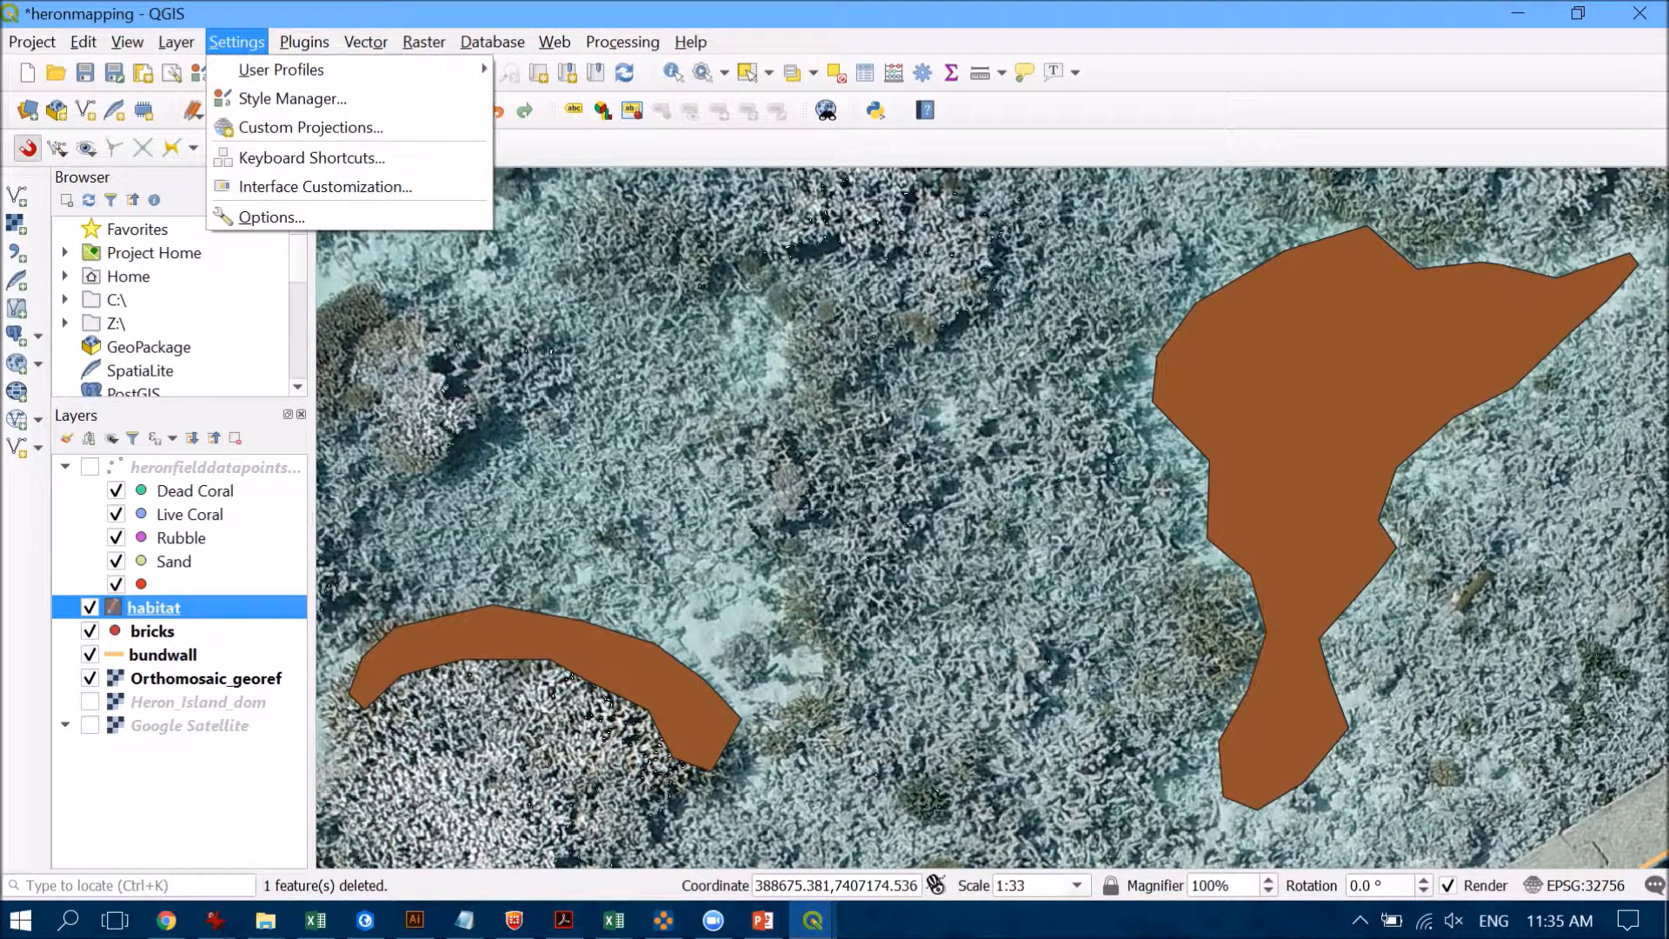
pyautogui.click(270, 218)
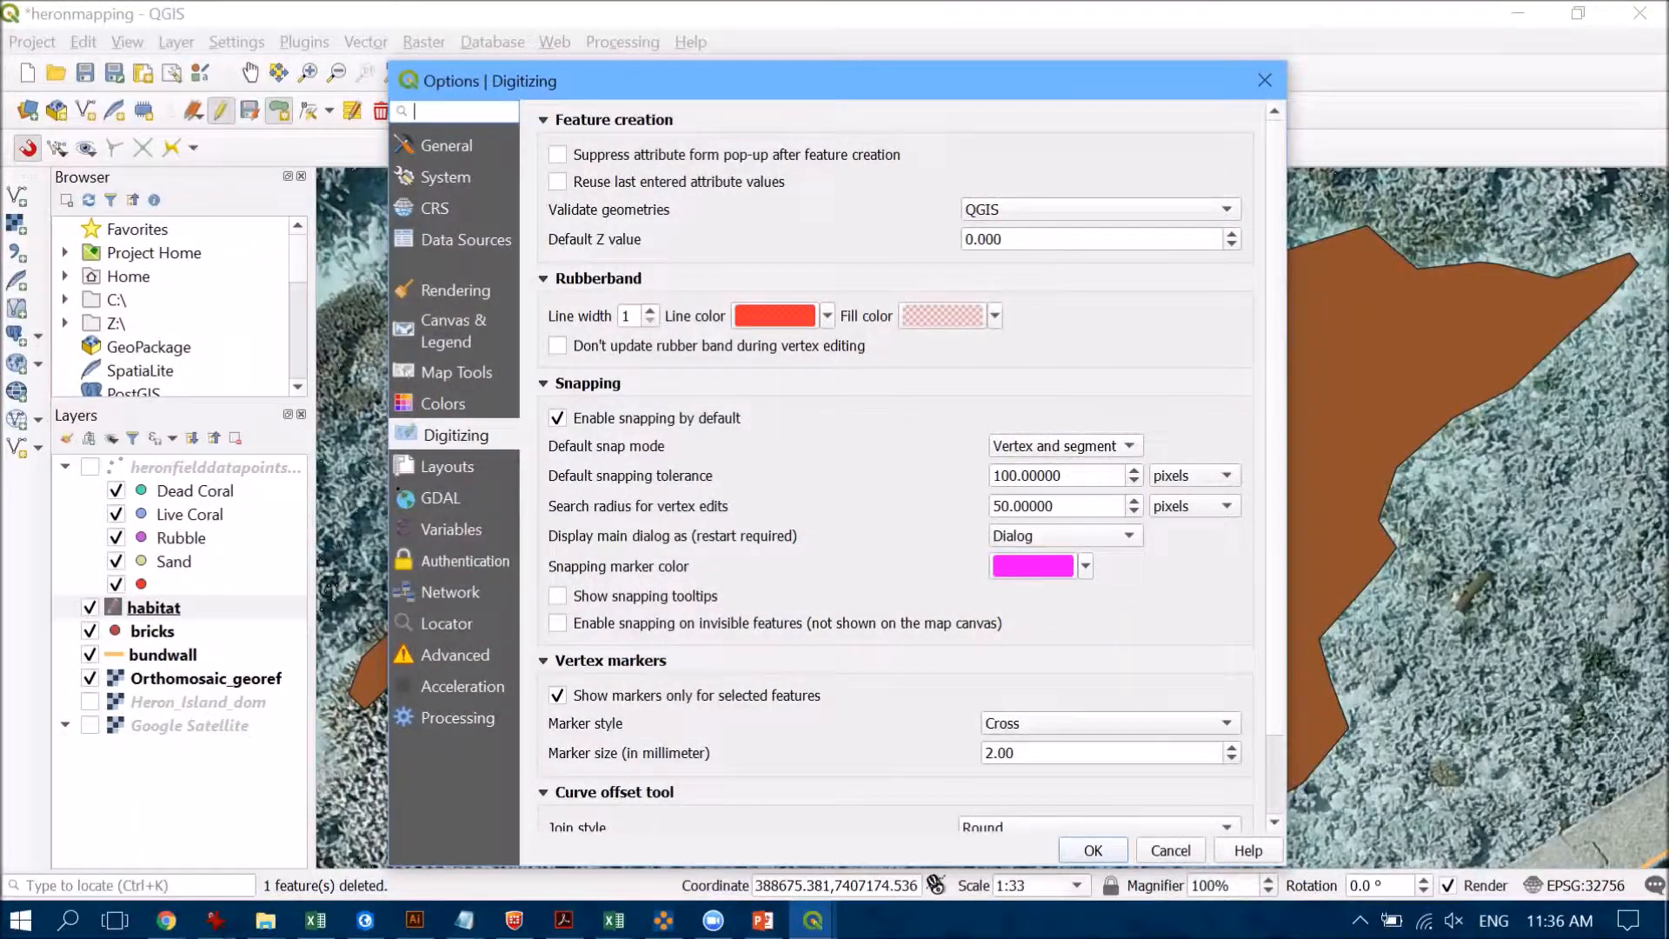
pyautogui.moveTo(456, 435)
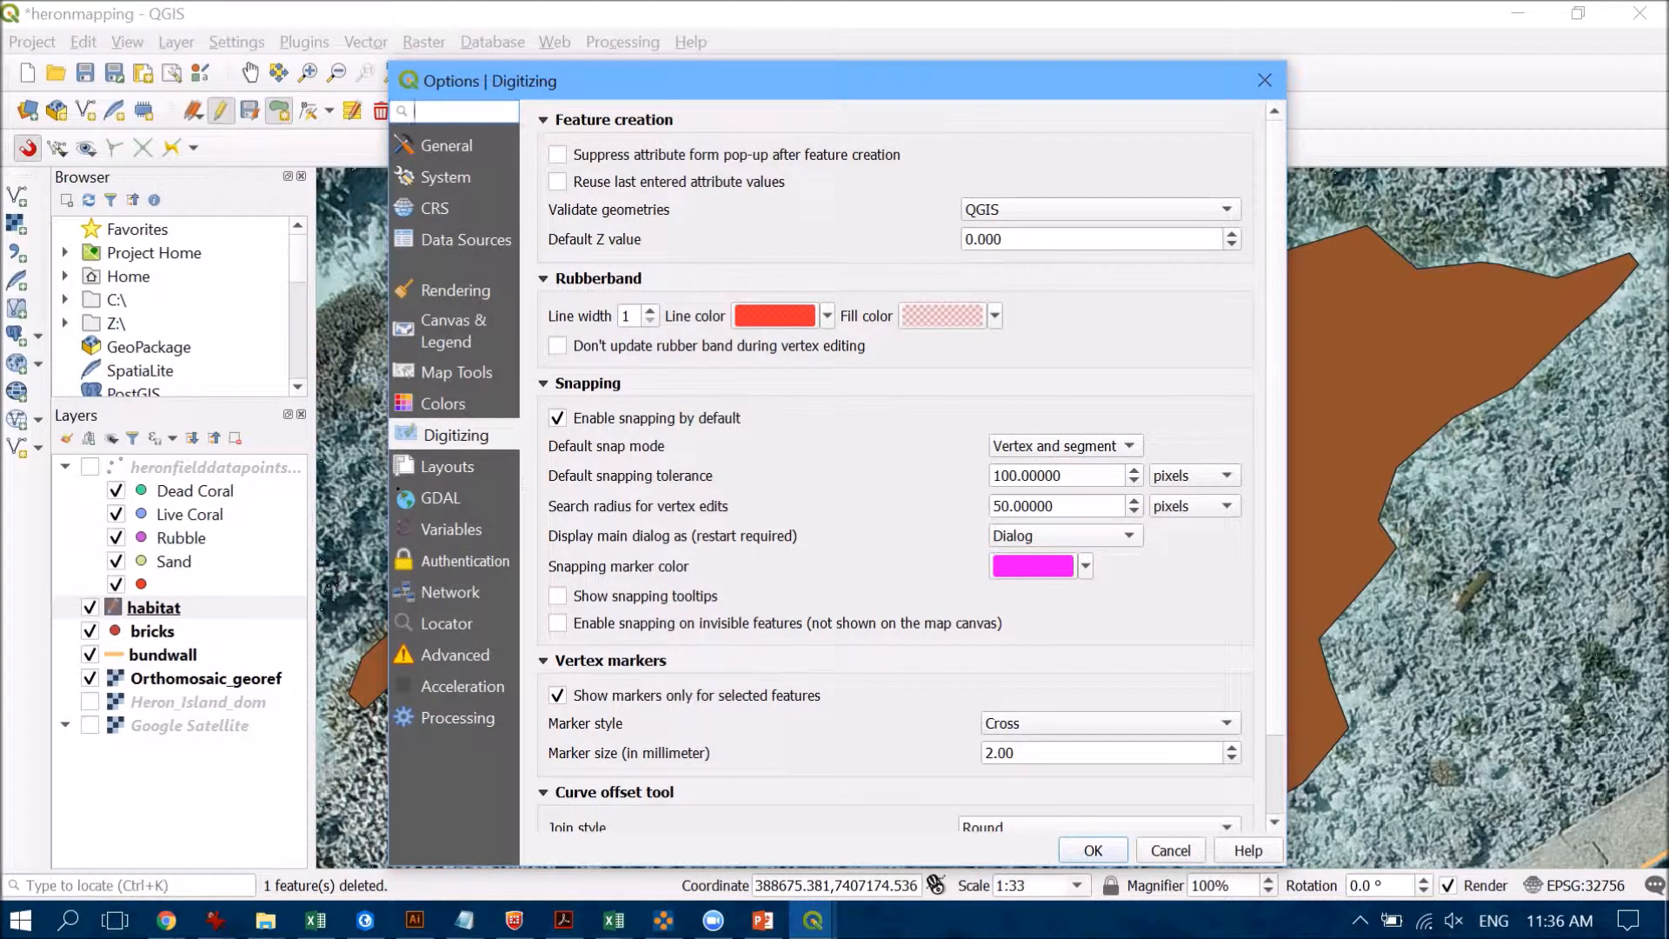
pyautogui.click(1092, 850)
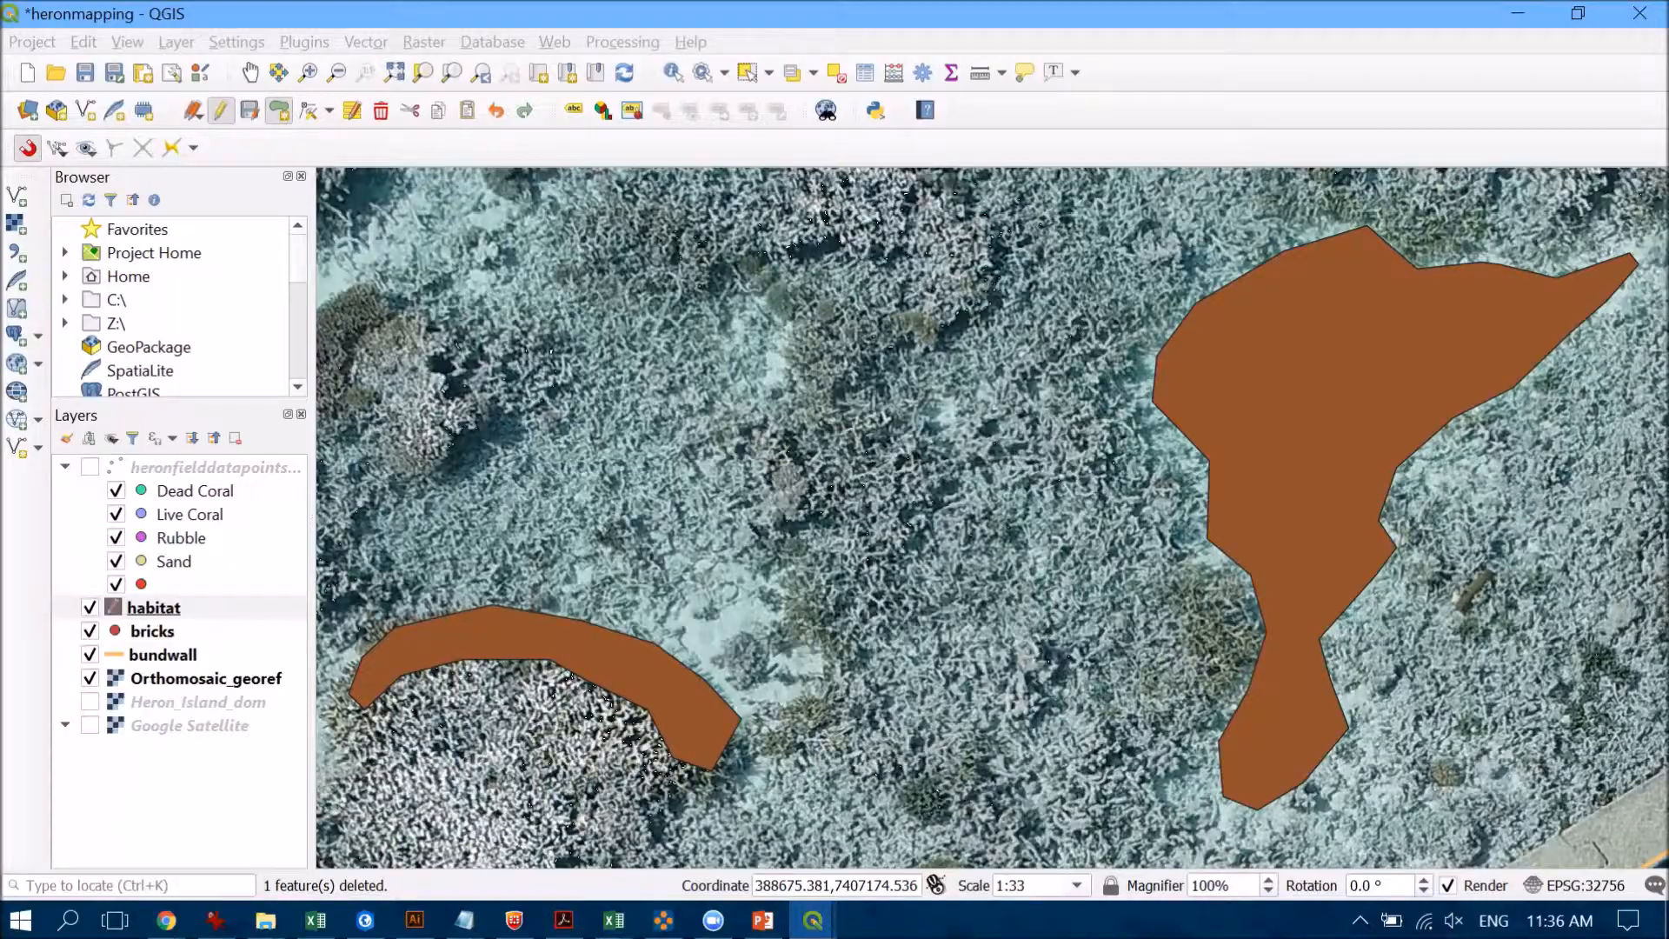
# - Enable project snapping to habitat vertices and segments at 12 pixels tolerance
pyautogui.click(125, 42)
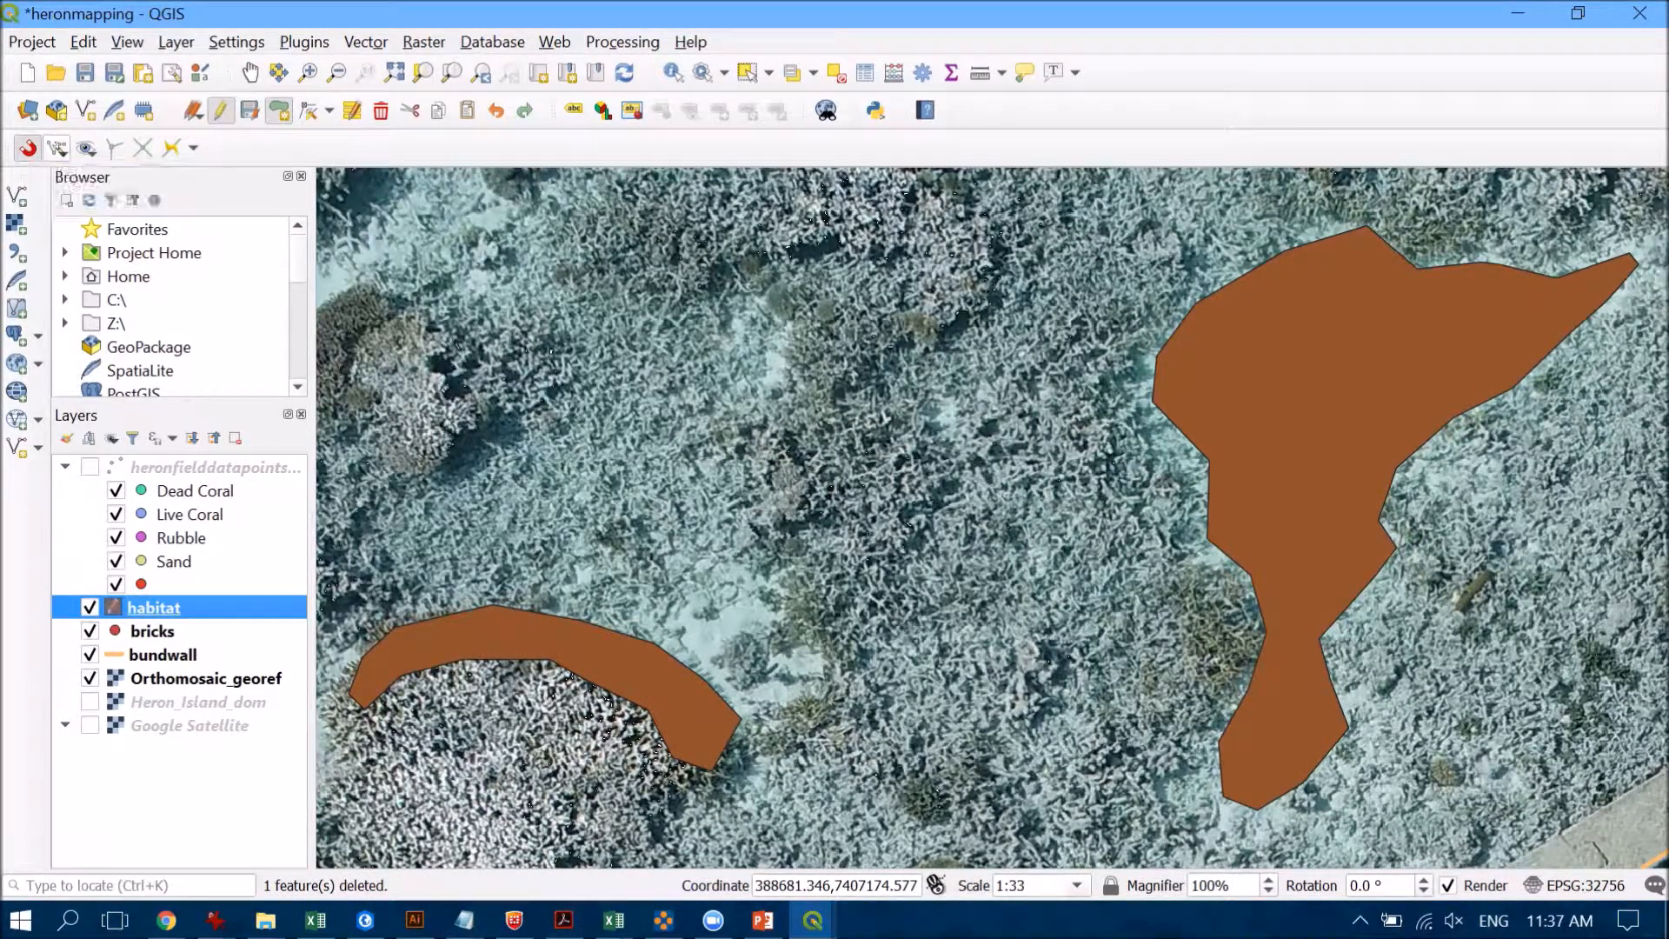
pyautogui.click(70, 147)
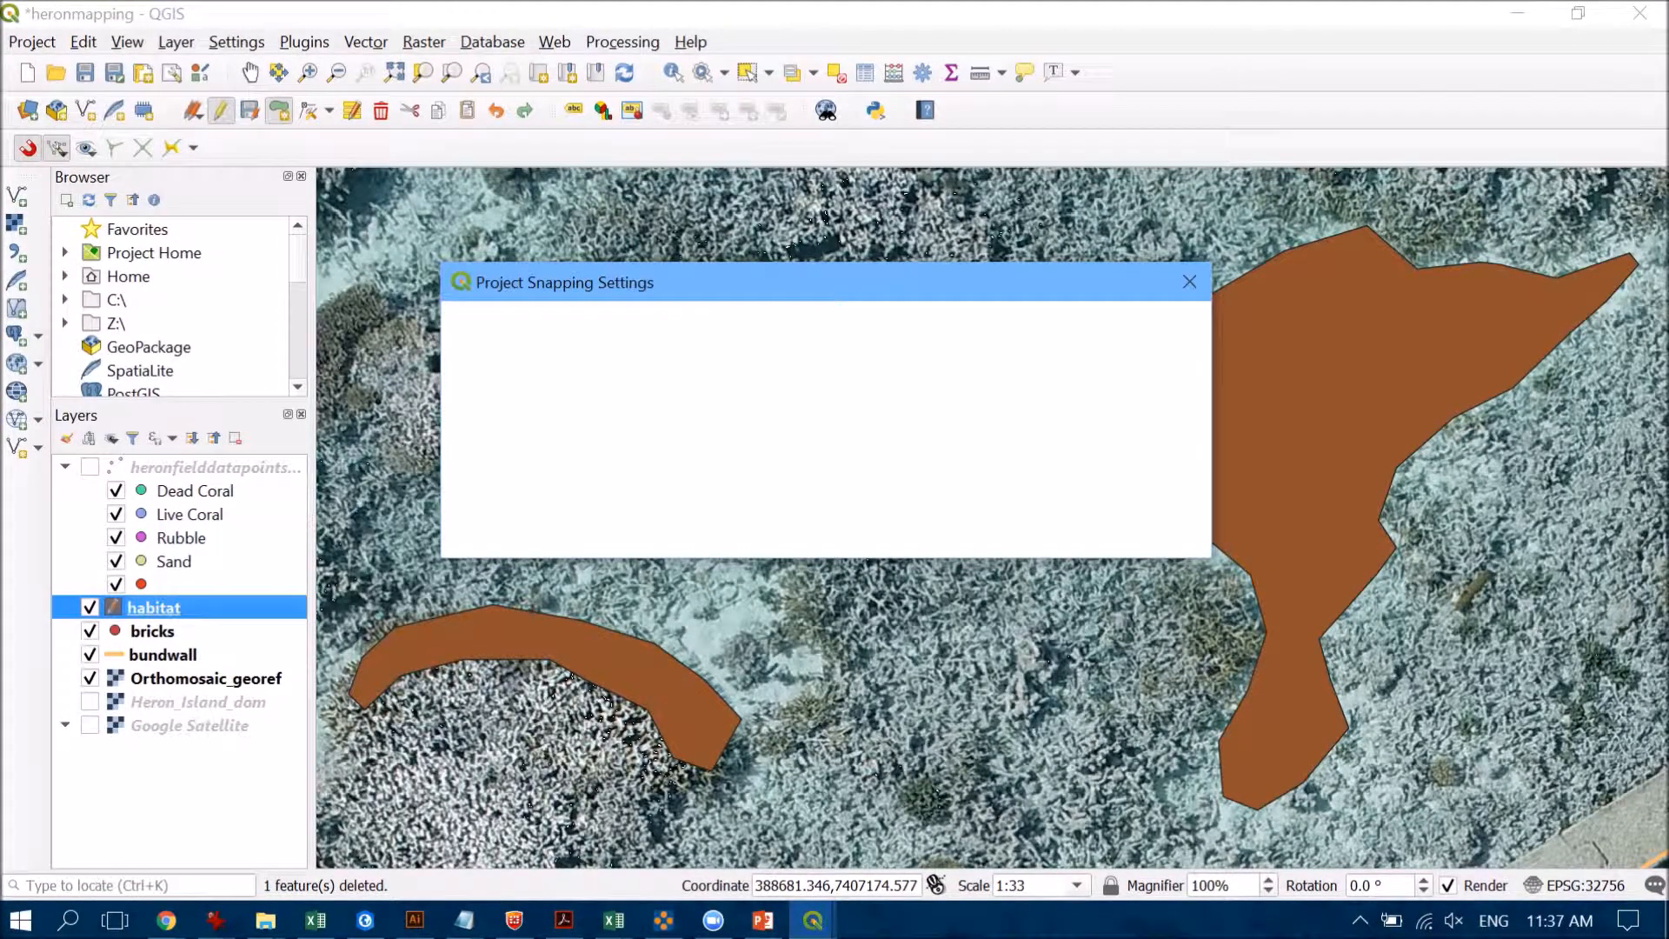
pyautogui.click(466, 325)
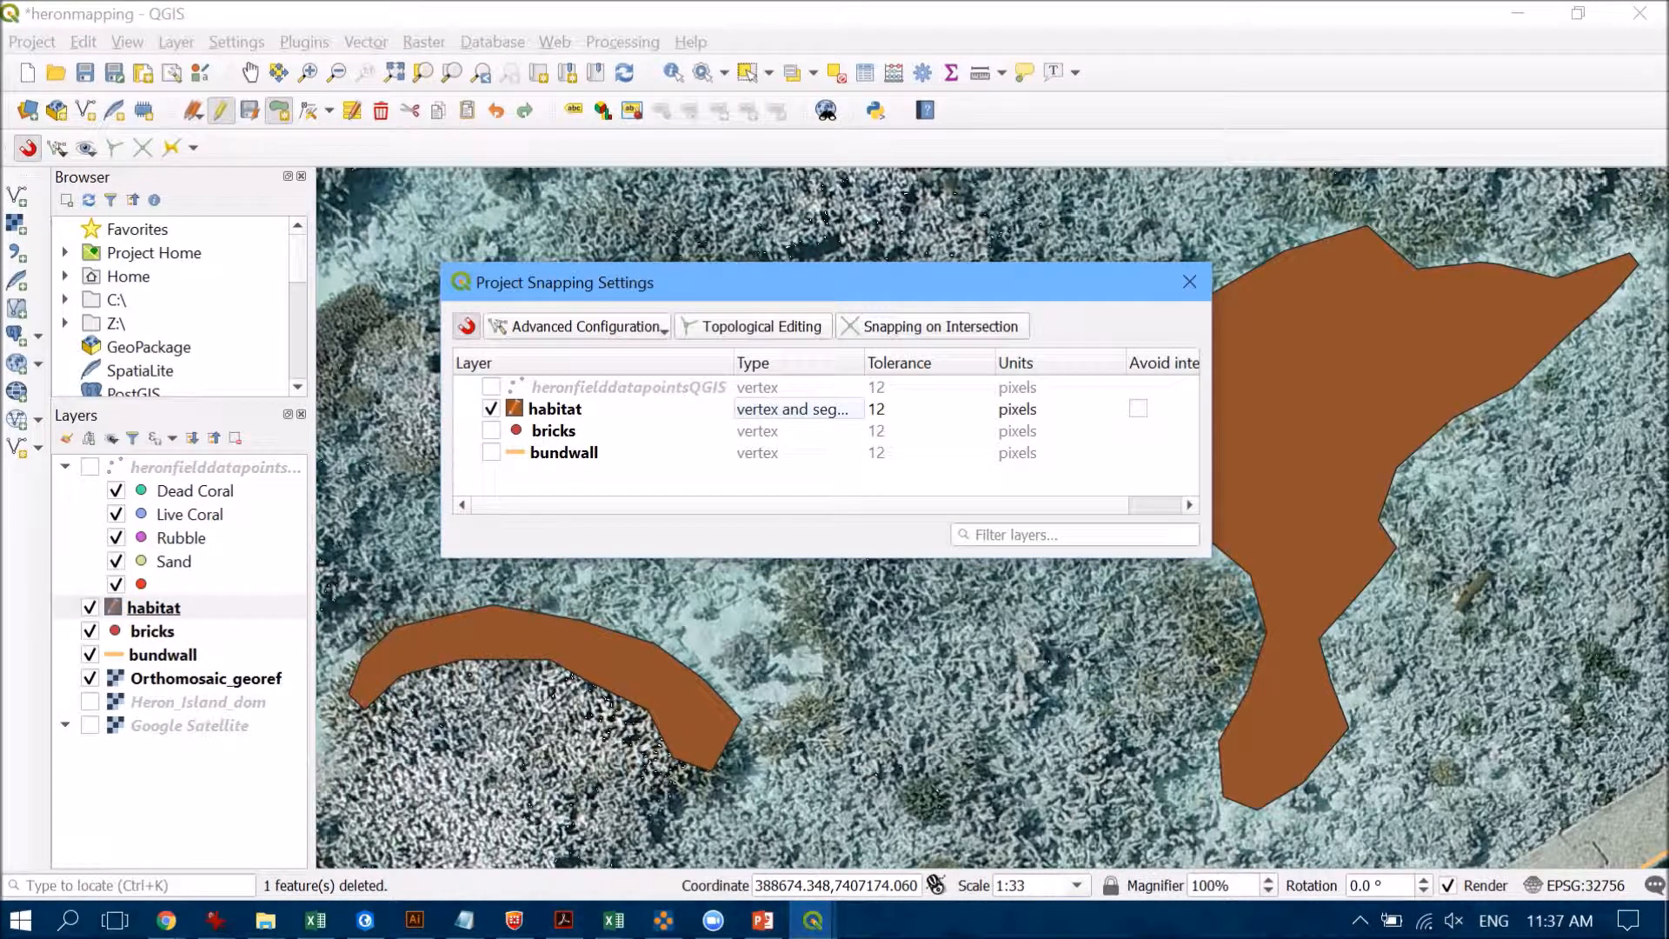
pyautogui.moveTo(555, 409)
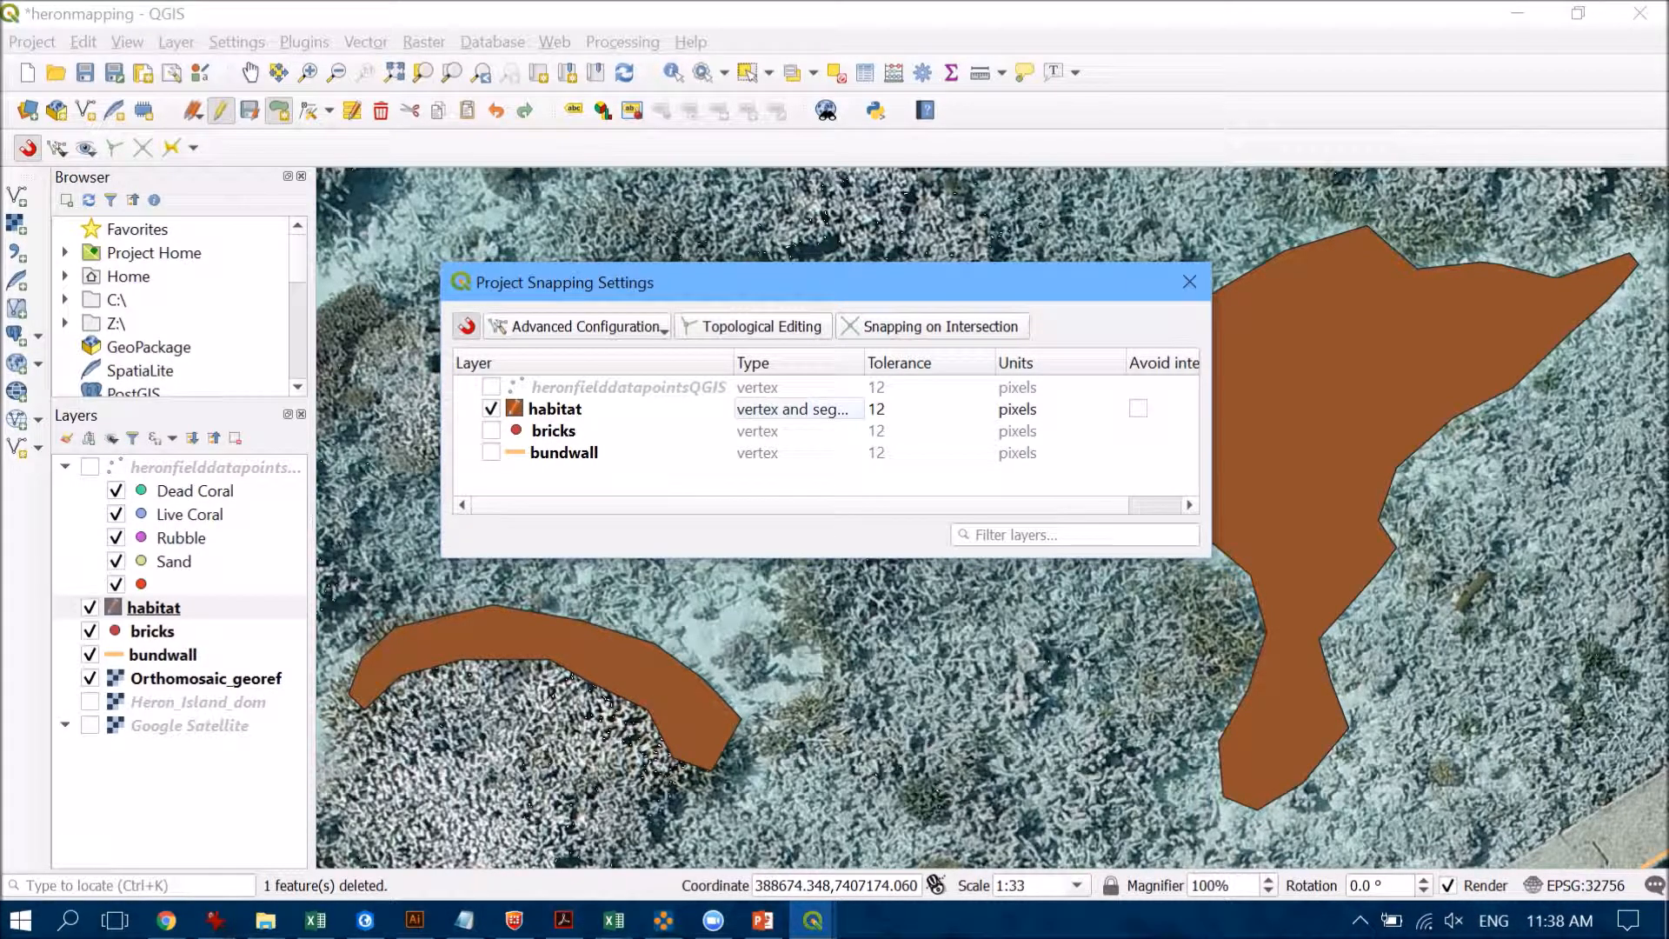
pyautogui.click(1188, 282)
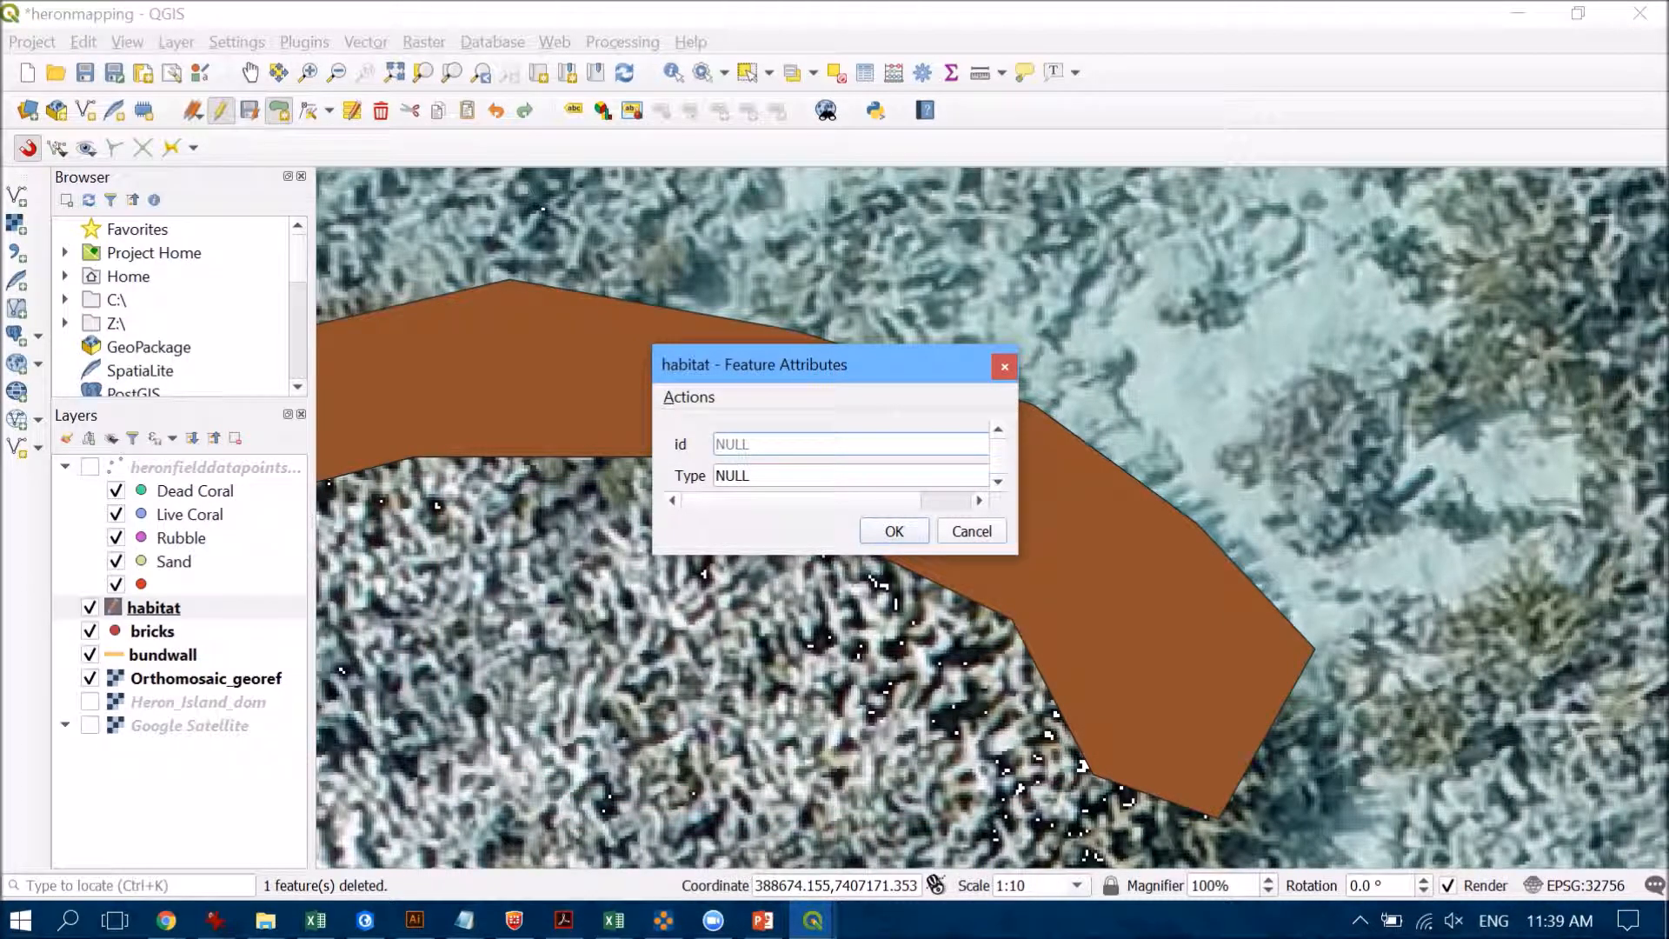
# - Accept the snapped polygon's attributes, zoom to check its shared edge, and select habitat
pyautogui.click(893, 532)
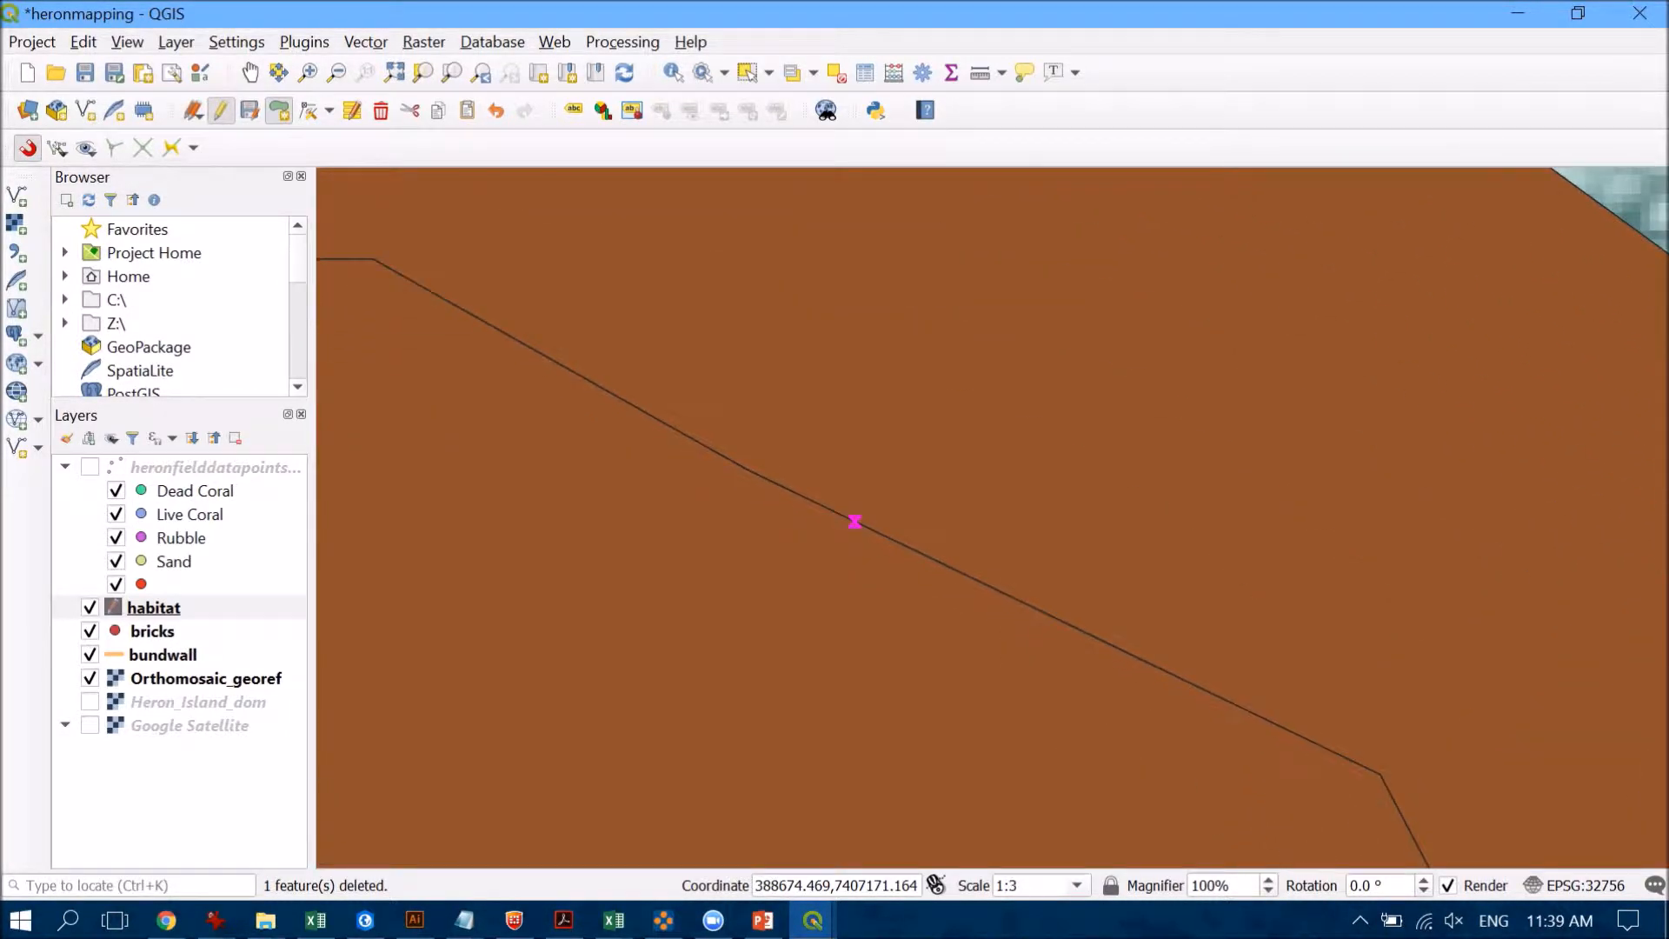
pyautogui.scroll(-3)
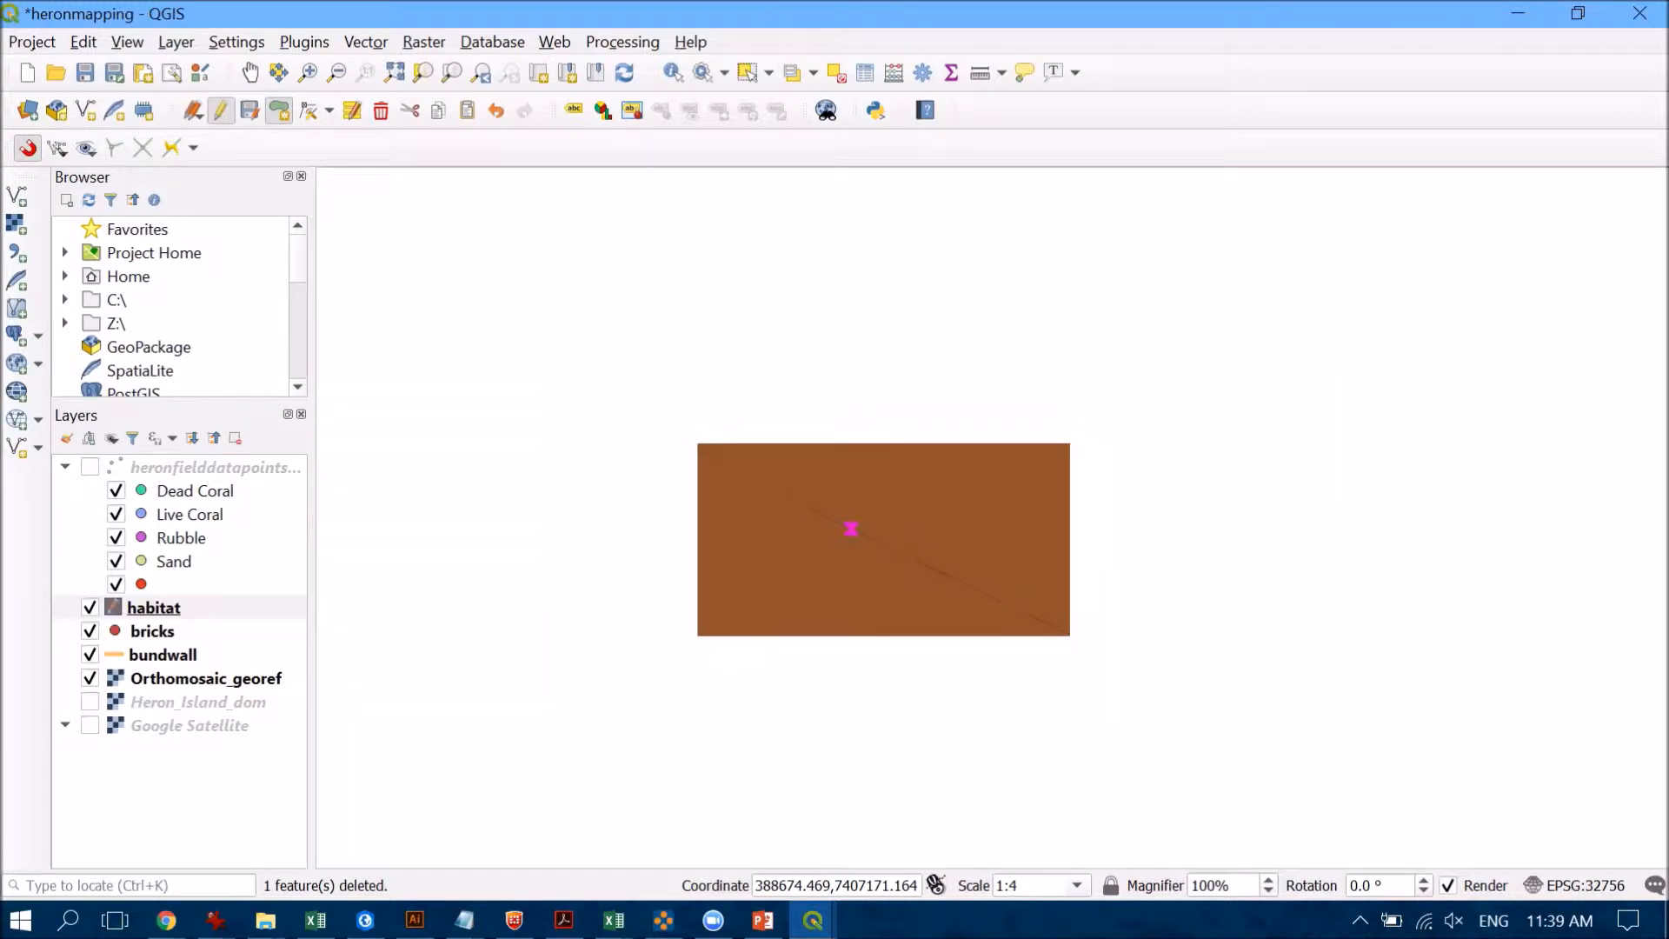
pyautogui.scroll(3)
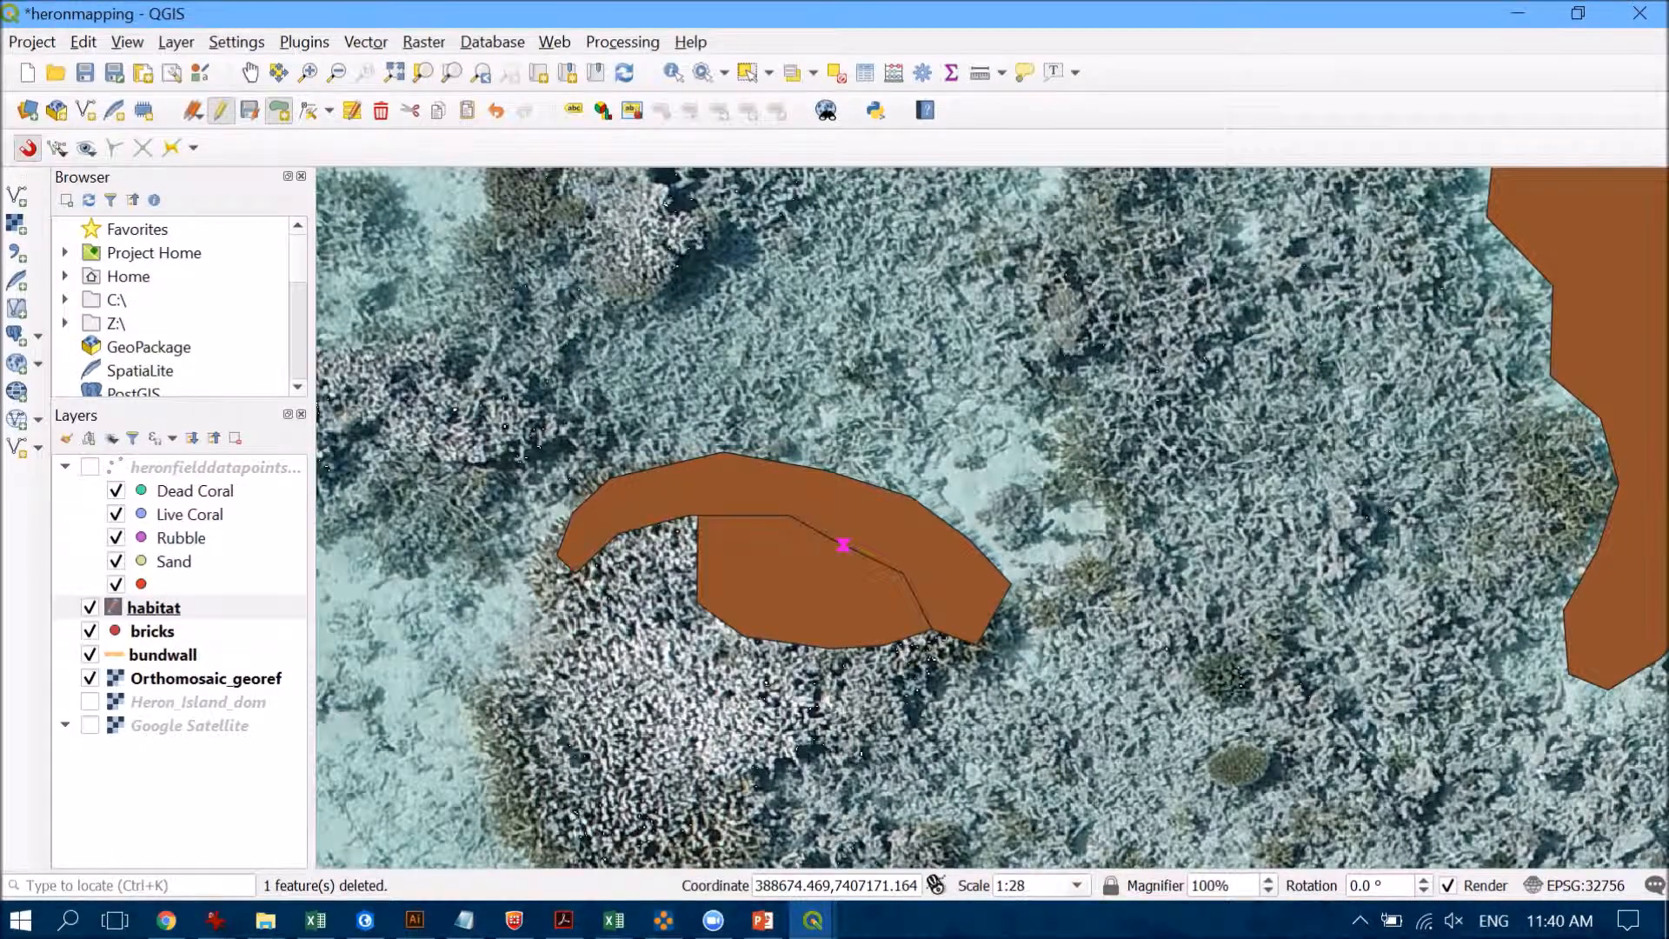
pyautogui.scroll(-3)
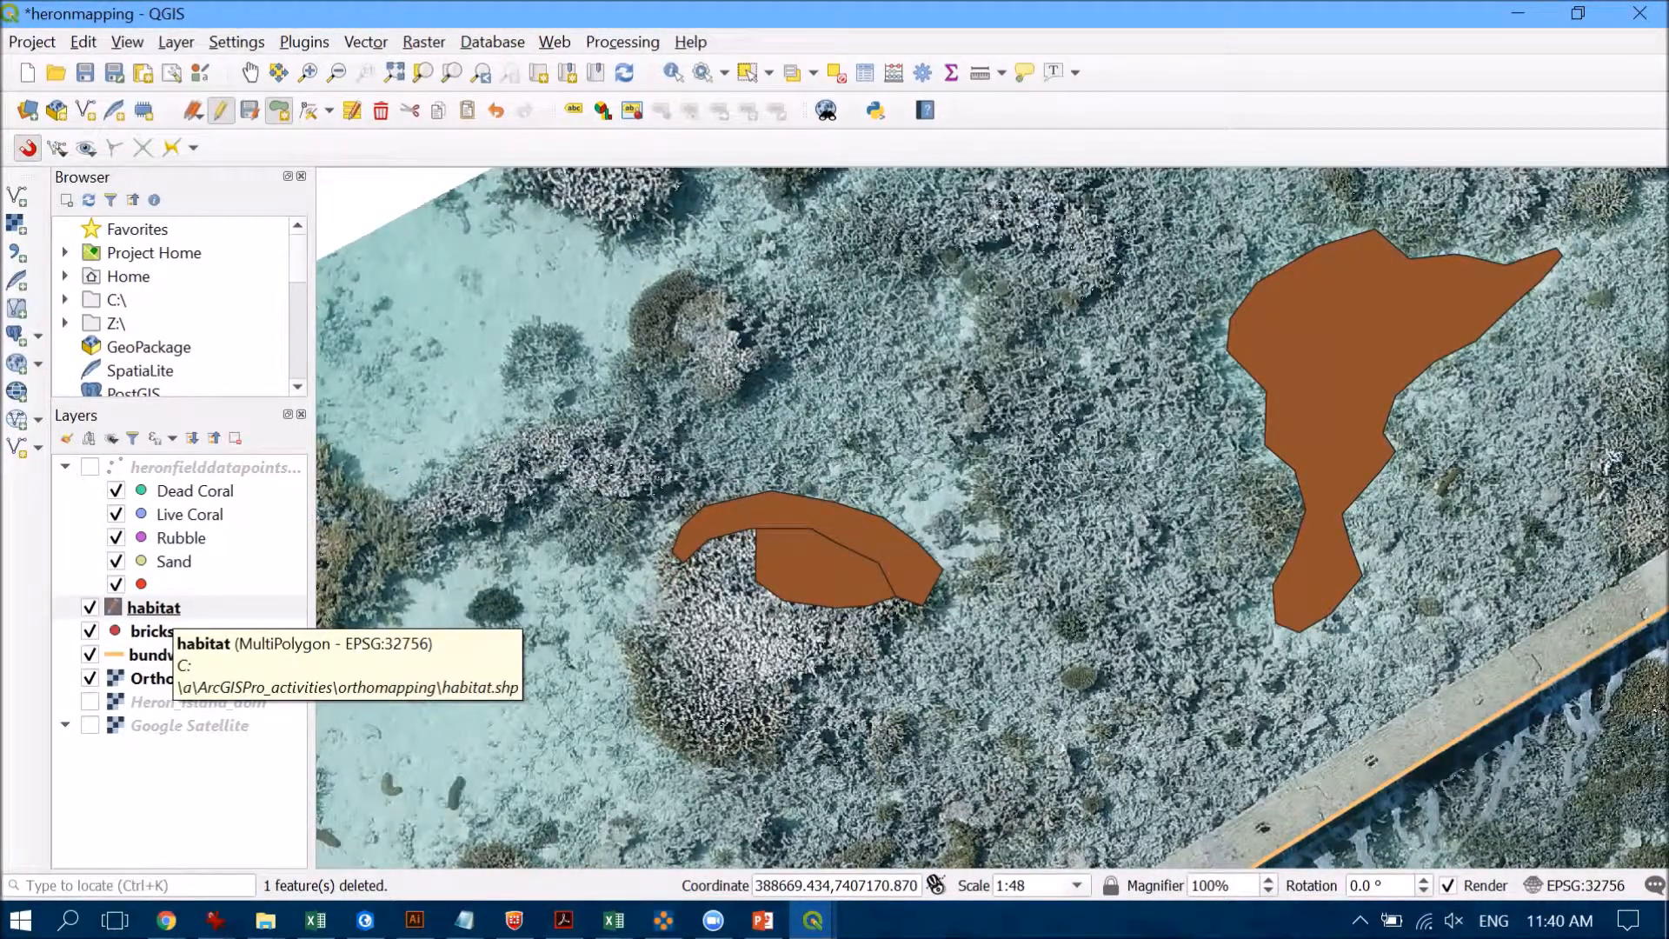
pyautogui.click(153, 607)
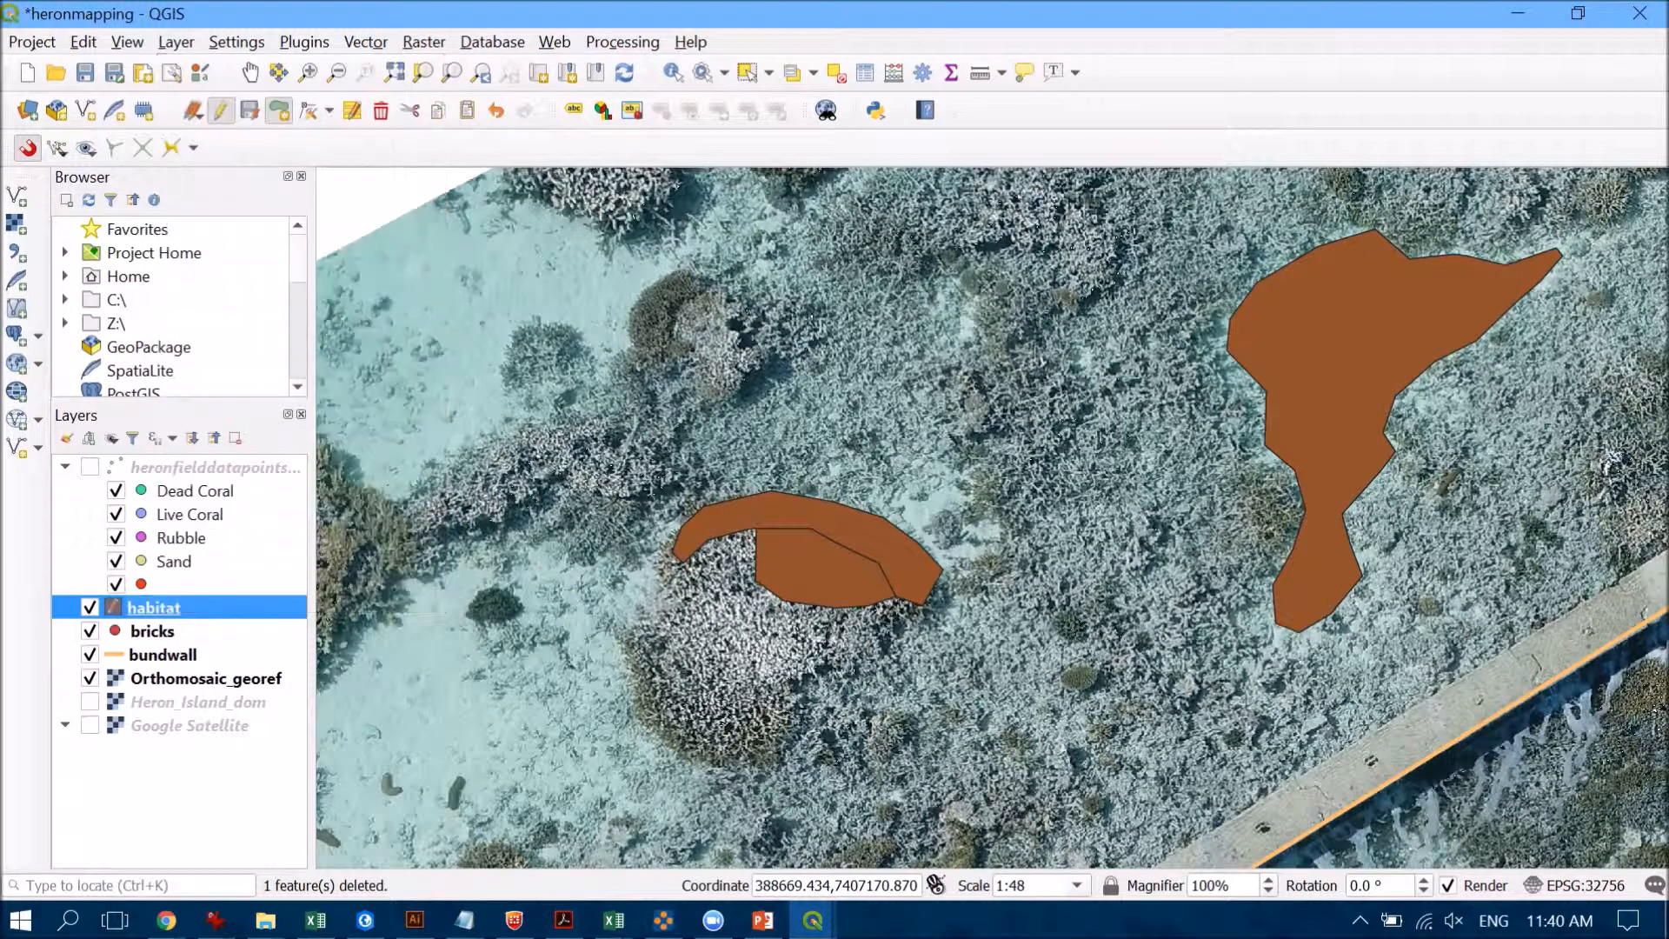
# - Symbolize habitat as Categorized on column Type with the Spectral ramp and classify the values
pyautogui.doubleClick(153, 607)
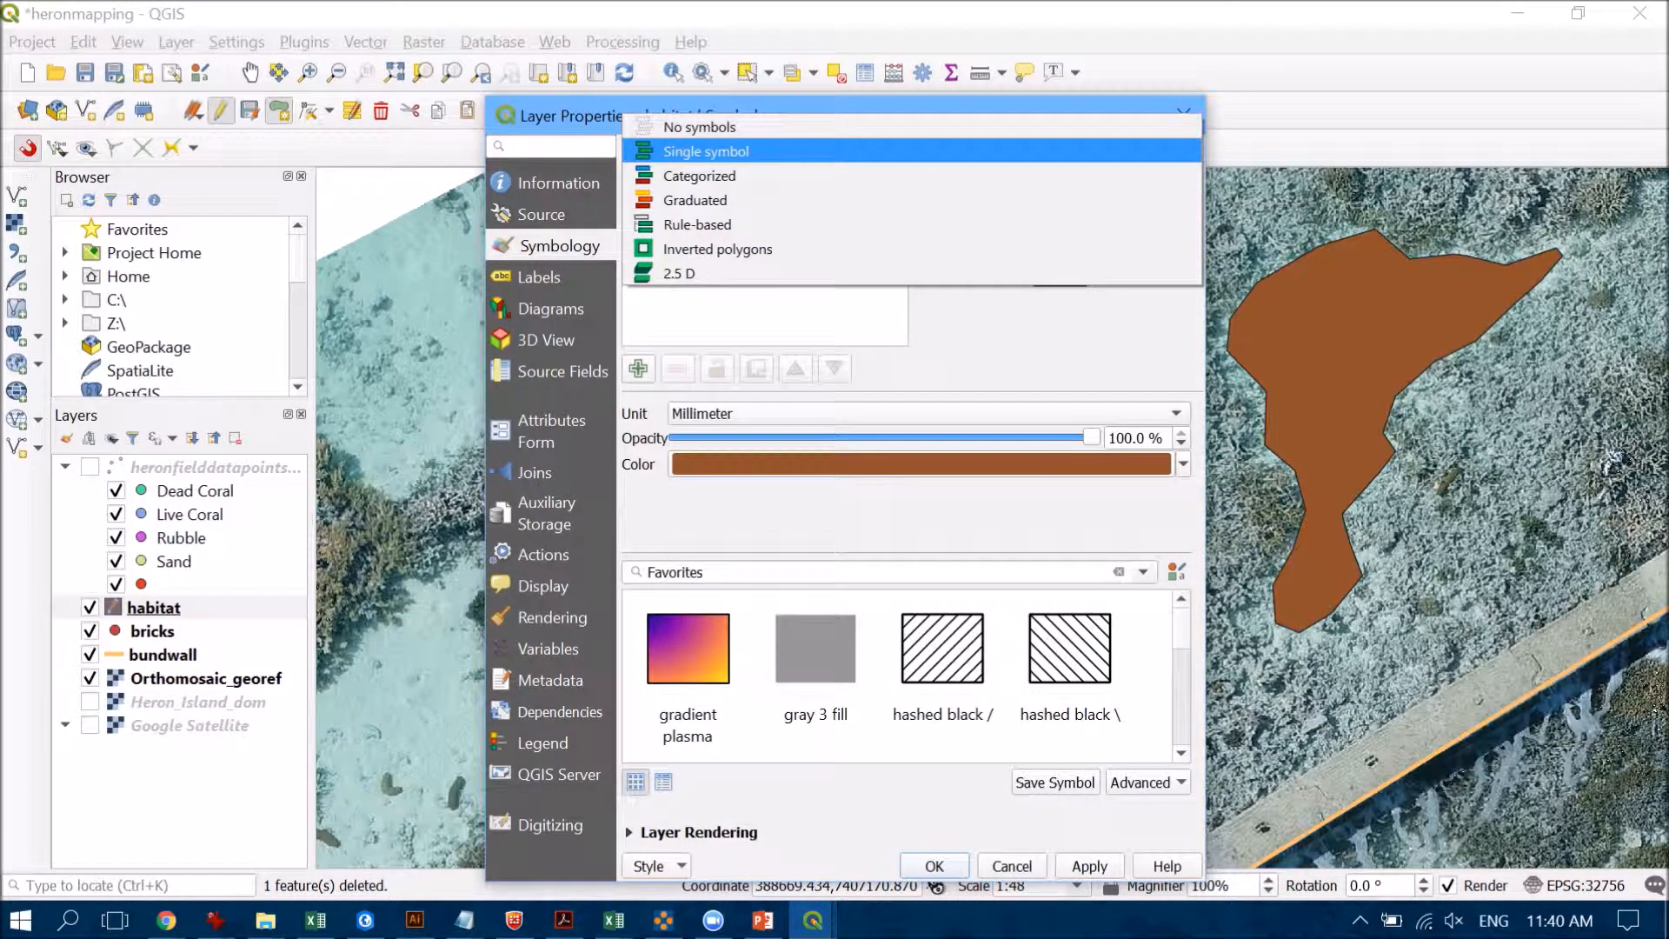
pyautogui.click(699, 175)
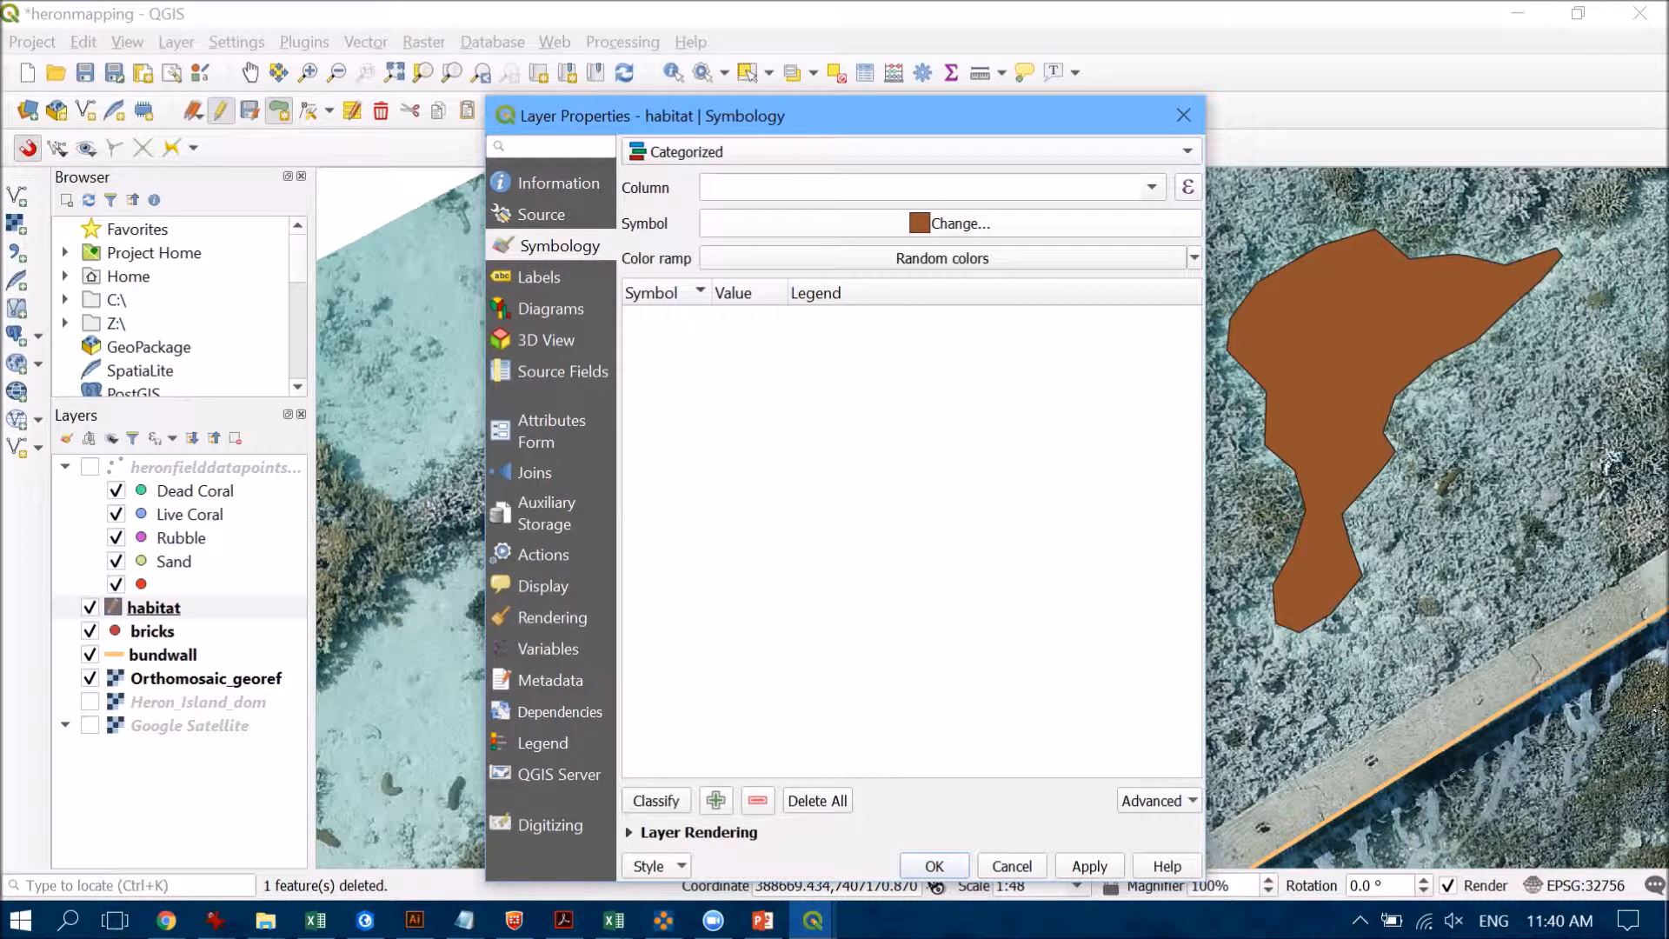
pyautogui.click(1151, 186)
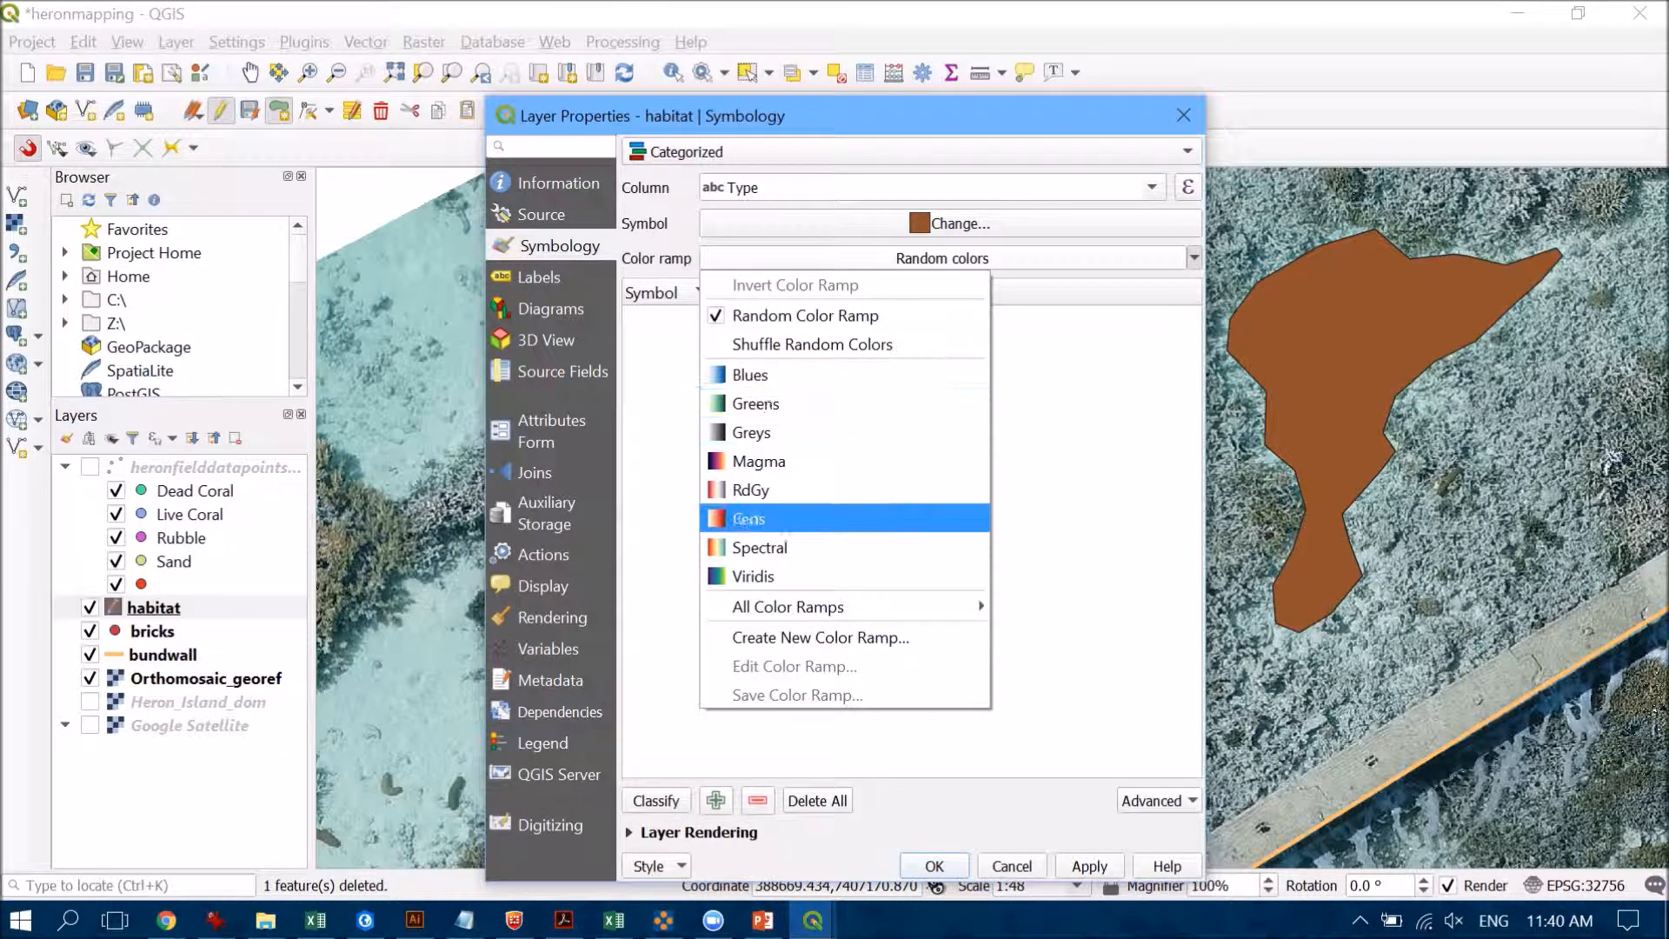
pyautogui.click(748, 518)
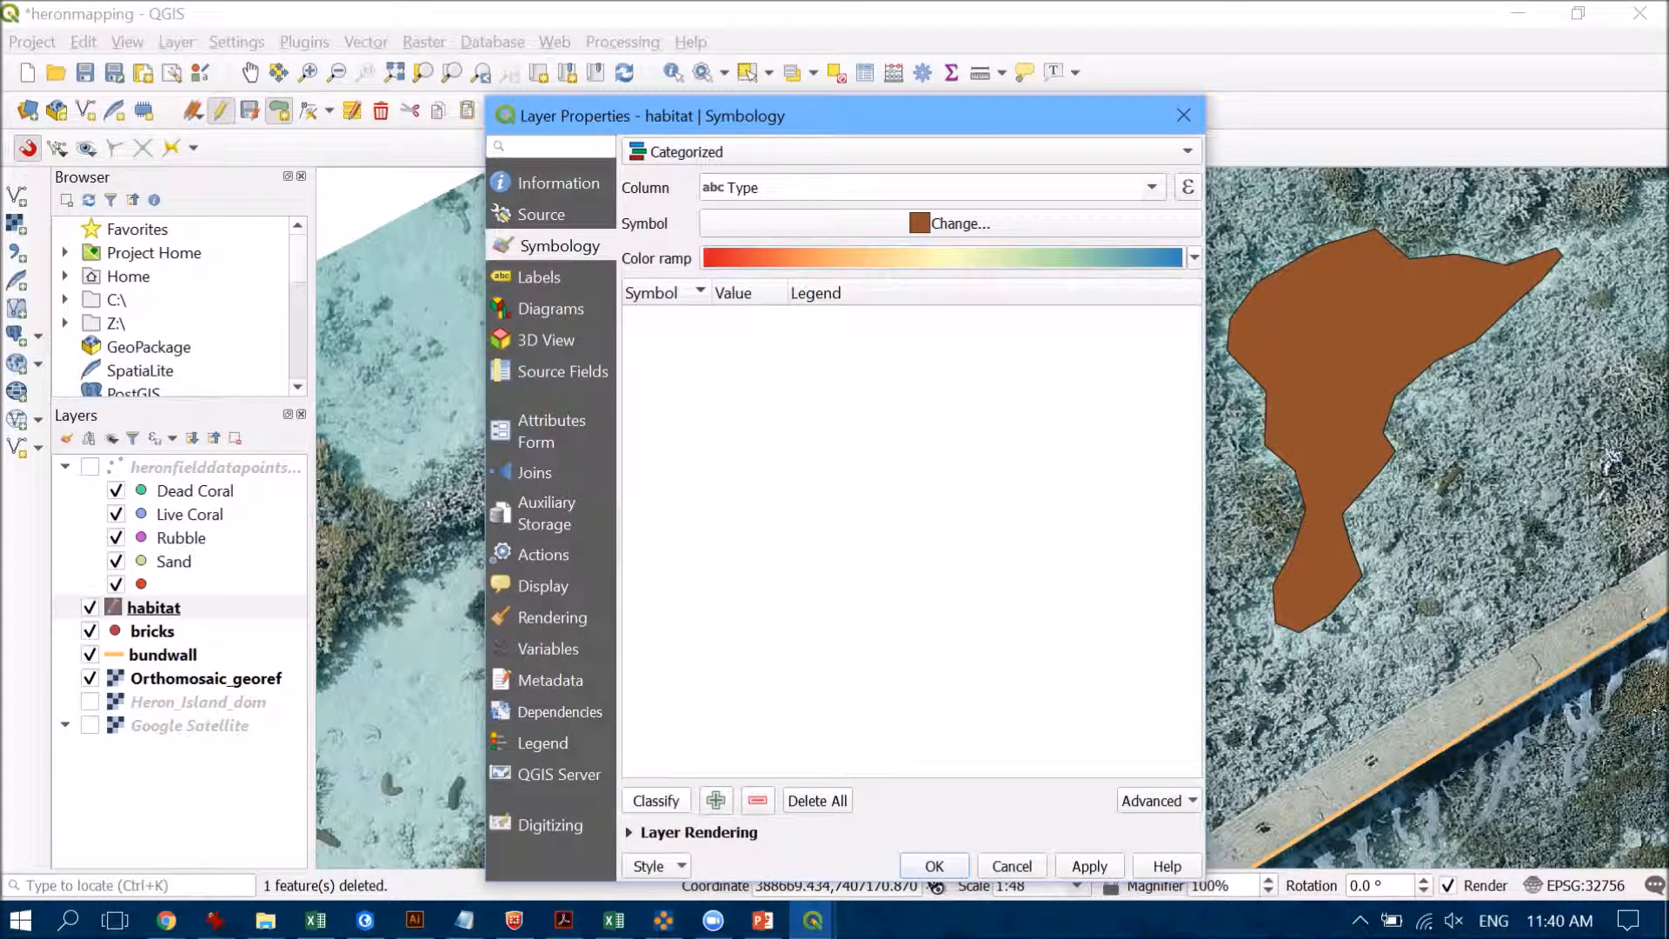
pyautogui.click(656, 799)
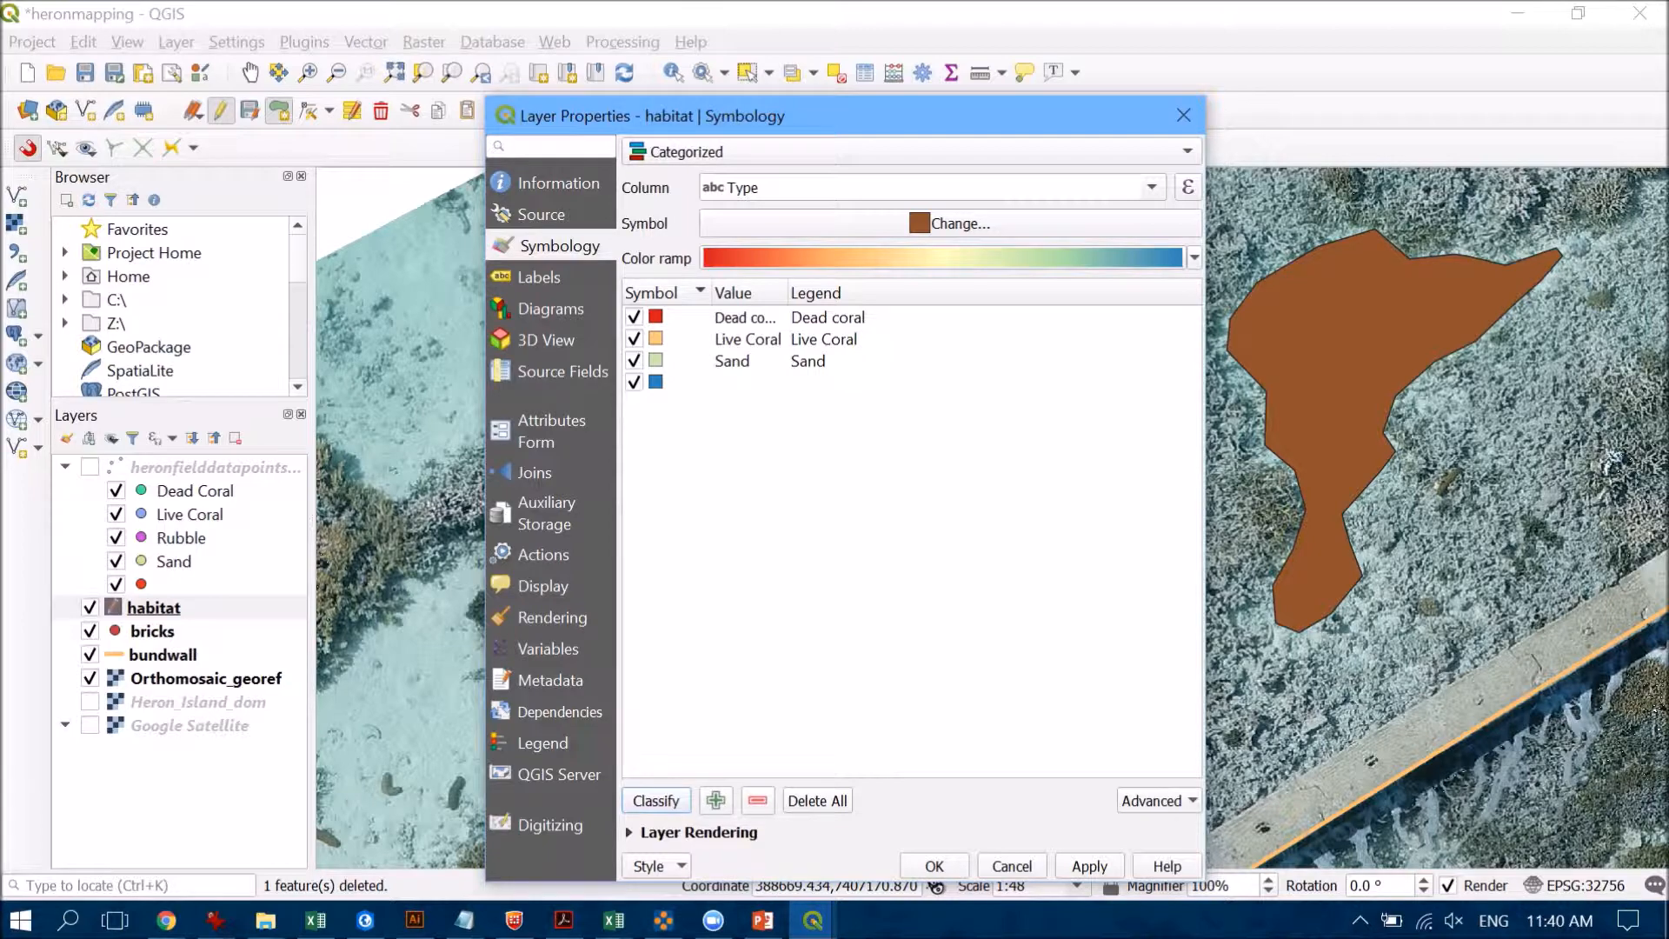
pyautogui.click(932, 866)
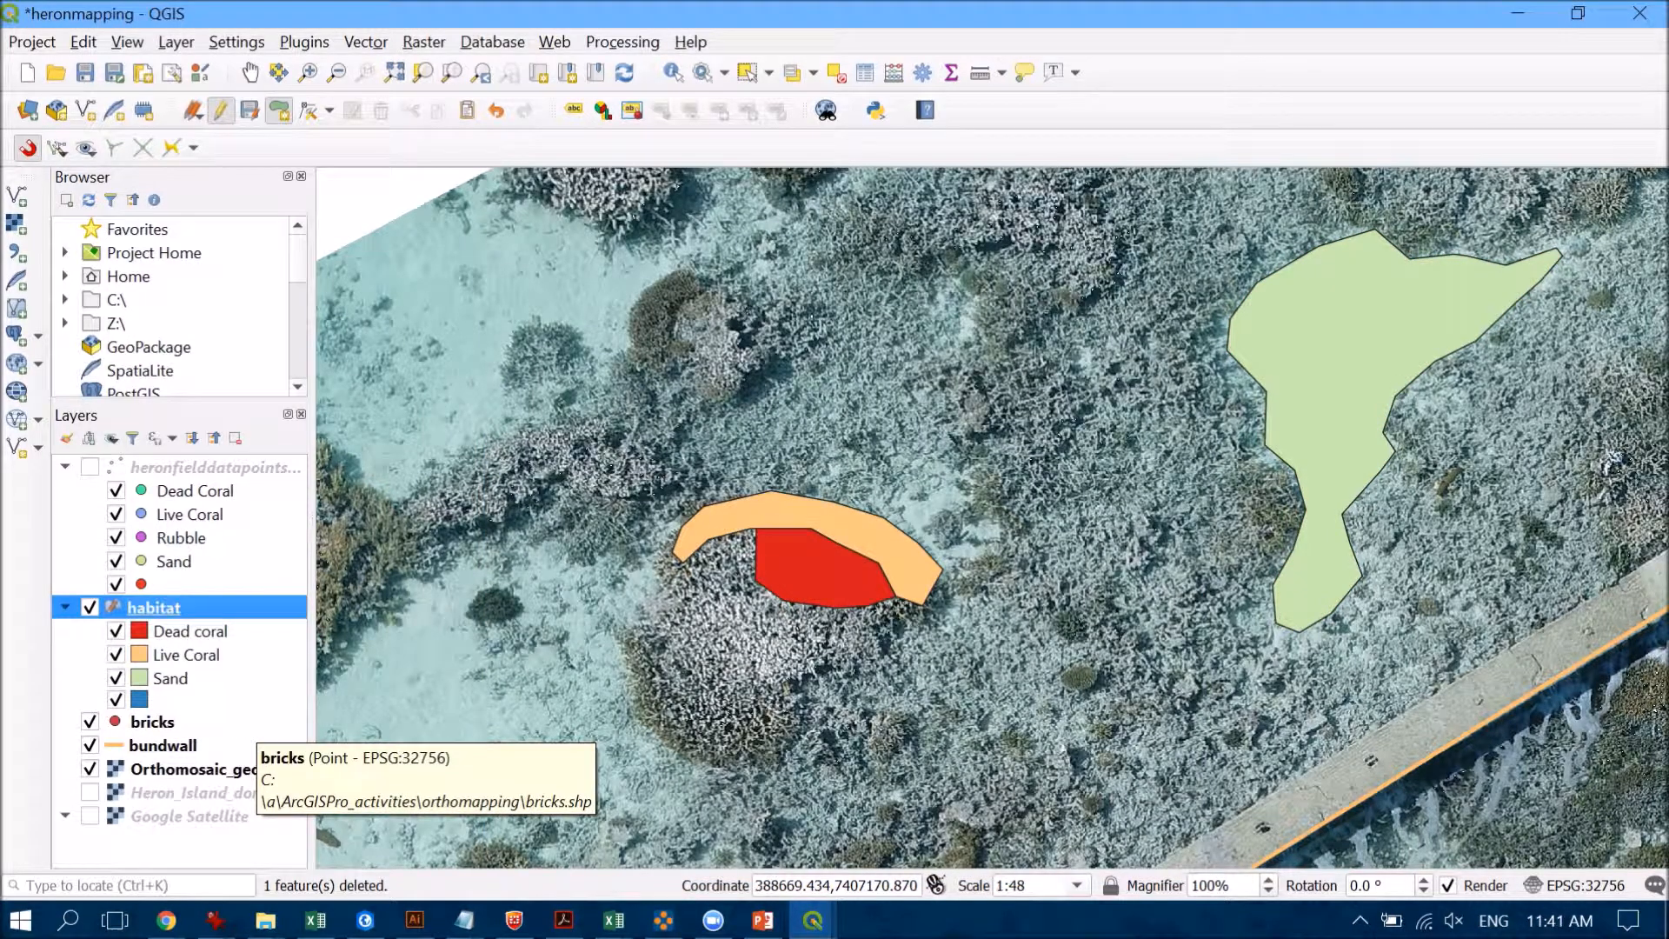